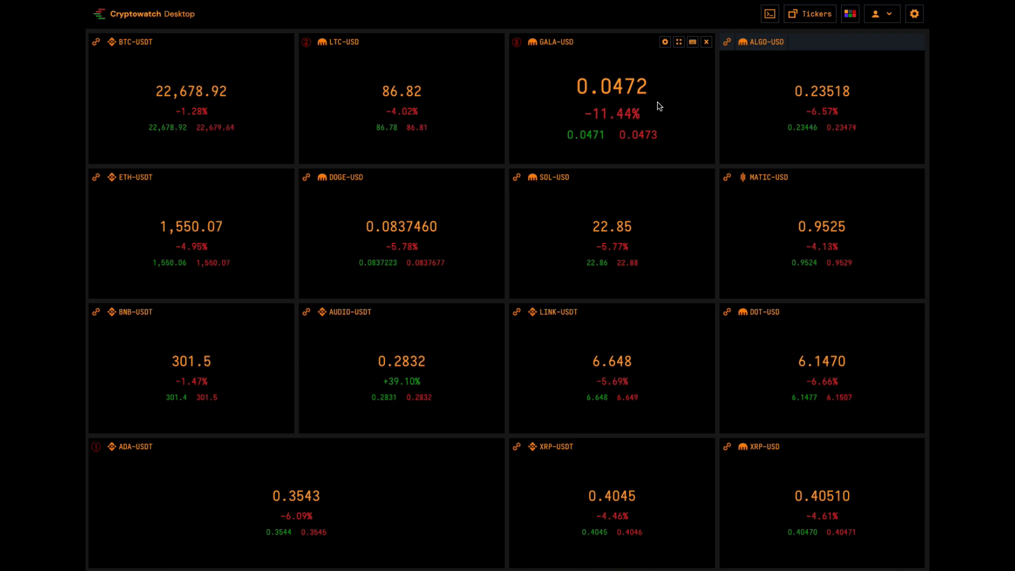
pyautogui.moveTo(899, 120)
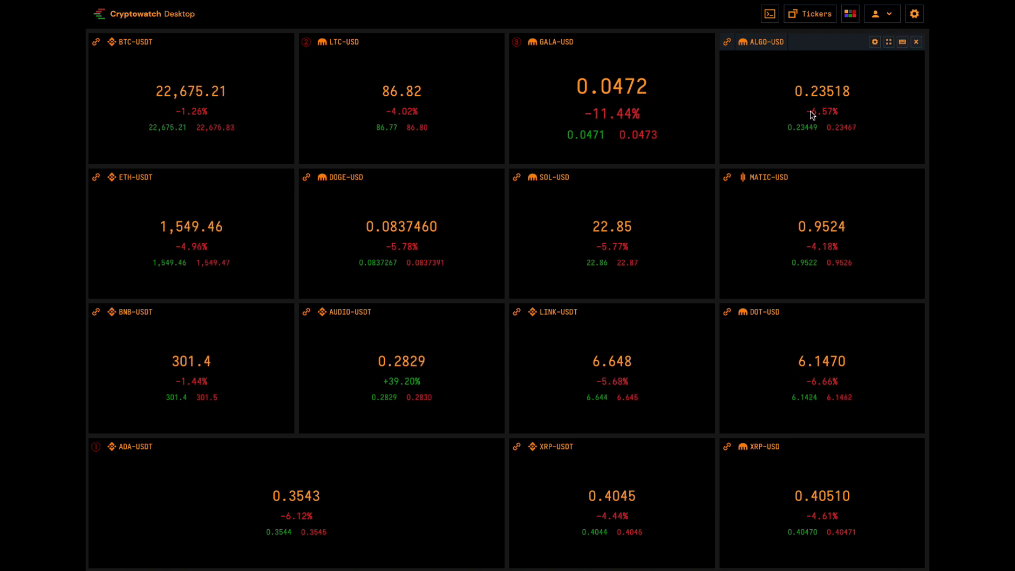
pyautogui.moveTo(836, 102)
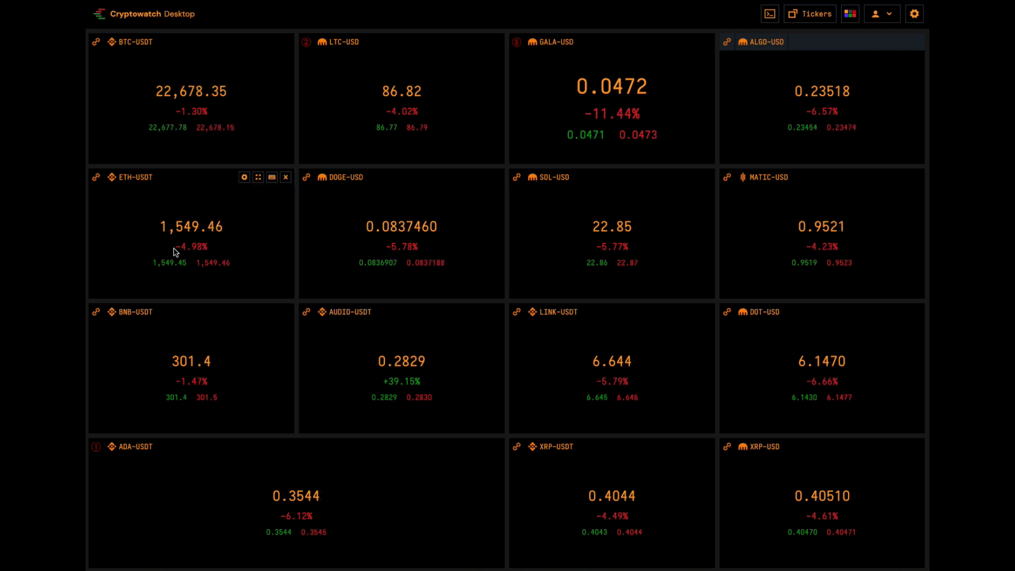
pyautogui.moveTo(185, 214)
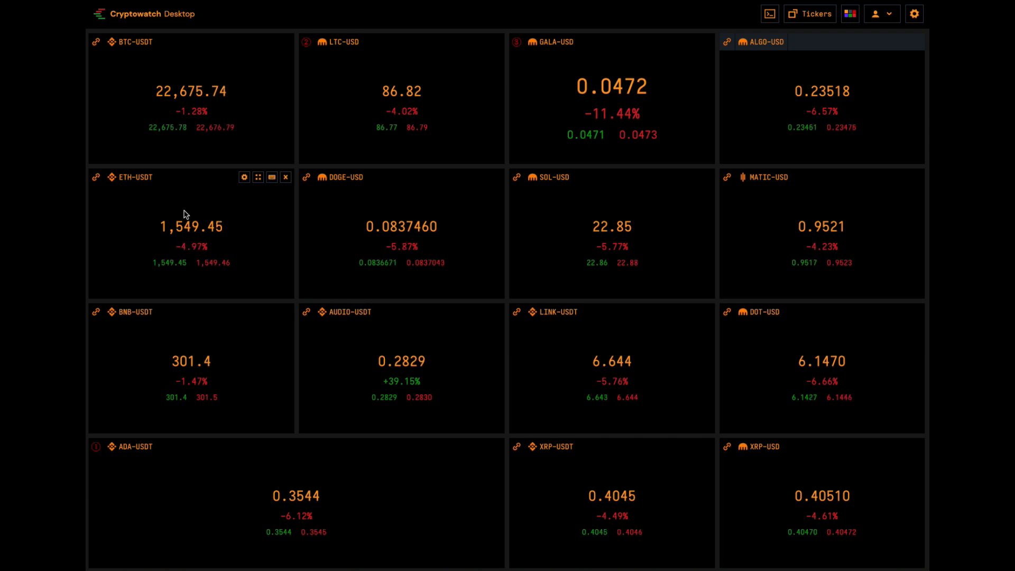
pyautogui.moveTo(242, 230)
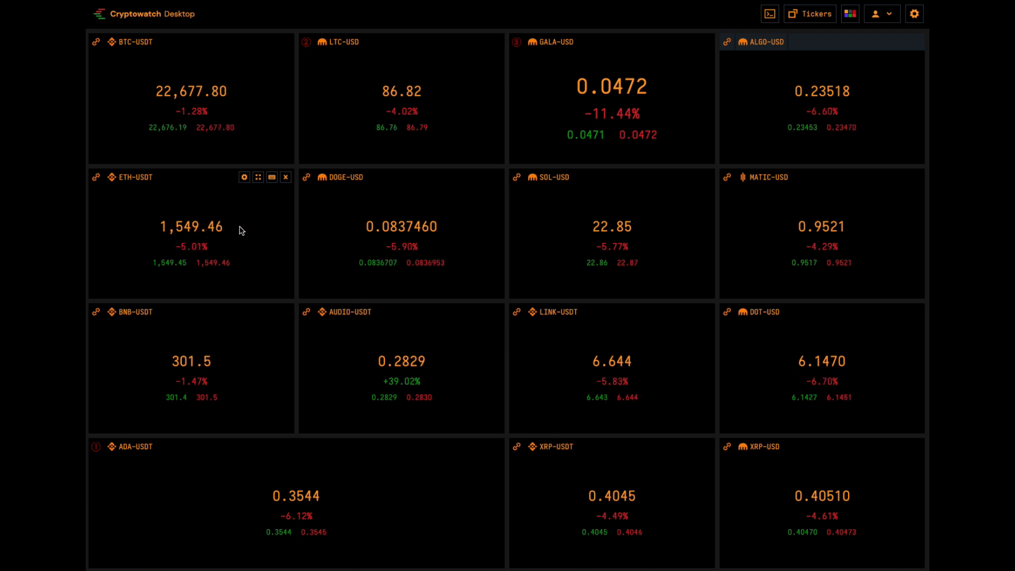
pyautogui.moveTo(436, 243)
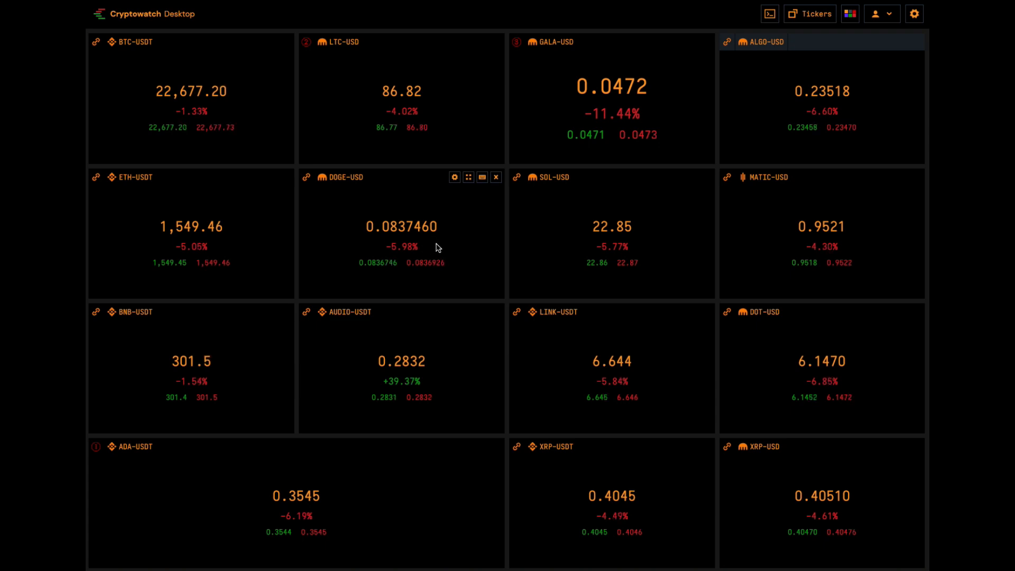
pyautogui.moveTo(672, 248)
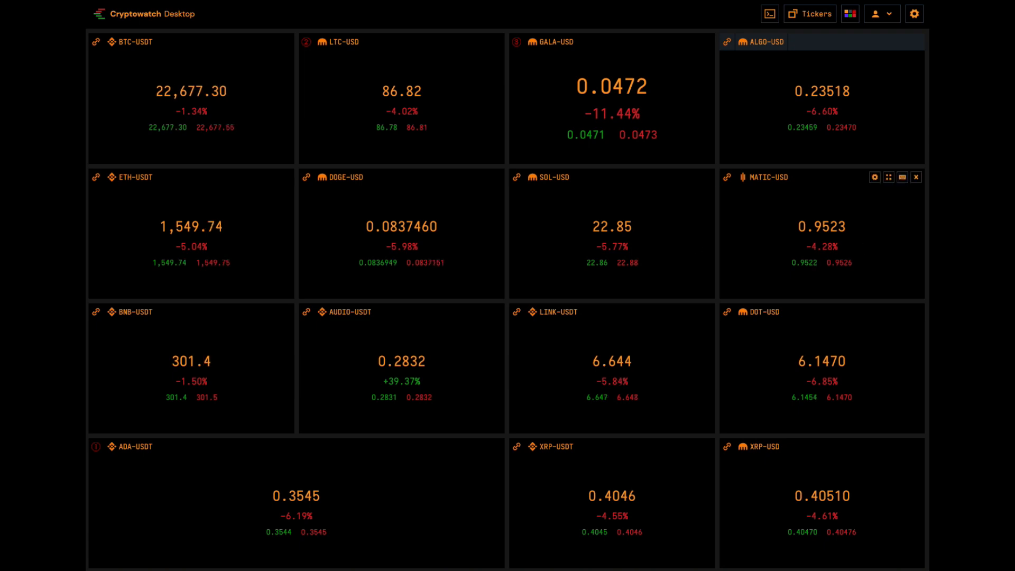
pyautogui.moveTo(850, 246)
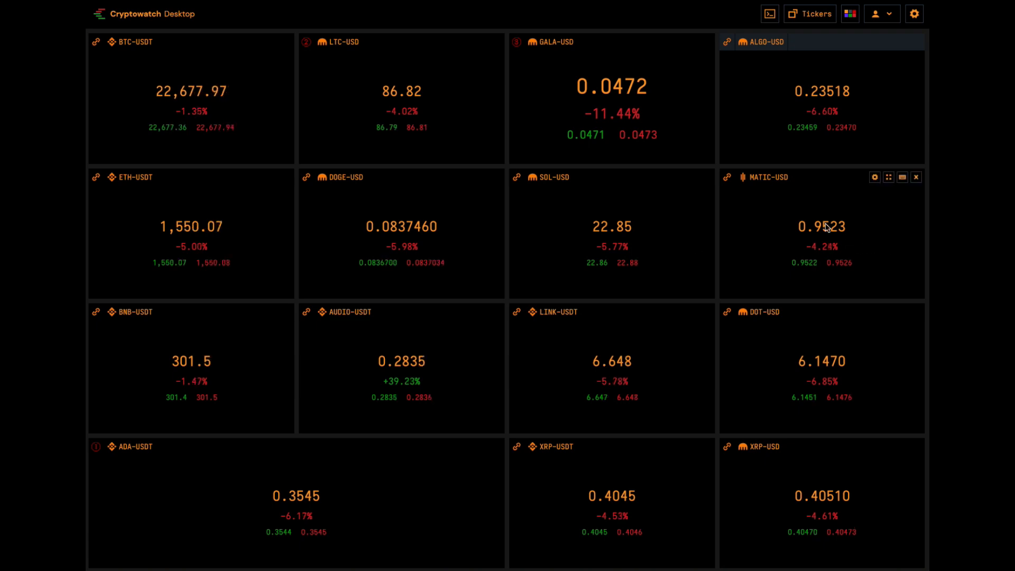
pyautogui.moveTo(215, 384)
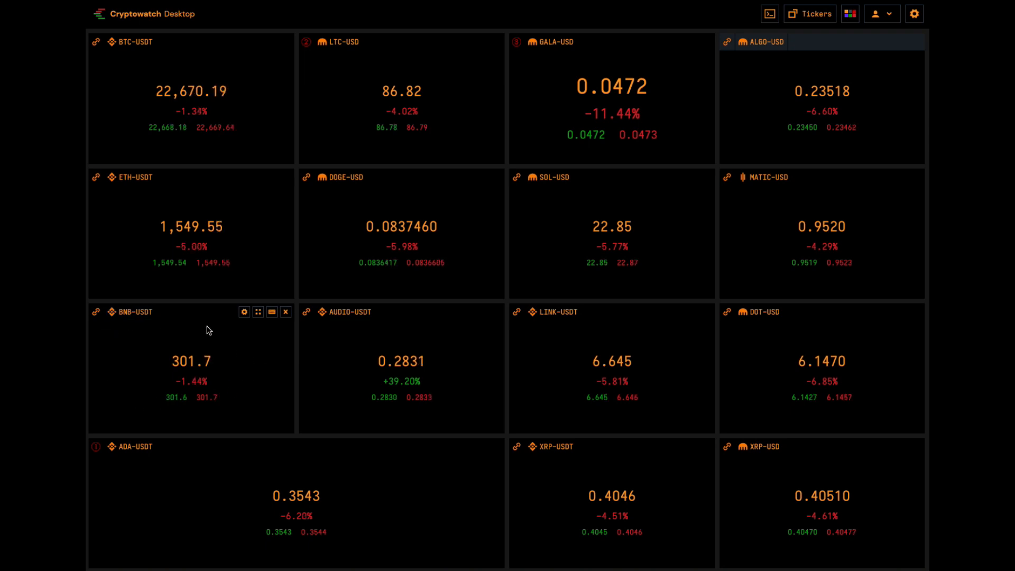
pyautogui.moveTo(363, 394)
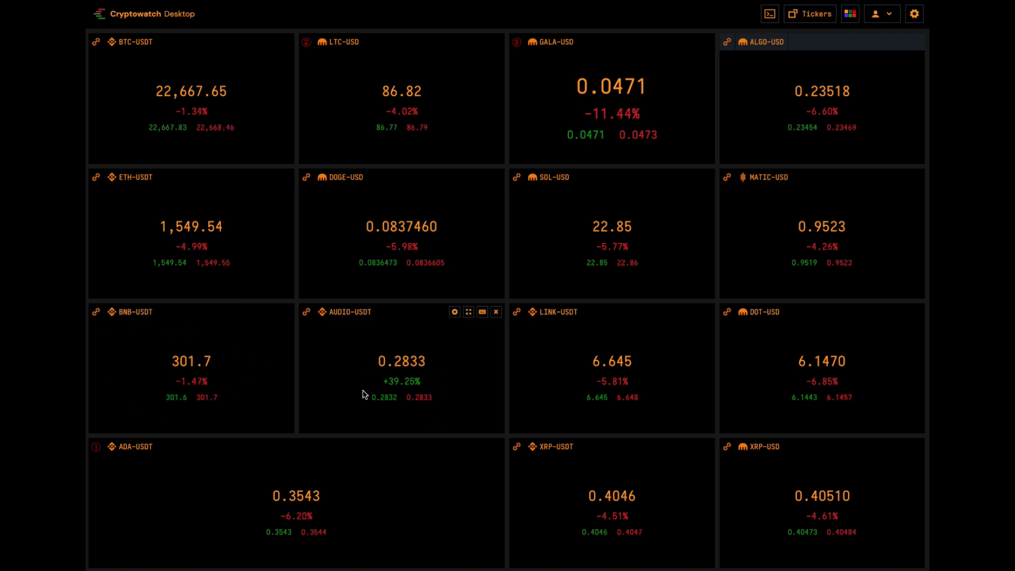
pyautogui.moveTo(410, 374)
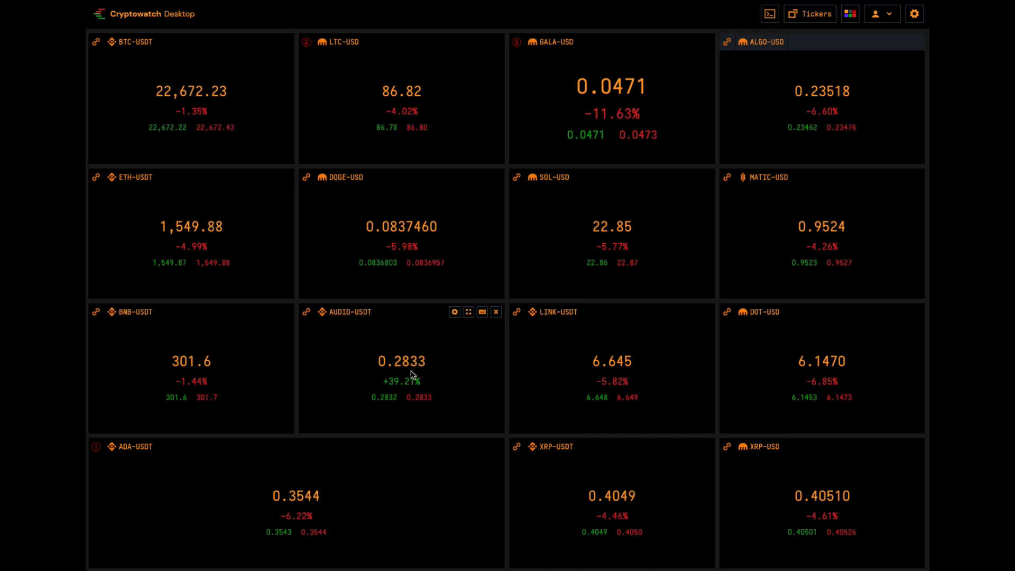
pyautogui.moveTo(388, 426)
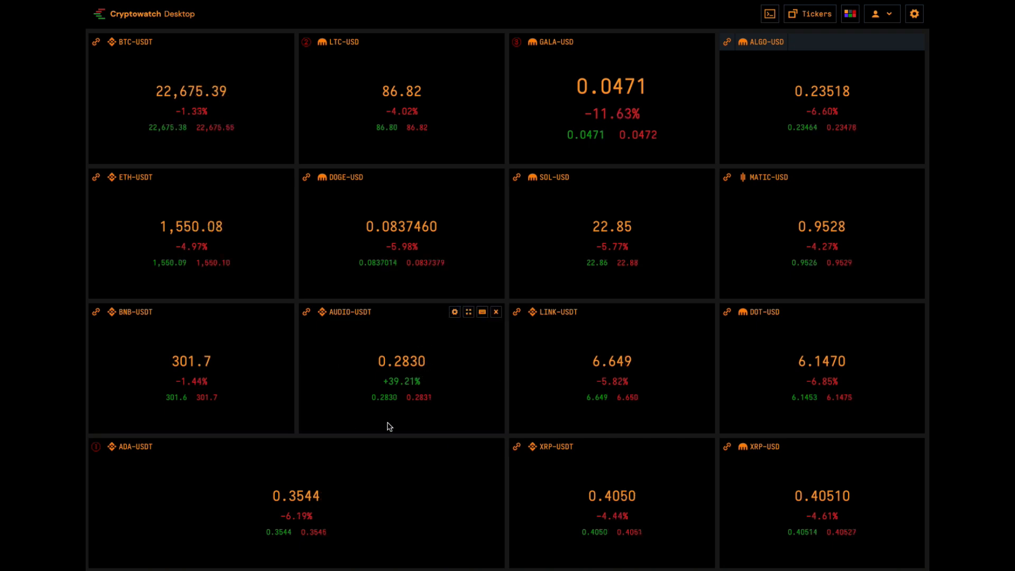
pyautogui.moveTo(403, 344)
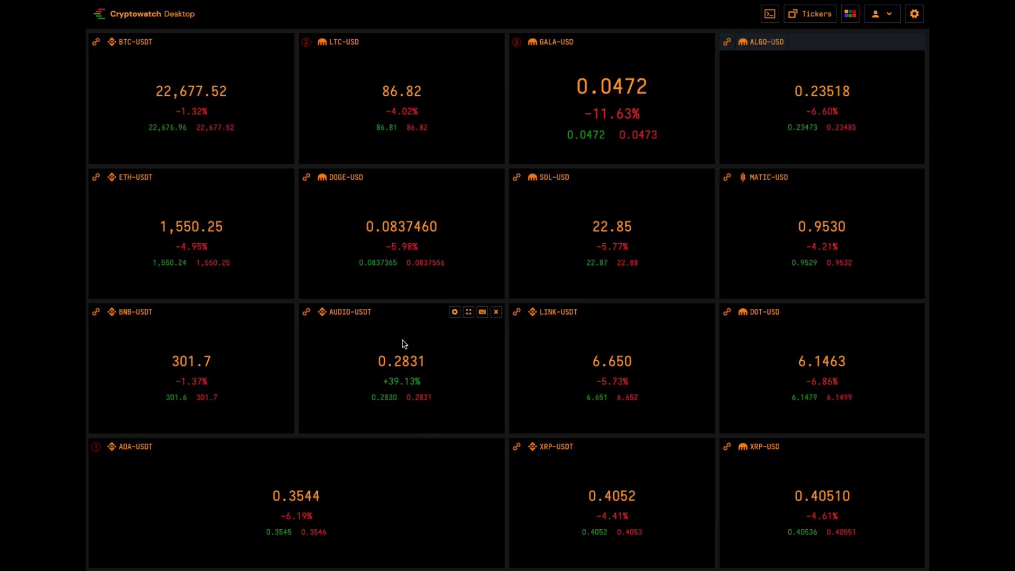
pyautogui.moveTo(521, 423)
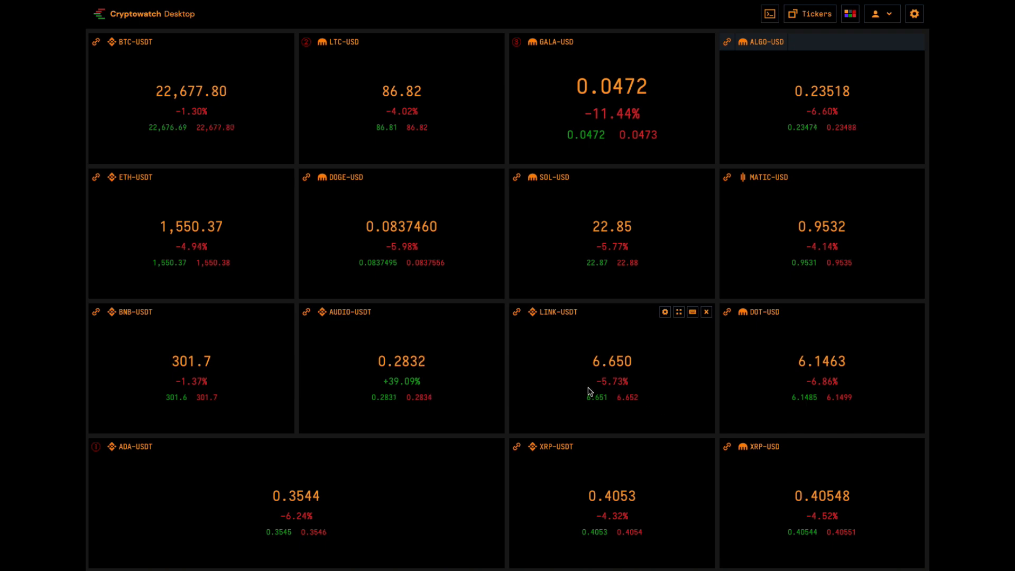
pyautogui.moveTo(882, 395)
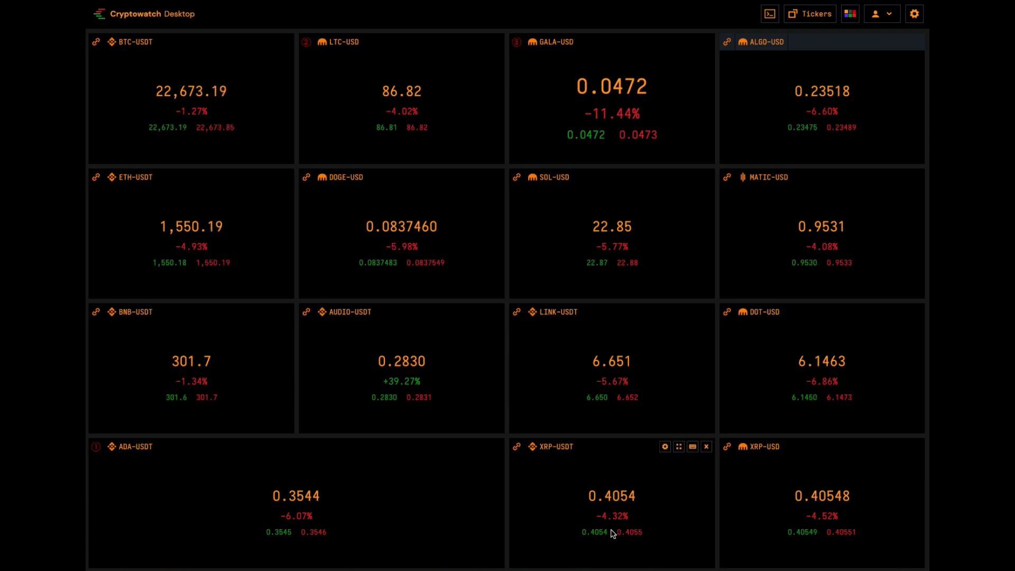
pyautogui.moveTo(629, 527)
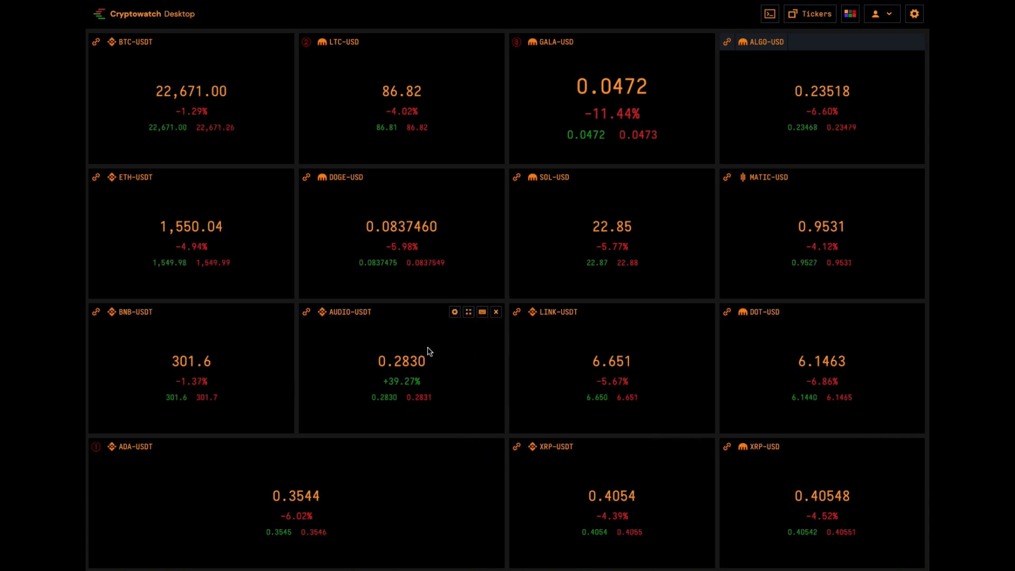
pyautogui.moveTo(392, 317)
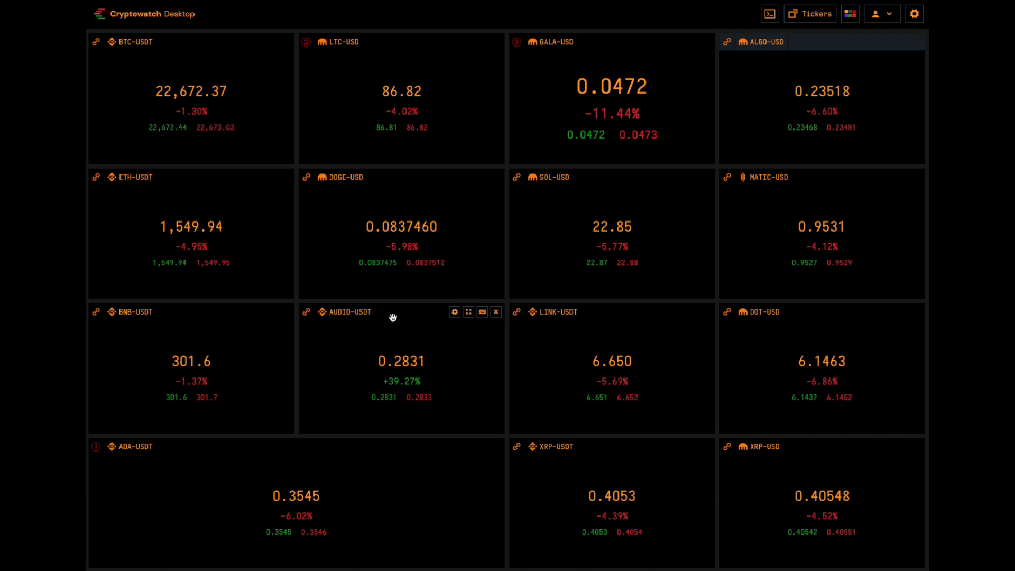
pyautogui.moveTo(367, 339)
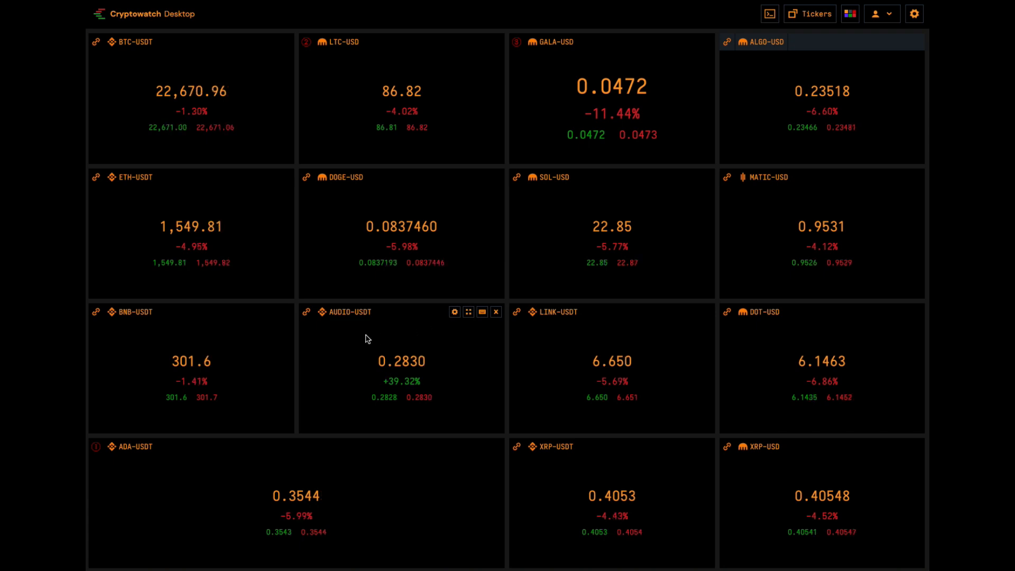
pyautogui.moveTo(435, 346)
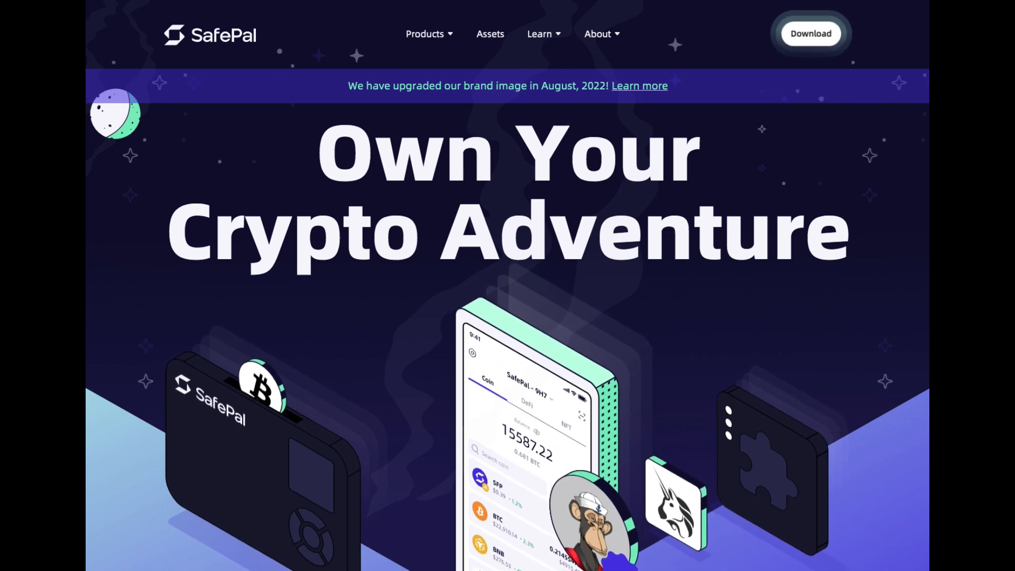
# Scroll the SafePal homepage down to the App, Extension and $49.99 Hardware wallet cards
pyautogui.scroll(-3)
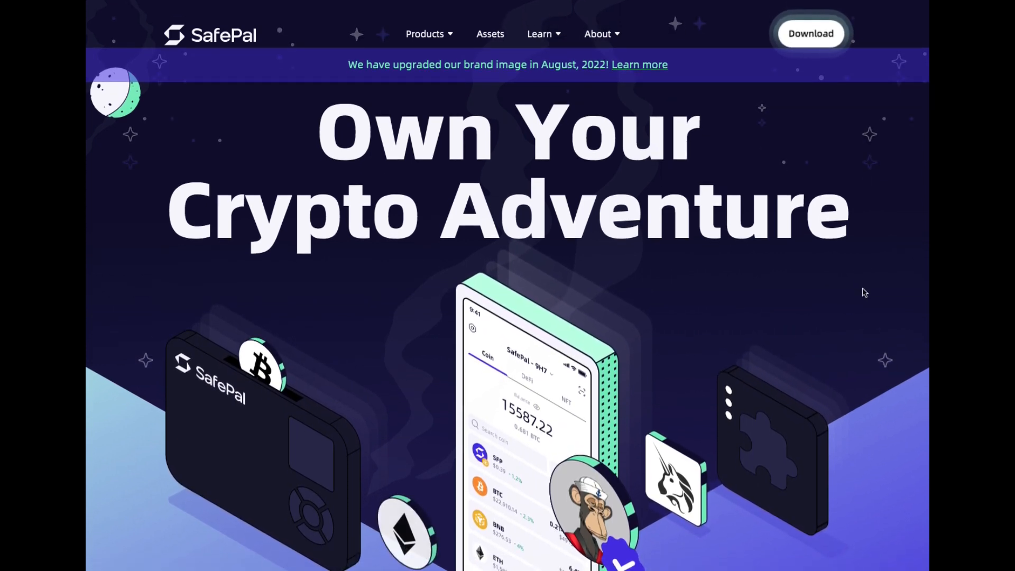
pyautogui.scroll(-3)
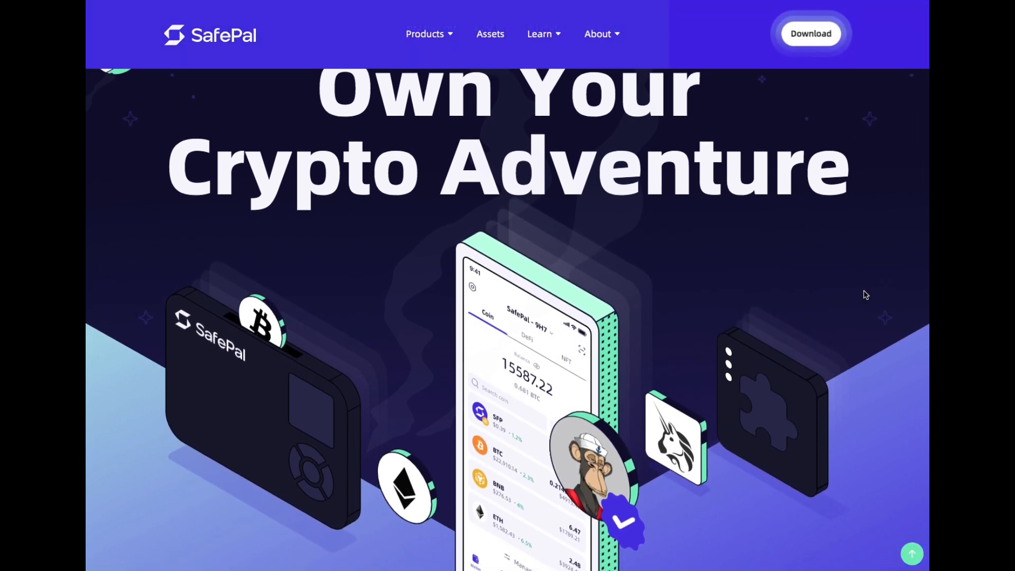
pyautogui.scroll(-3)
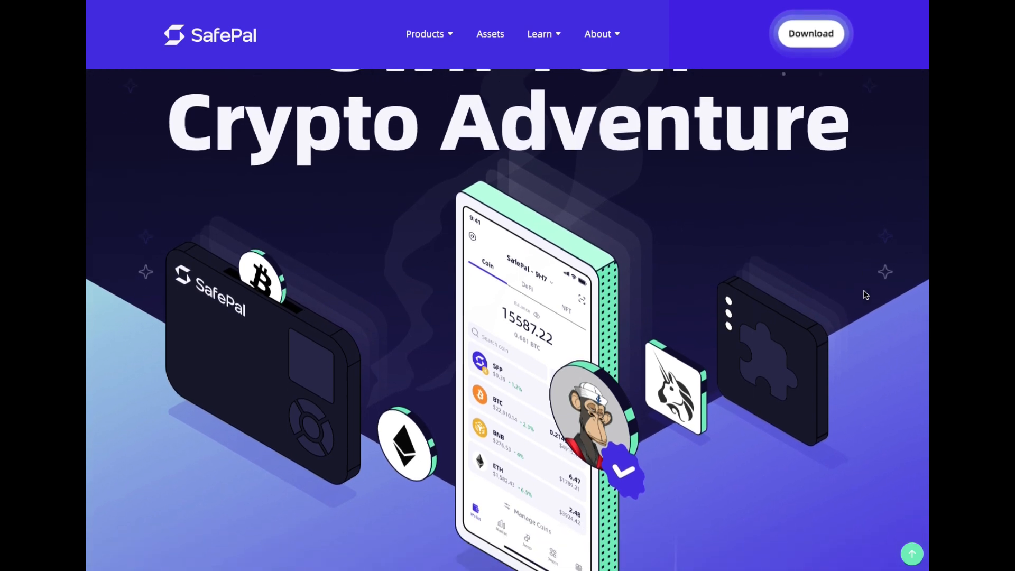
pyautogui.scroll(-3)
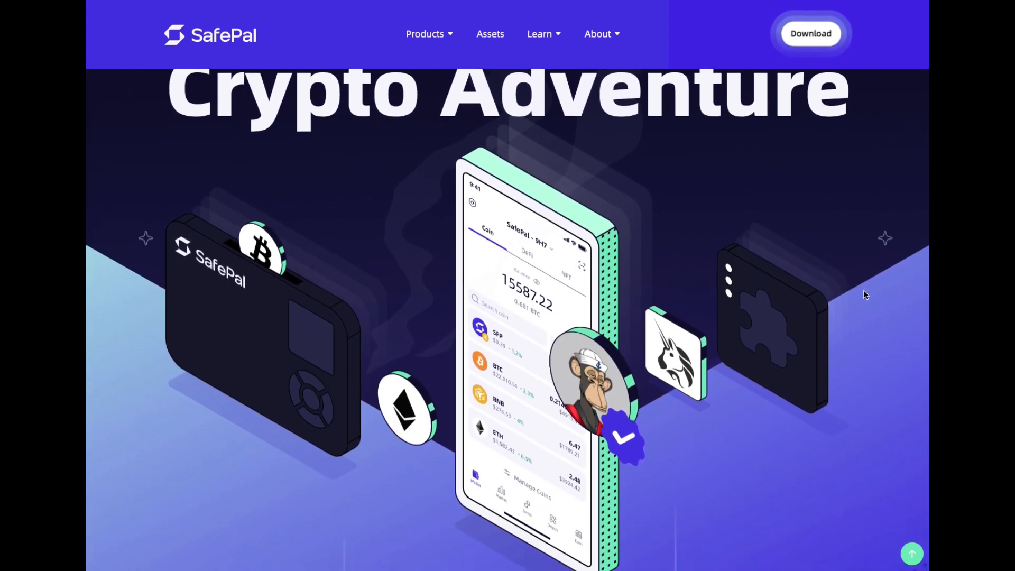
pyautogui.scroll(-3)
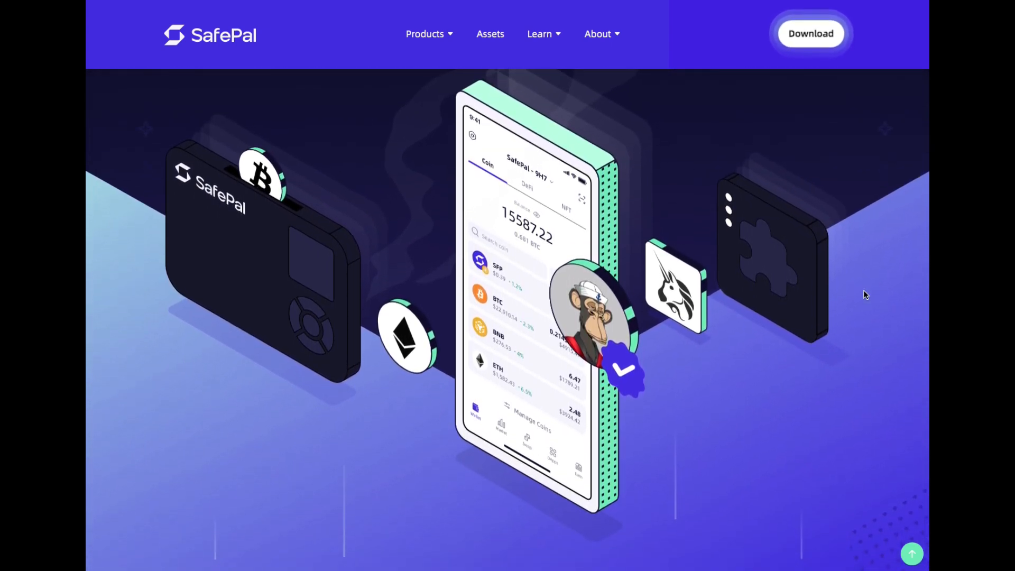
pyautogui.scroll(-3)
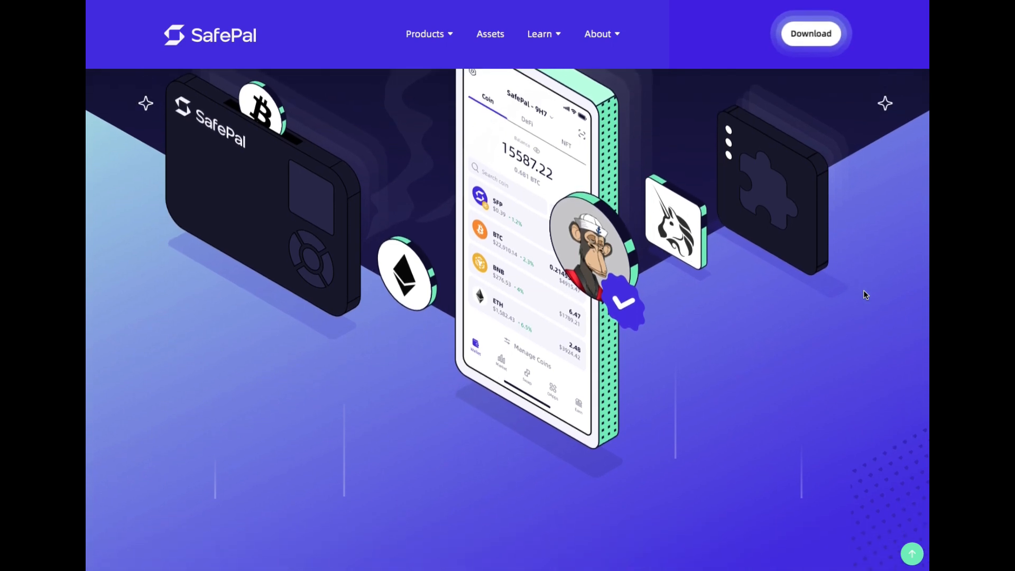
pyautogui.scroll(-3)
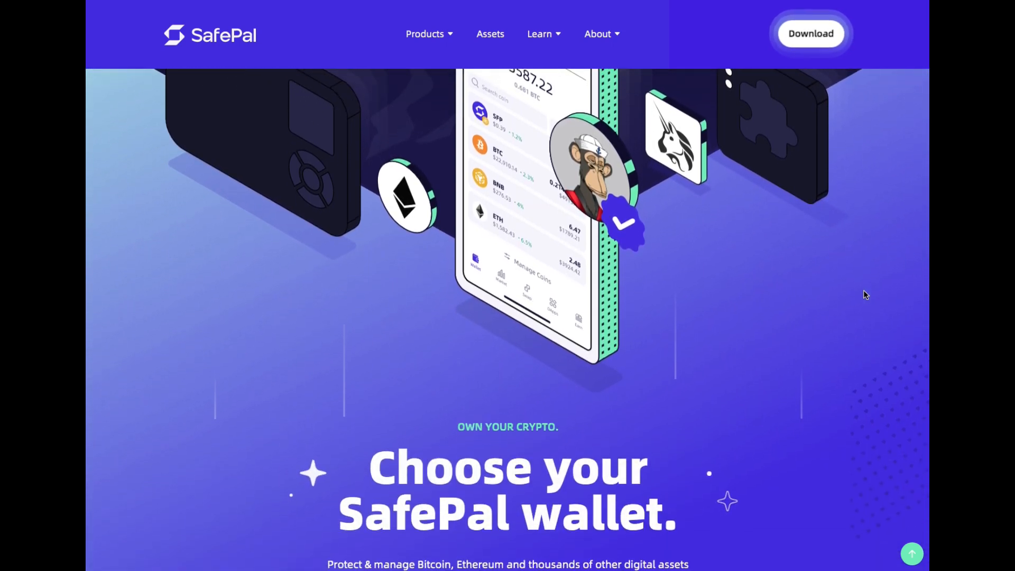
pyautogui.scroll(-3)
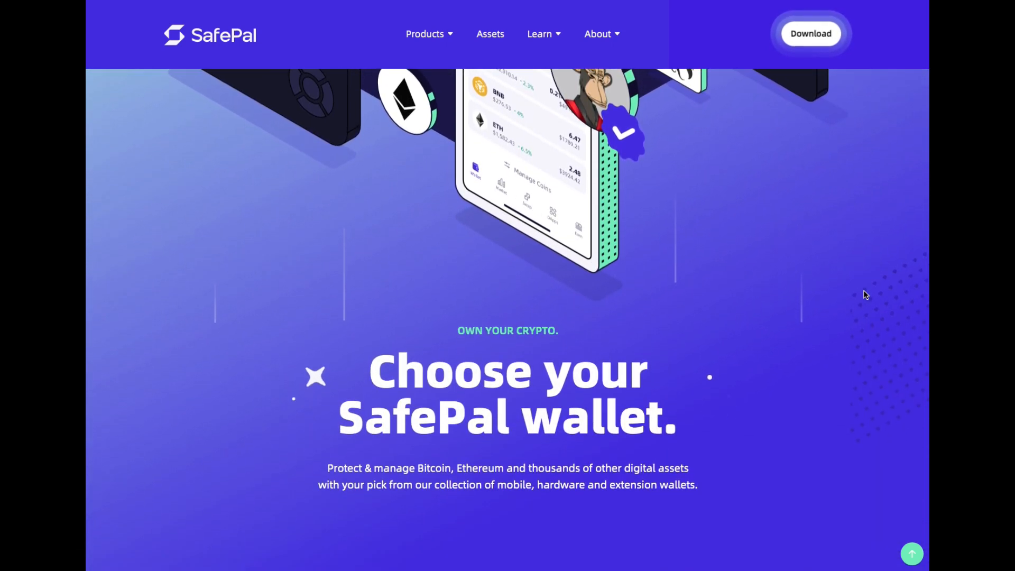
pyautogui.scroll(-3)
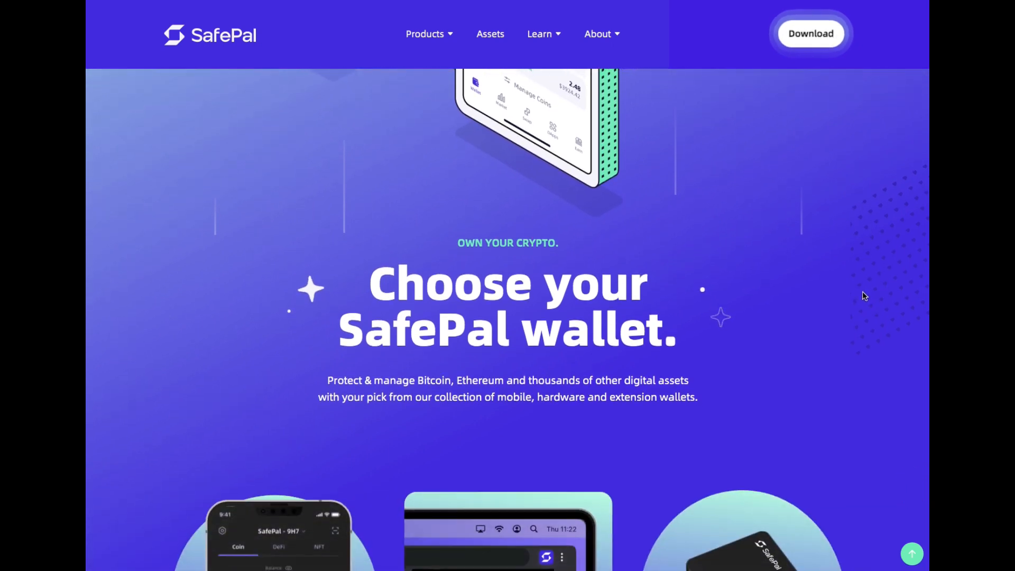
pyautogui.scroll(-3)
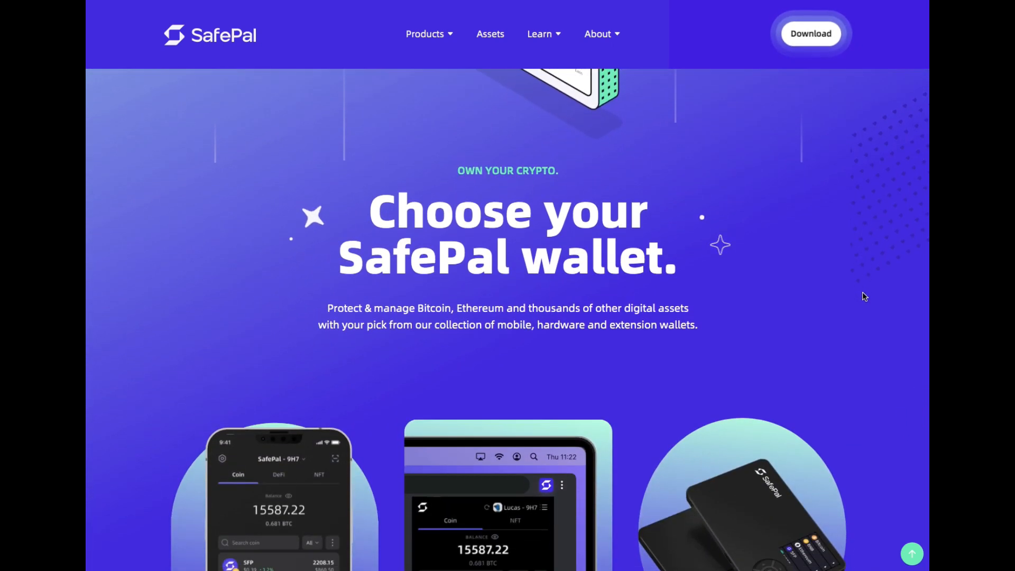
pyautogui.scroll(-3)
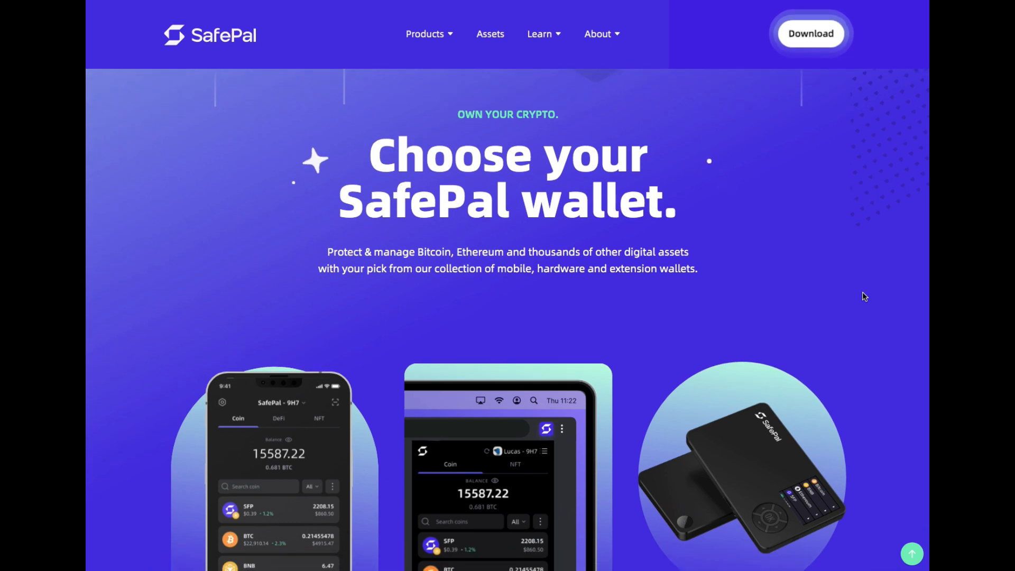
pyautogui.scroll(-3)
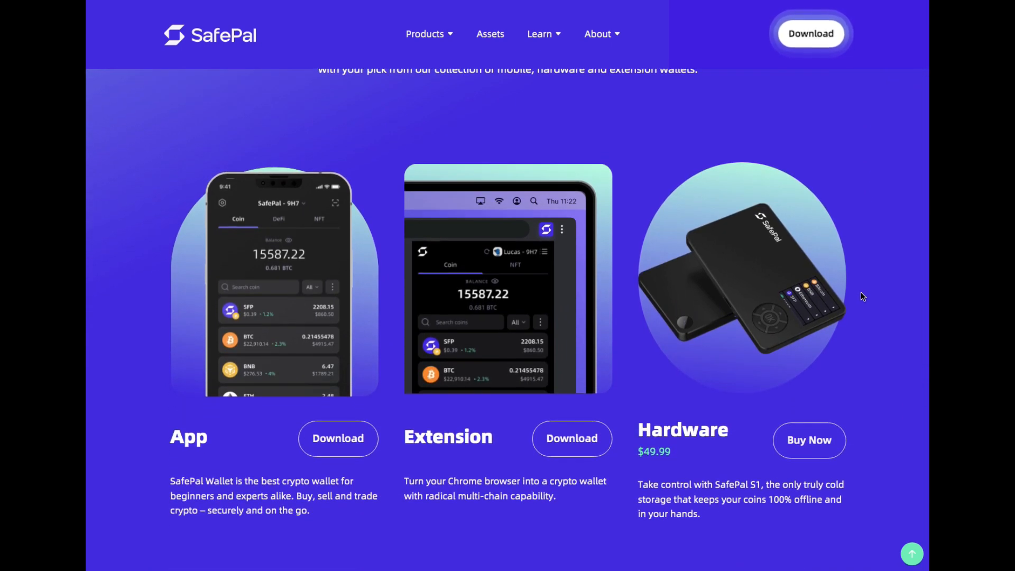
pyautogui.scroll(-3)
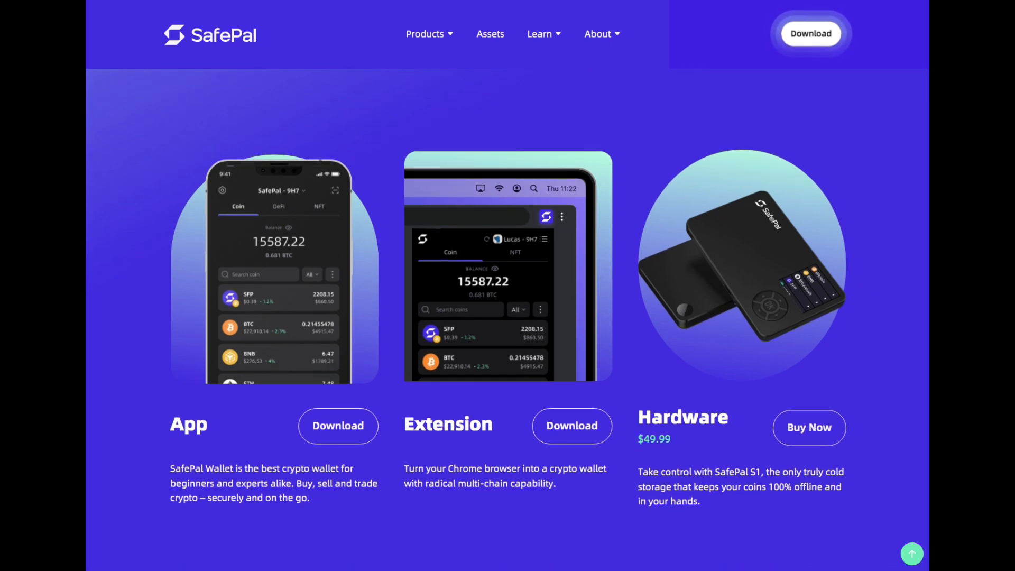
pyautogui.moveTo(891, 371)
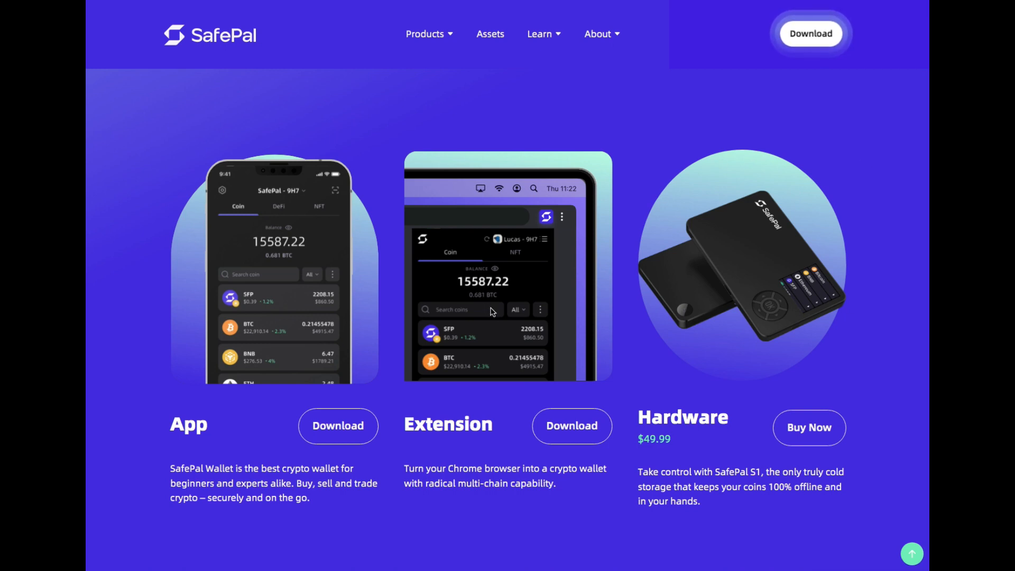
# Open the Hardware Wallet product page from Products and dismiss the Free Shipping popup
pyautogui.scroll(-3)
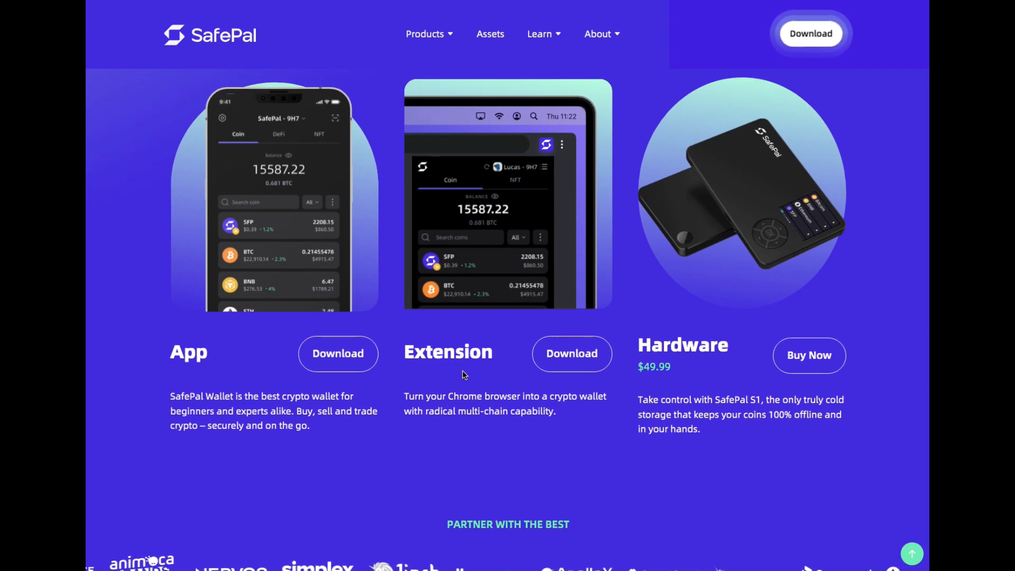
pyautogui.moveTo(711, 365)
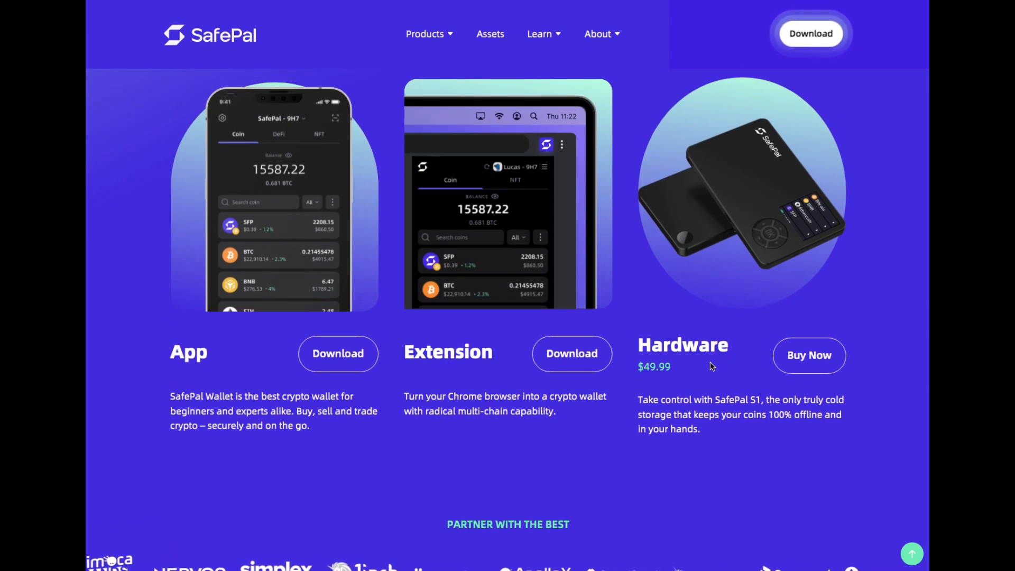
pyautogui.scroll(3)
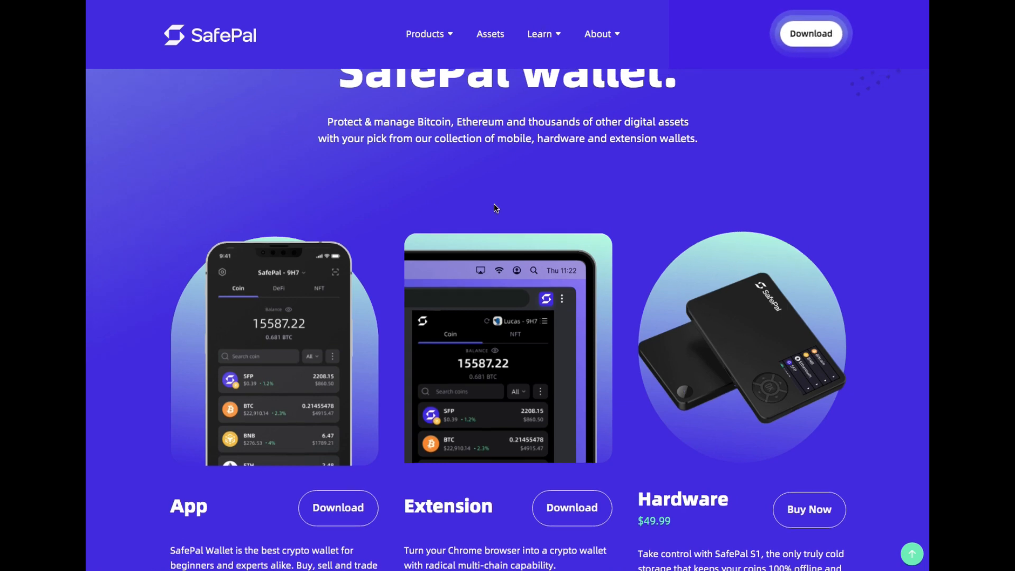
pyautogui.click(424, 34)
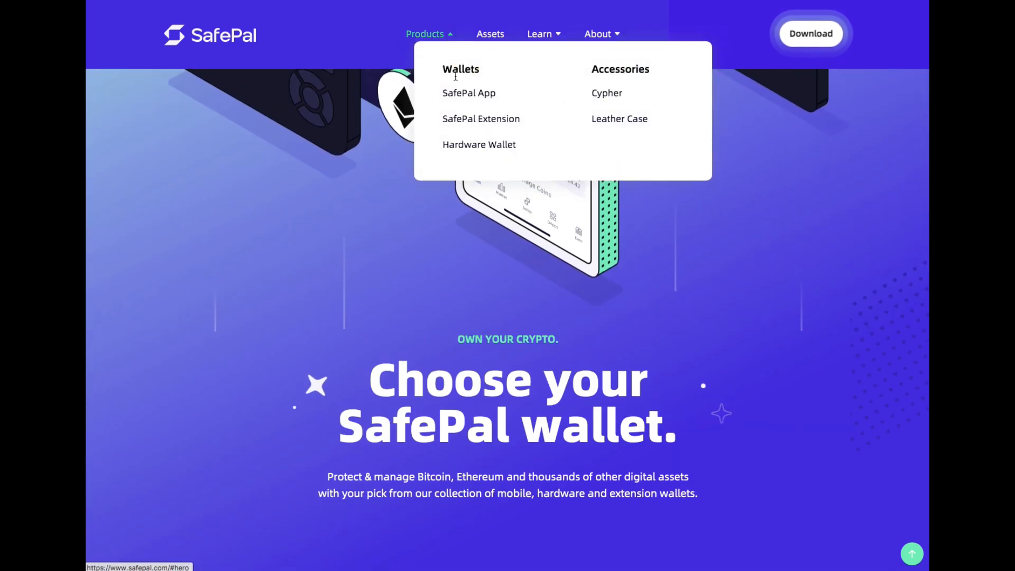
pyautogui.click(478, 144)
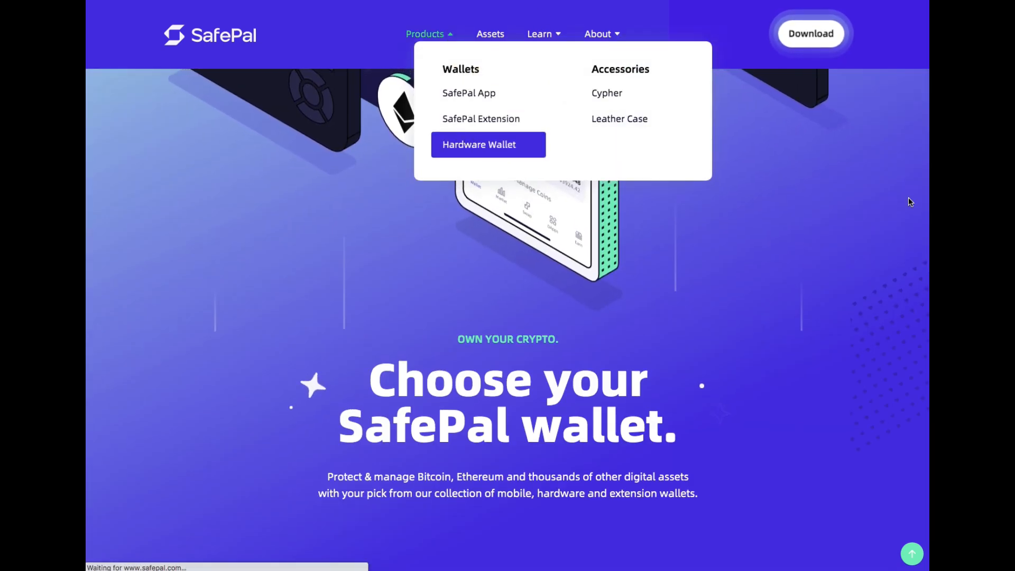
pyautogui.click(488, 145)
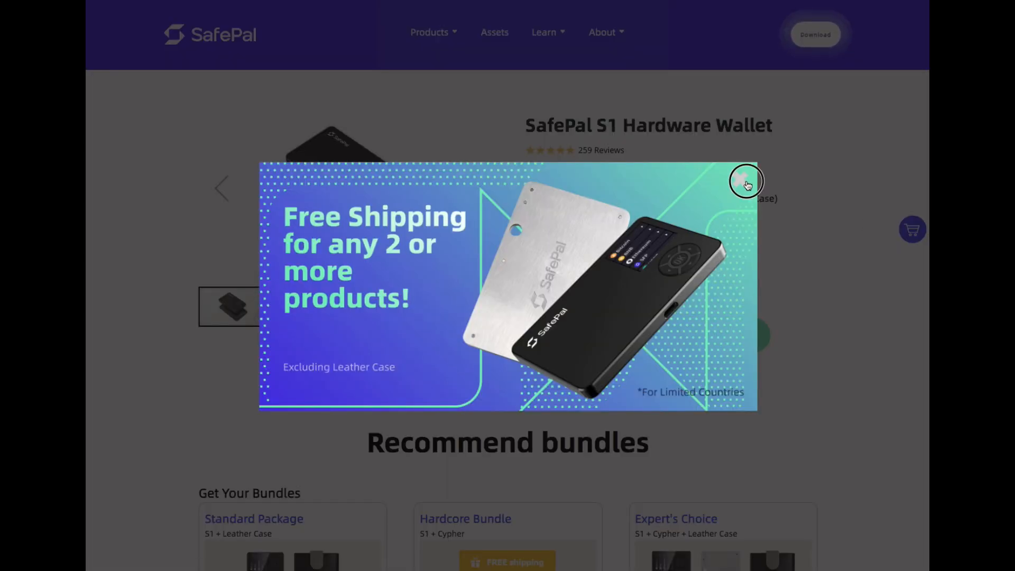
pyautogui.click(745, 183)
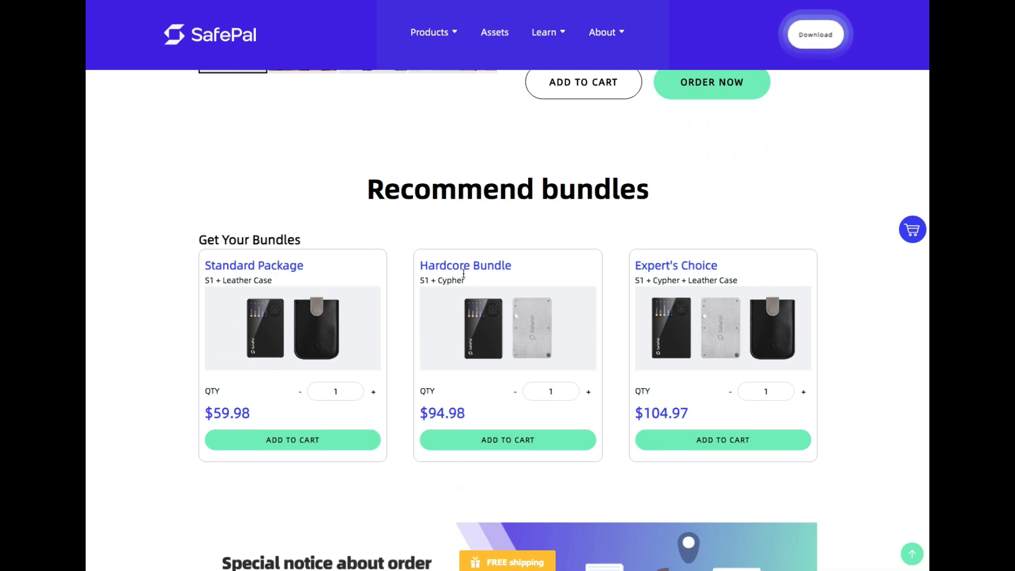
pyautogui.moveTo(429, 292)
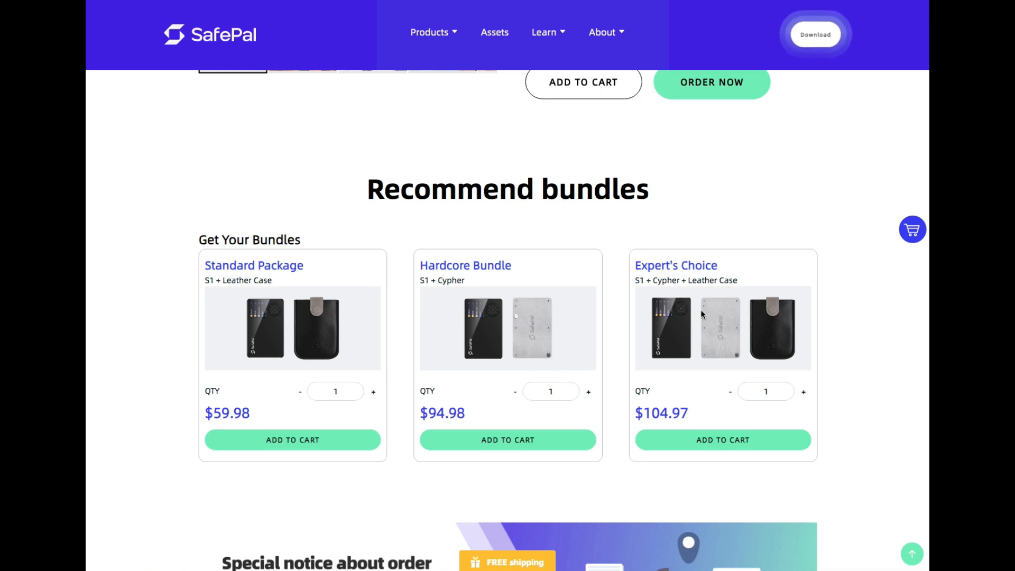
# Scroll past the bundles to 'Why you should own a SafePal hardware wallet'
pyautogui.scroll(-3)
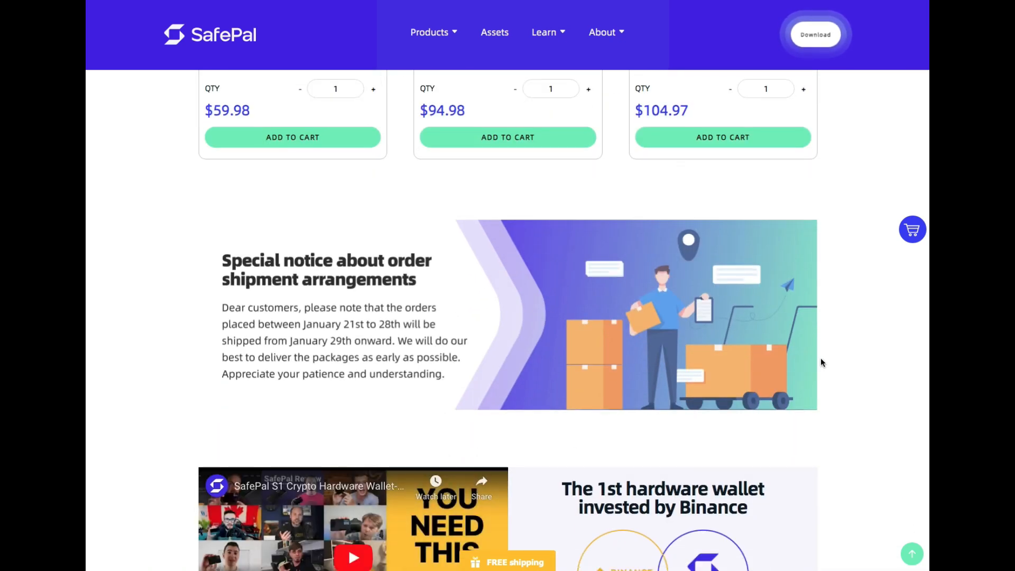
pyautogui.scroll(-3)
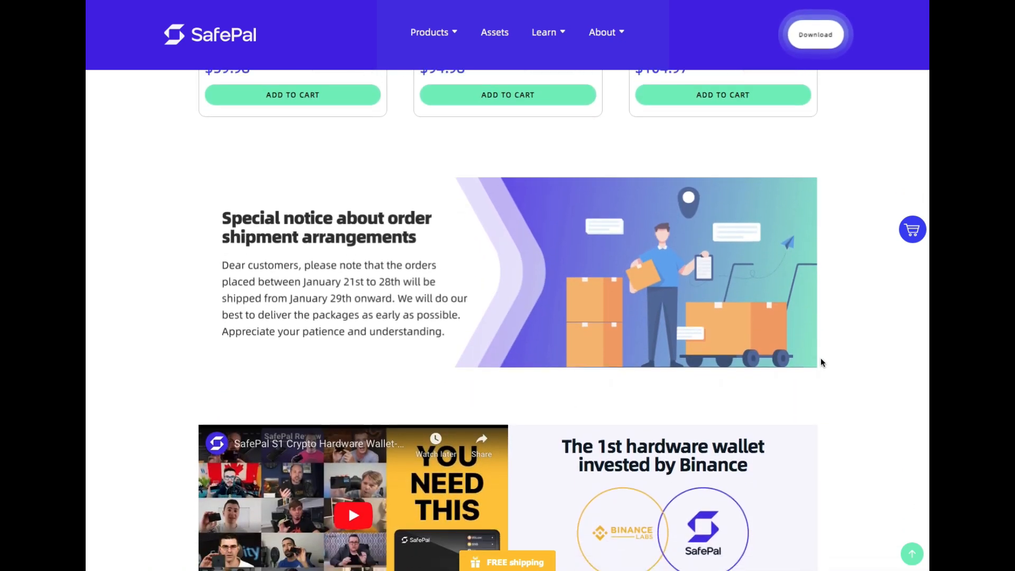
pyautogui.scroll(-3)
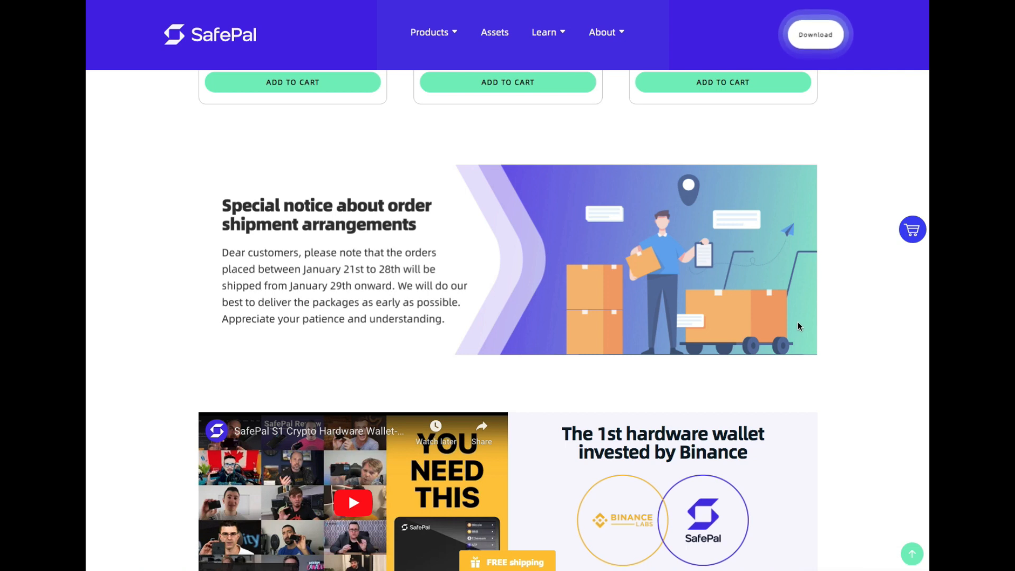
pyautogui.scroll(-3)
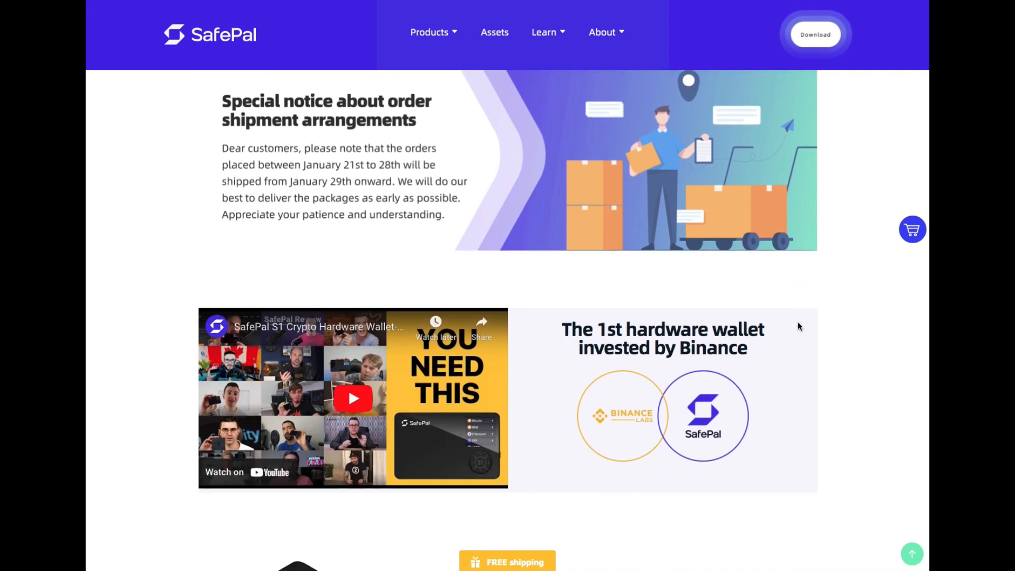
pyautogui.scroll(-3)
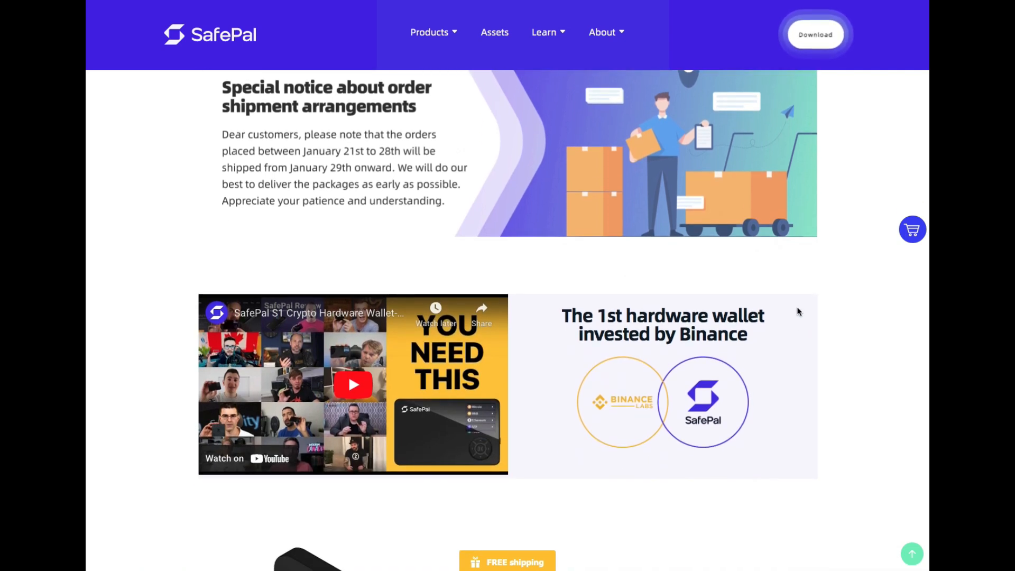
pyautogui.scroll(-3)
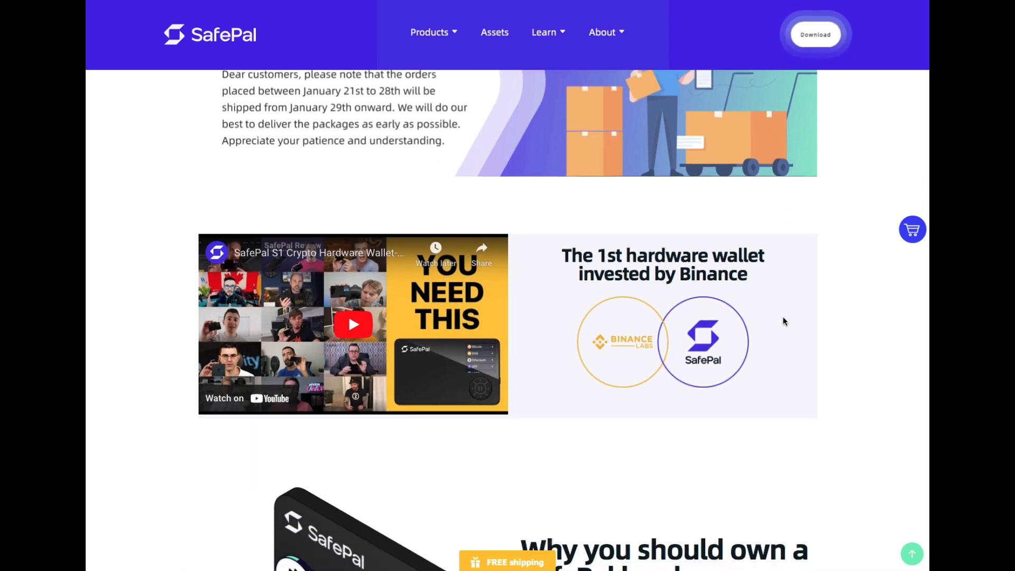
pyautogui.scroll(-3)
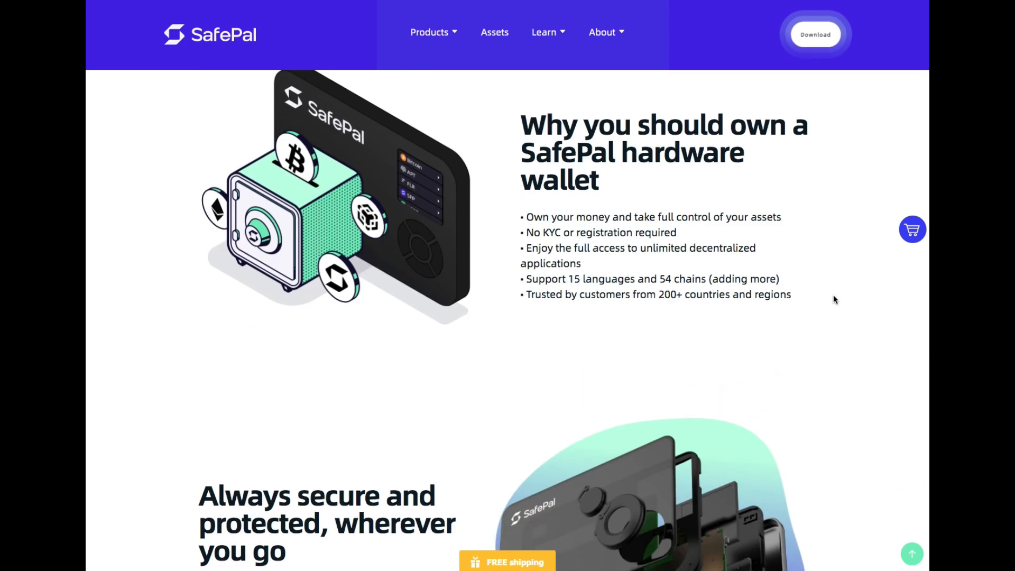
pyautogui.scroll(-3)
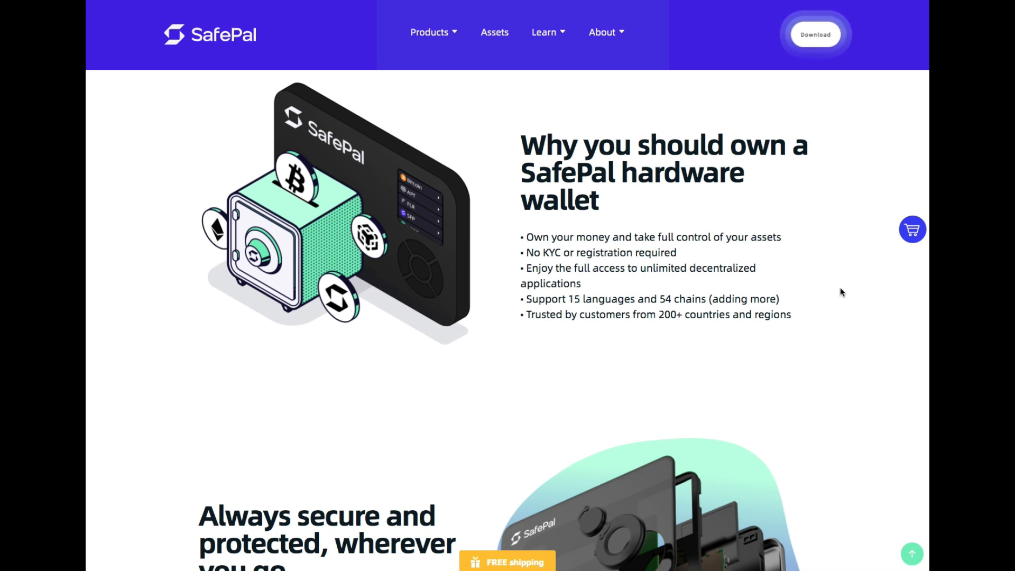
pyautogui.moveTo(841, 290)
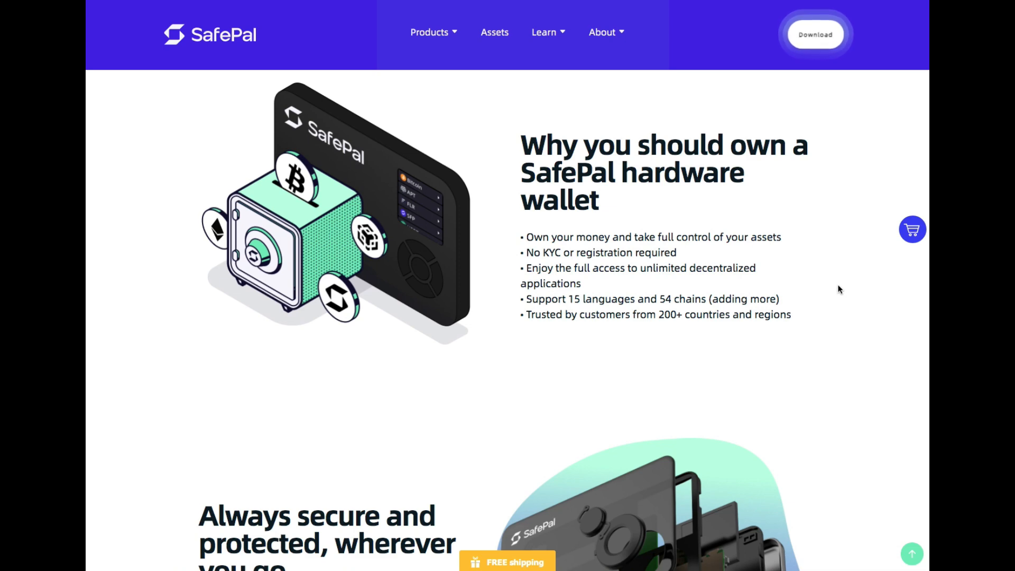
# Scroll past the cold-storage points to the 'Manage unlimited tokens, all in ONE device' section
pyautogui.scroll(-3)
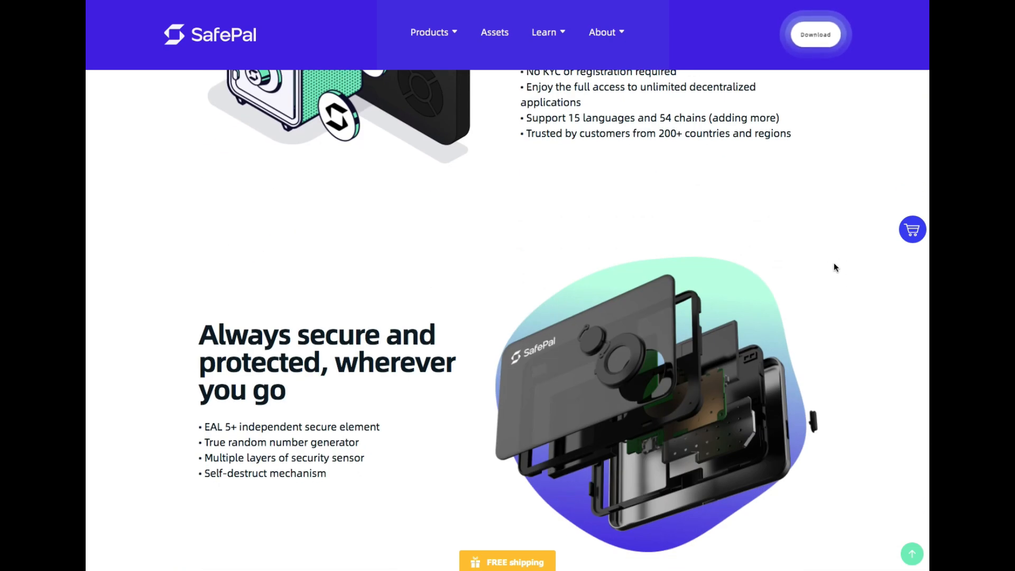
pyautogui.scroll(-3)
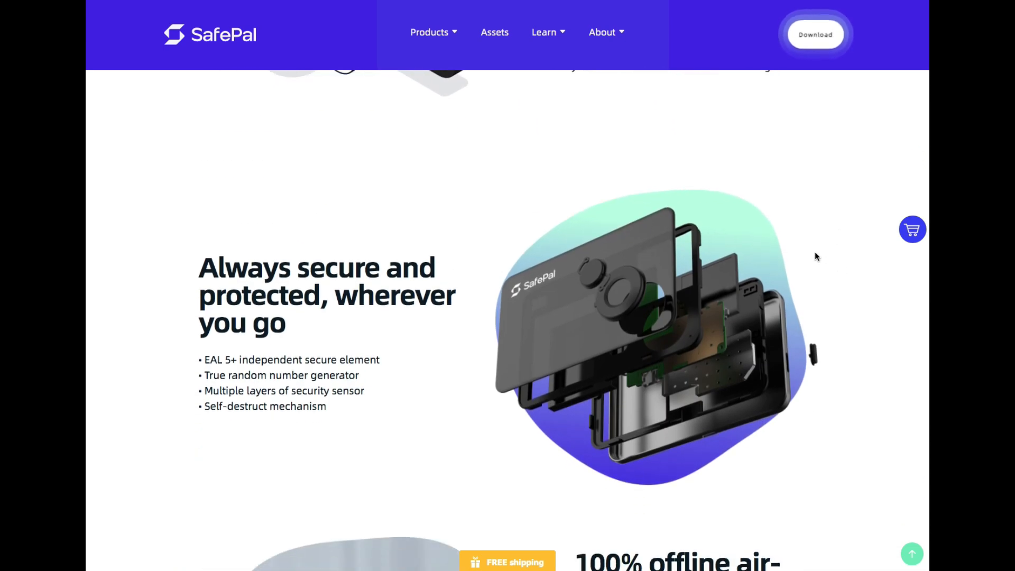
pyautogui.scroll(-3)
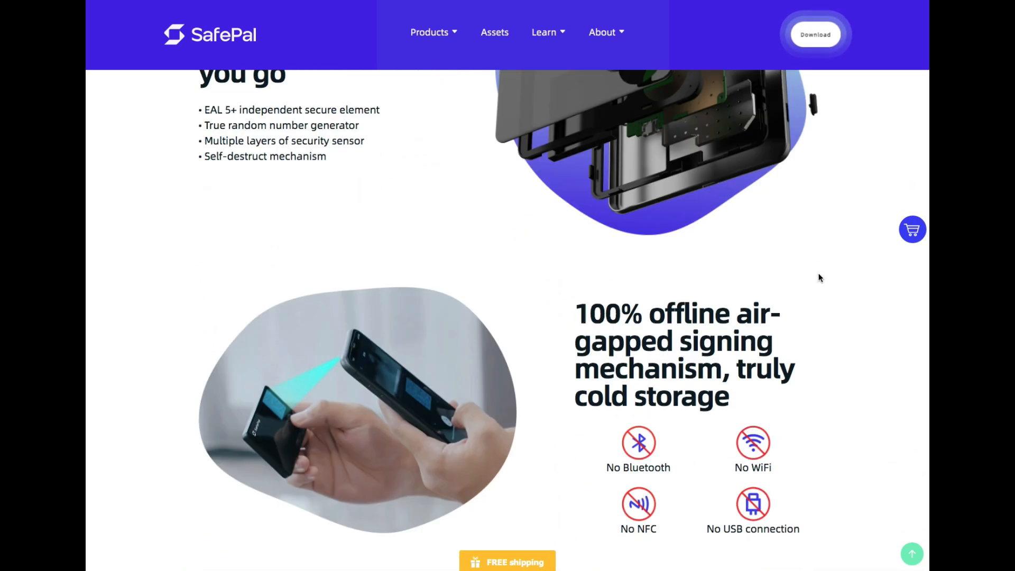
pyautogui.scroll(-3)
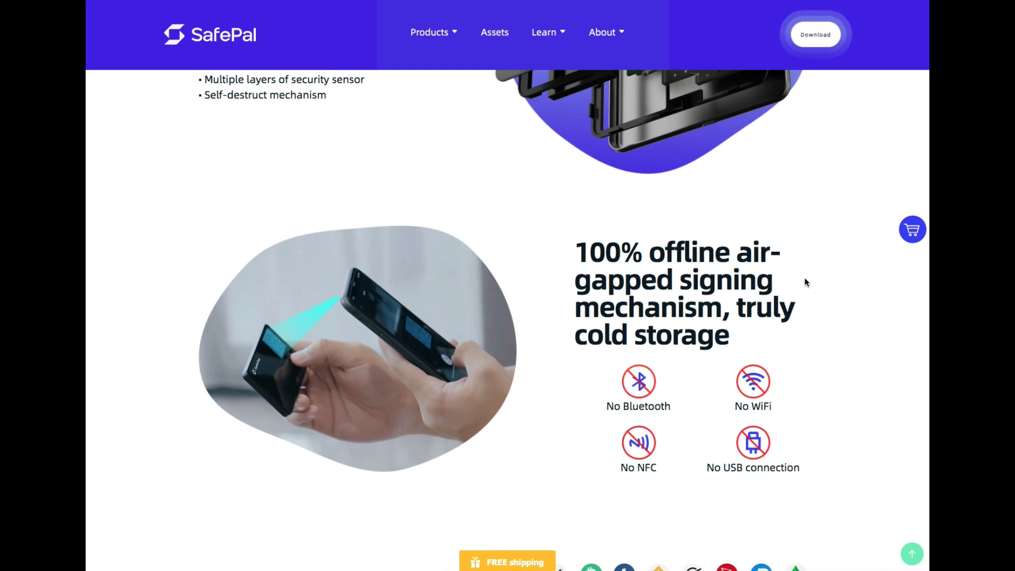
pyautogui.scroll(-3)
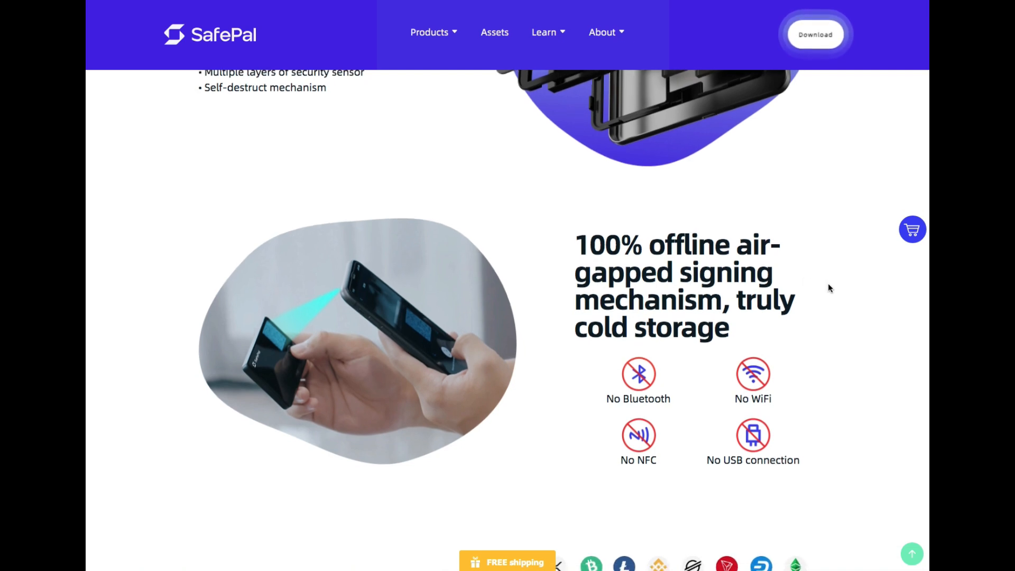
pyautogui.scroll(-3)
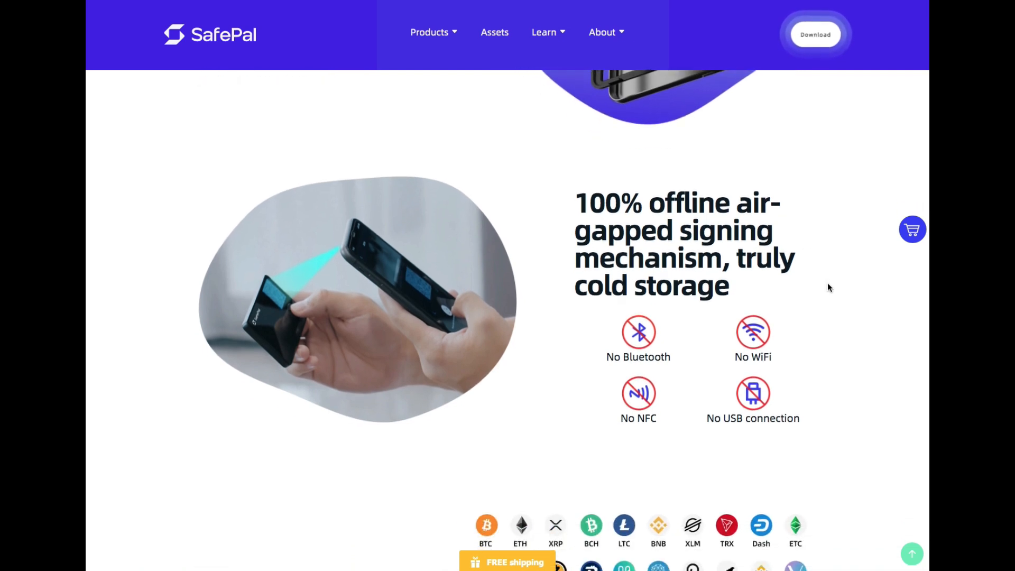
pyautogui.scroll(-3)
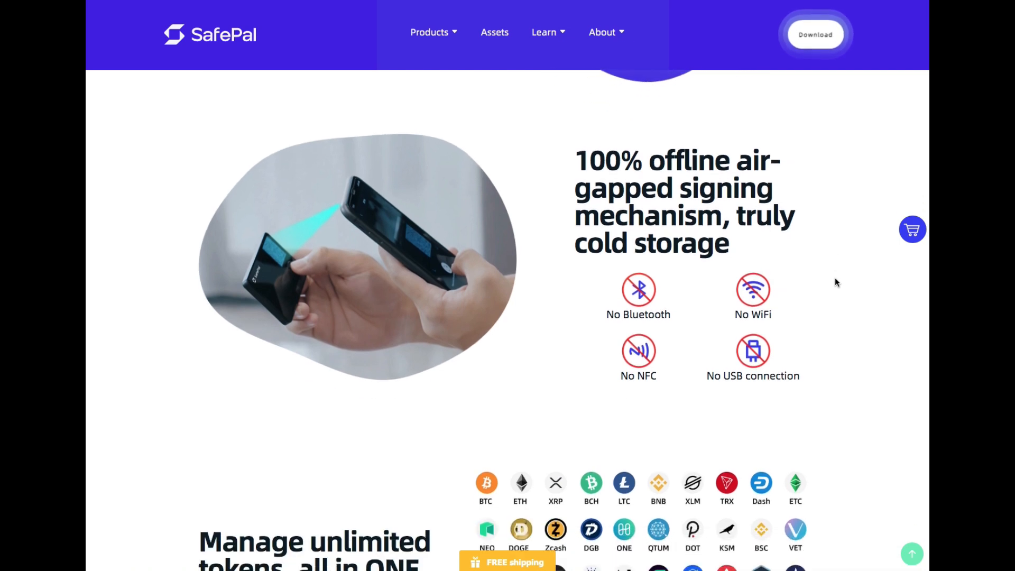
pyautogui.scroll(-3)
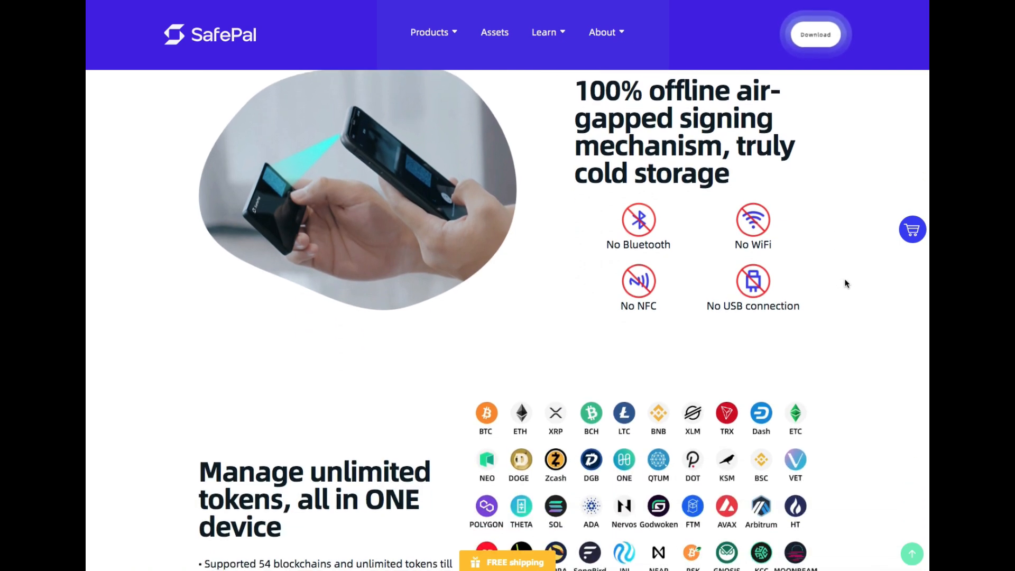
pyautogui.scroll(-3)
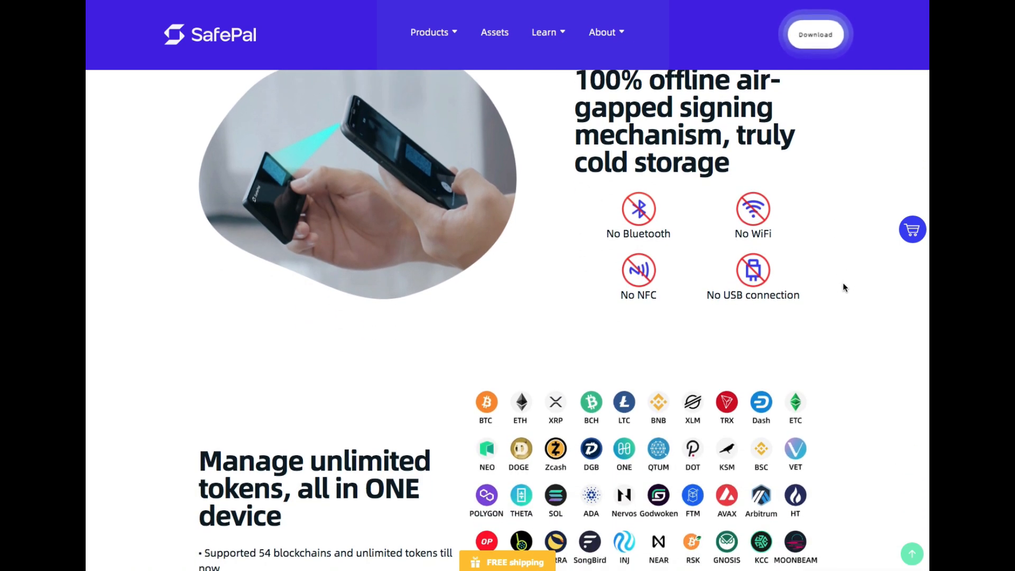
pyautogui.scroll(-3)
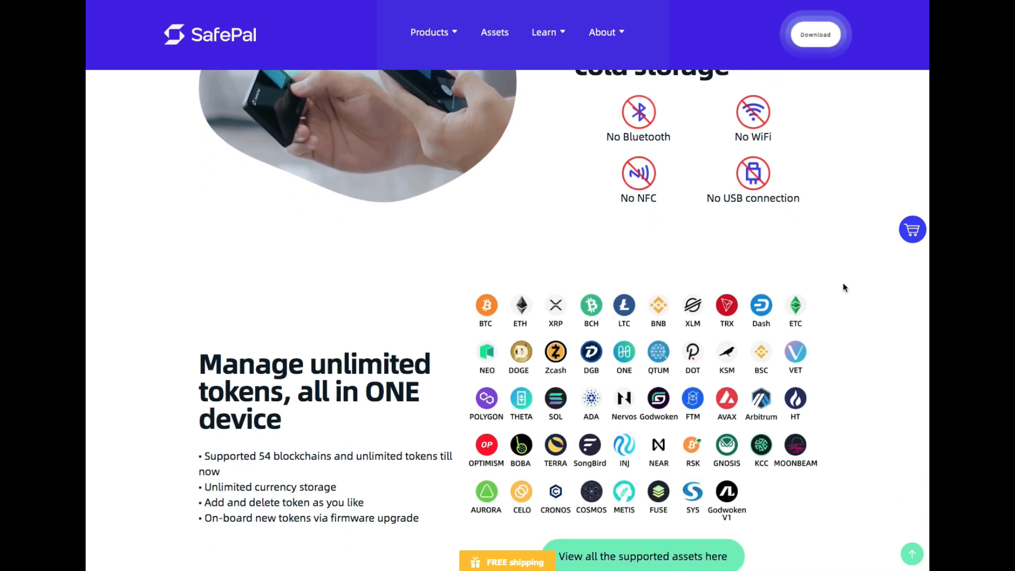
pyautogui.scroll(-3)
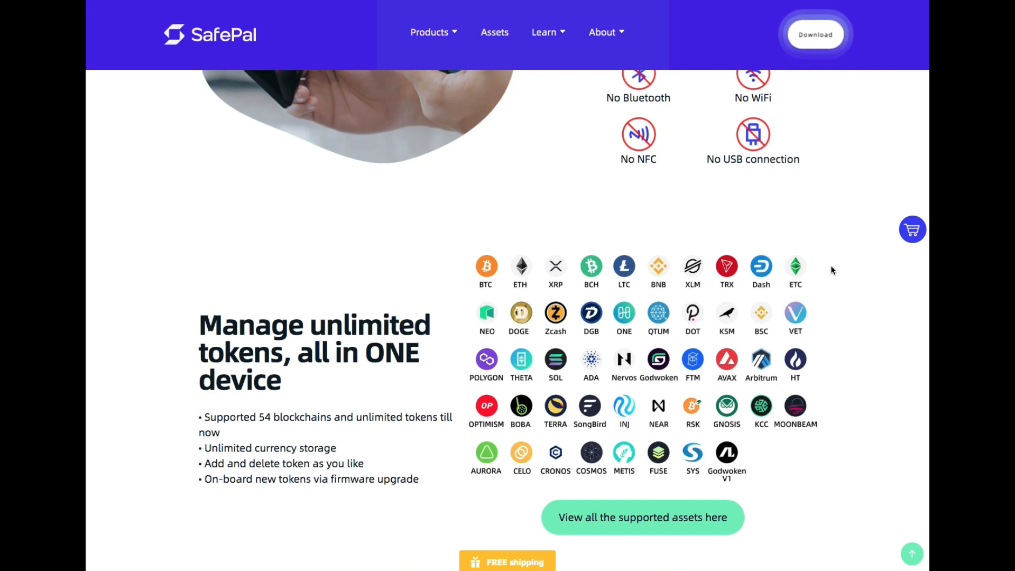
pyautogui.scroll(-3)
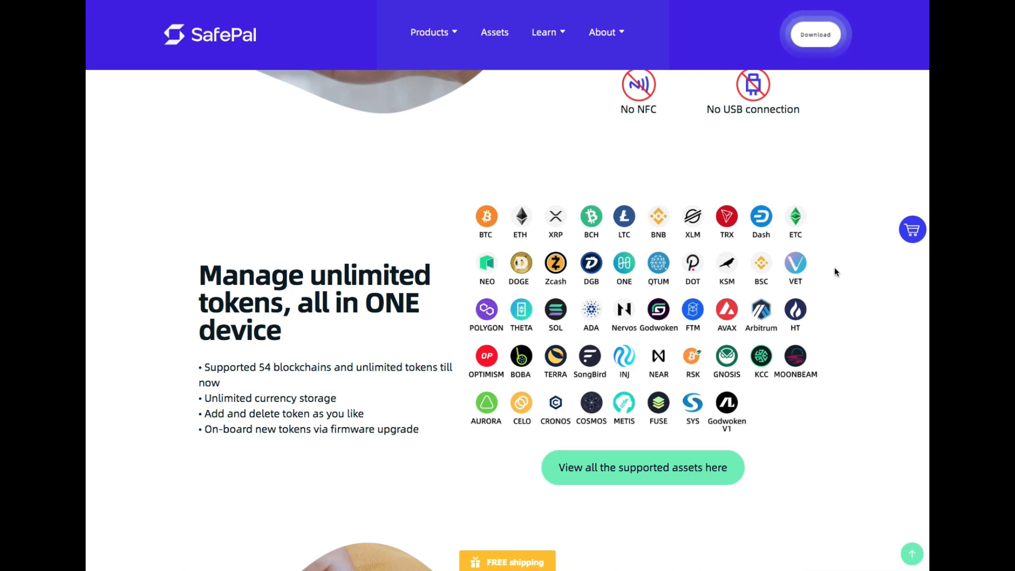
pyautogui.moveTo(814, 269)
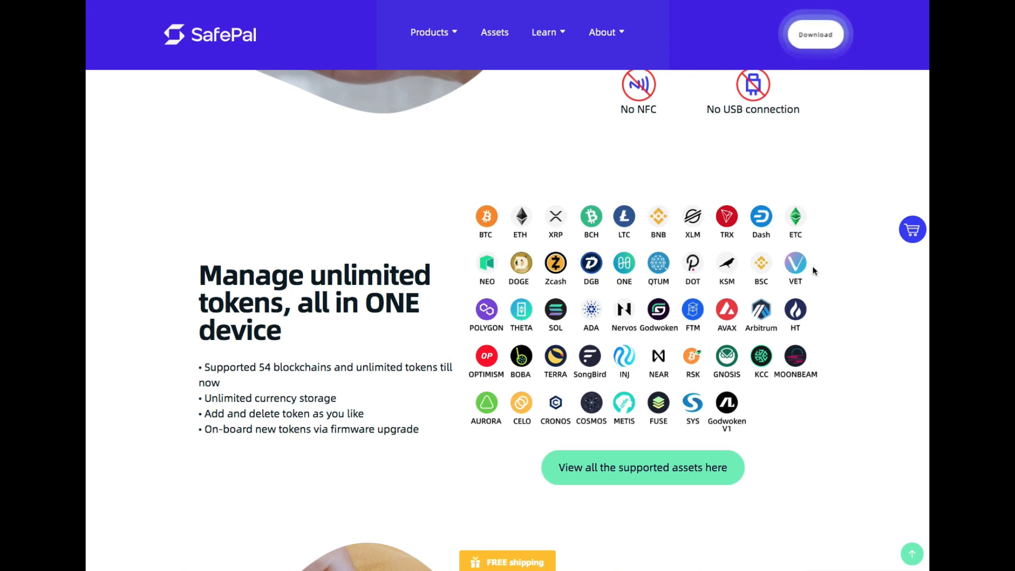
pyautogui.moveTo(819, 283)
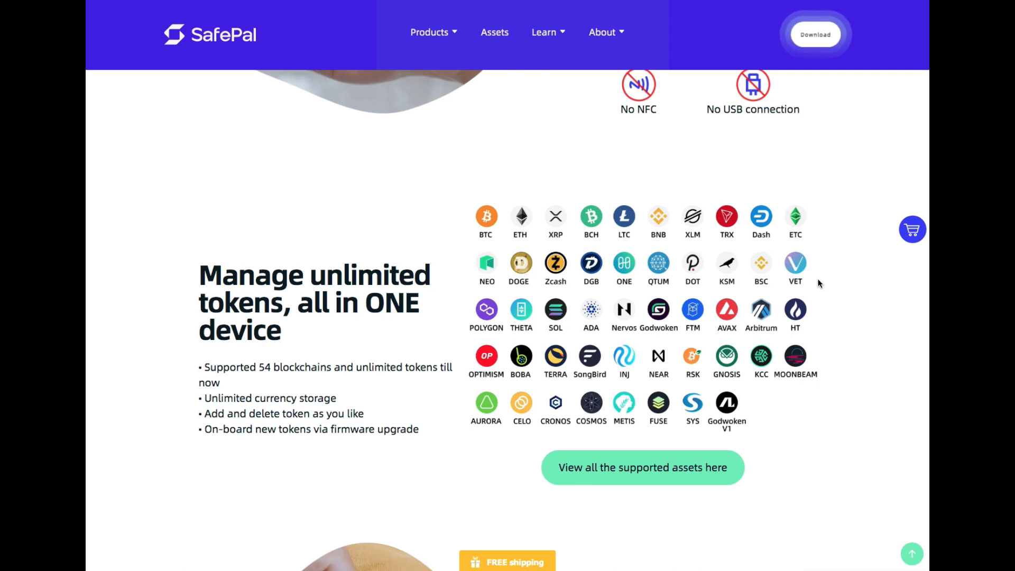
pyautogui.moveTo(472, 259)
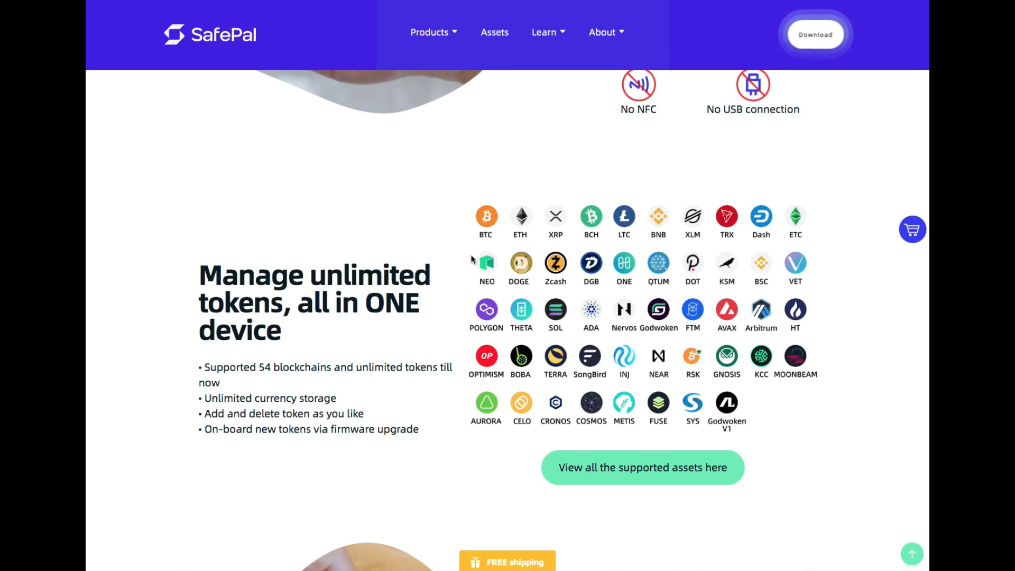
pyautogui.moveTo(613, 230)
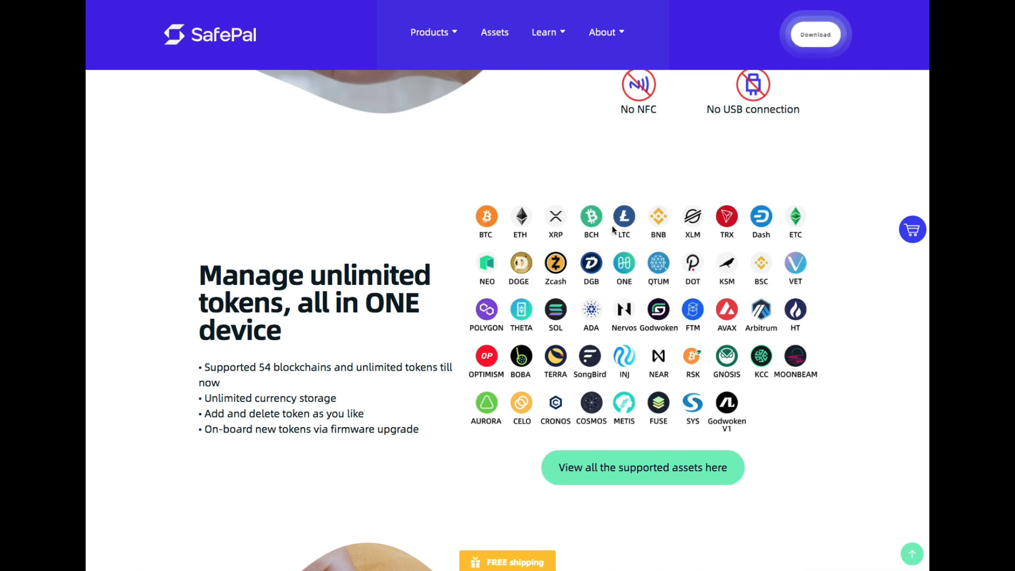
pyautogui.scroll(-3)
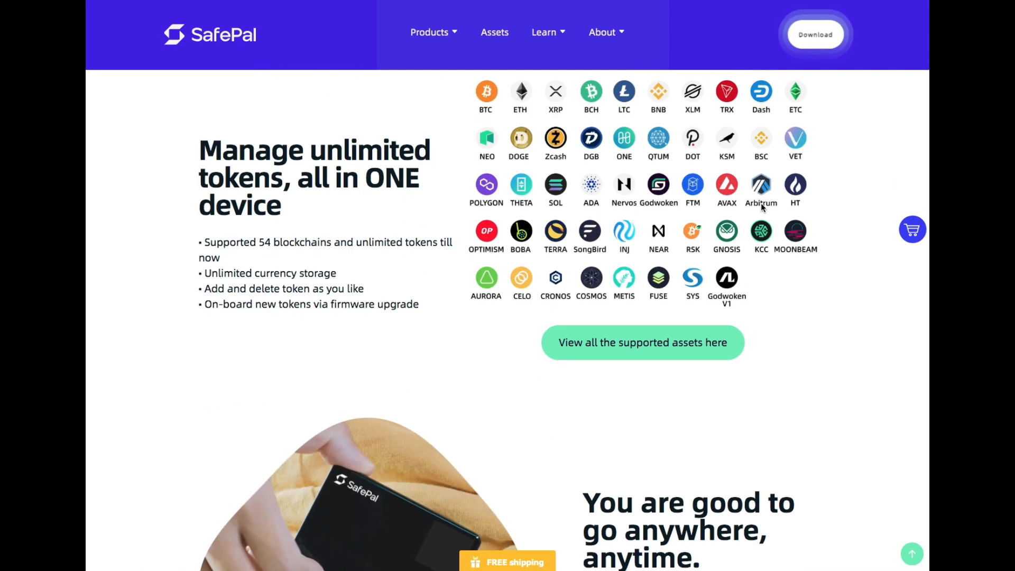
# Scroll down to the credit-card-sized 'You are good to go anywhere, anytime' section
pyautogui.scroll(-3)
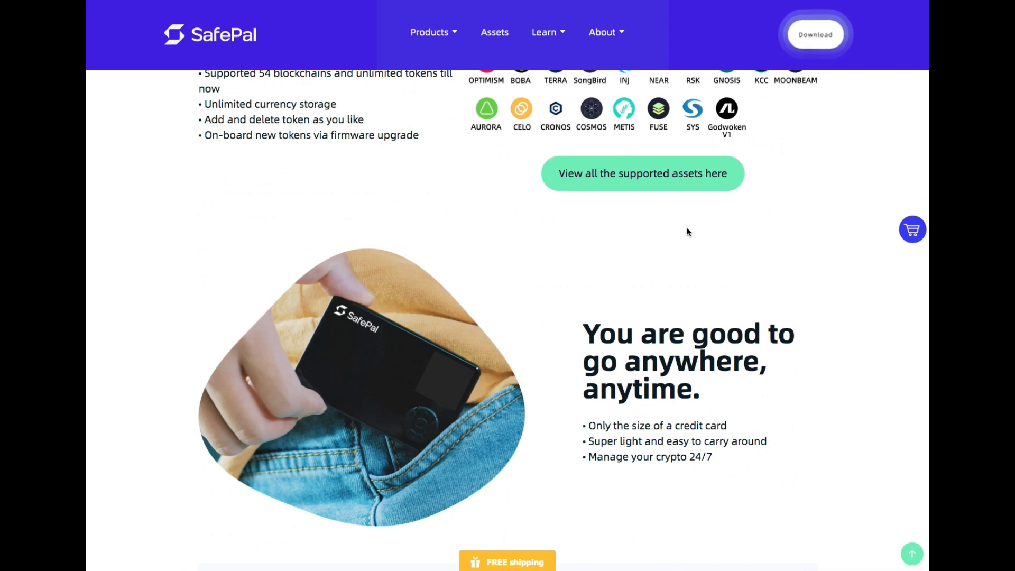
pyautogui.moveTo(693, 223)
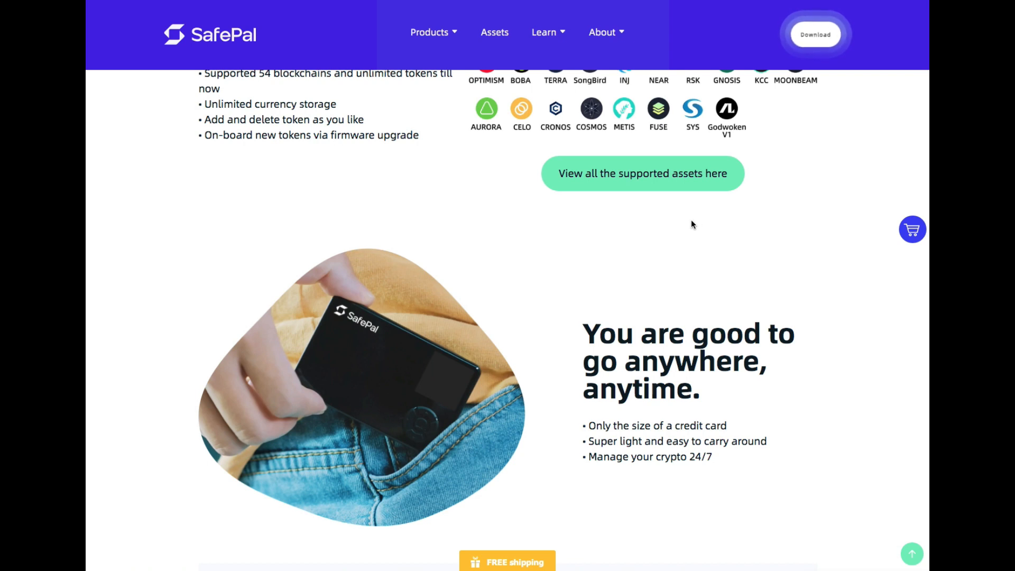
pyautogui.moveTo(676, 229)
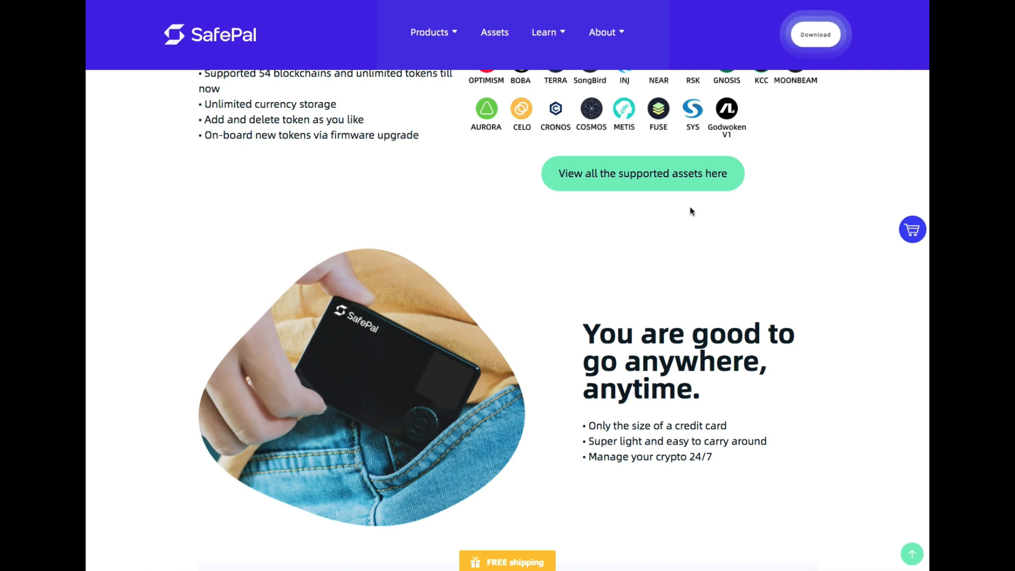
pyautogui.moveTo(689, 222)
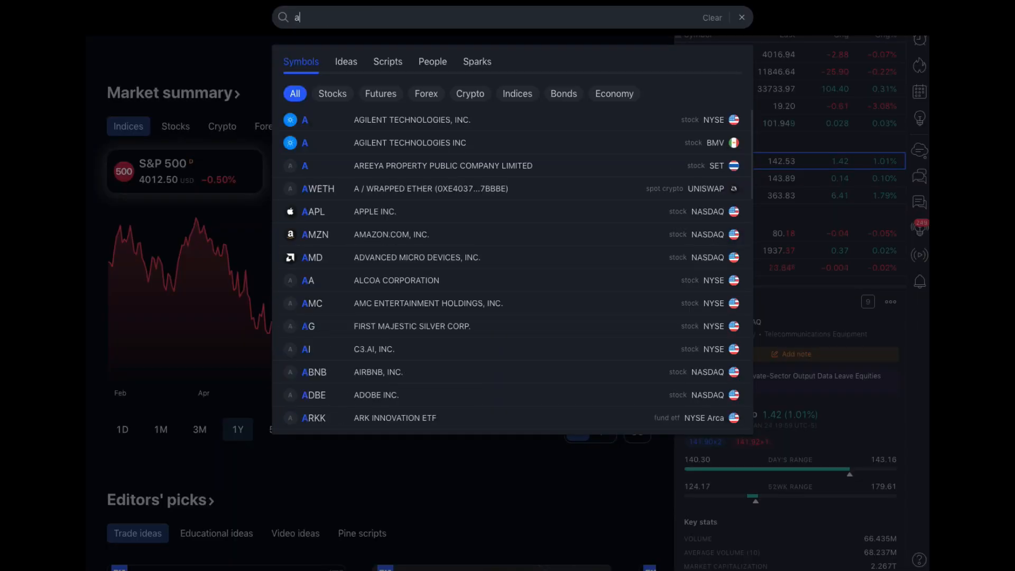
# Search TradingView symbols for 'audio' and open the AUDIOUSDT pair chart
pyautogui.write('udio')
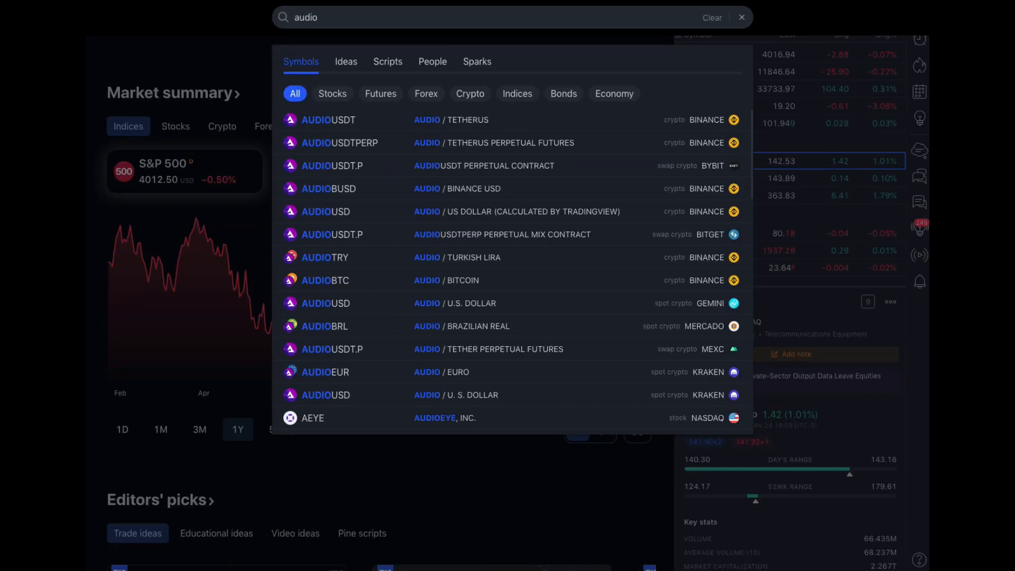
pyautogui.moveTo(336, 126)
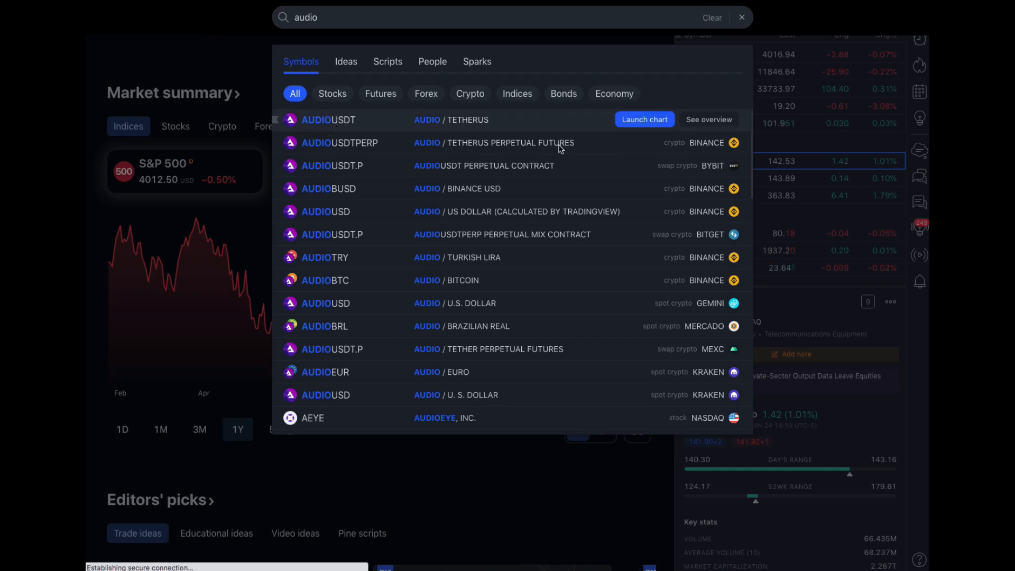
pyautogui.click(644, 119)
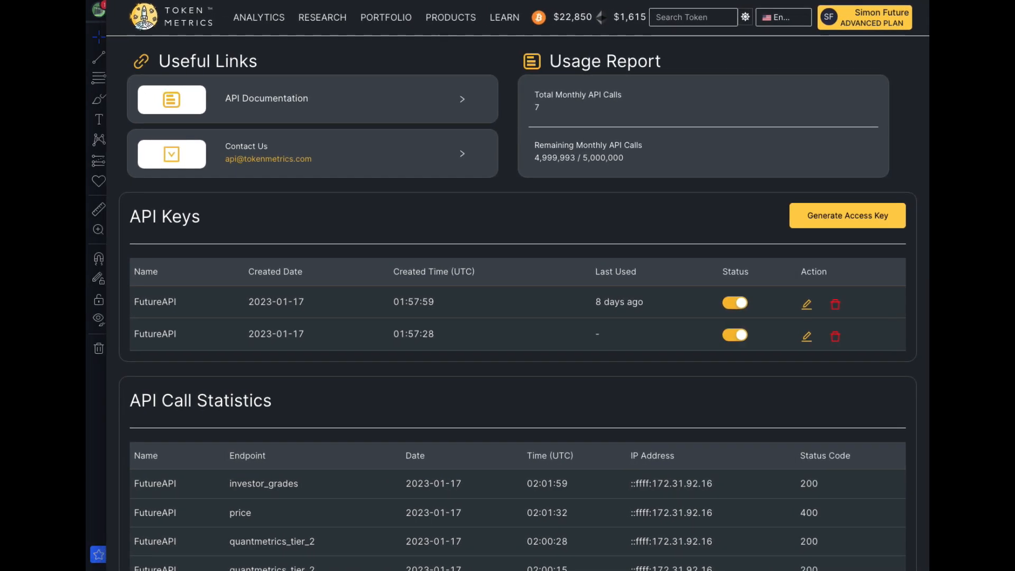
# Choose MARKET from the ANALYTICS menu to show the TM Market Indicator chart
pyautogui.click(259, 18)
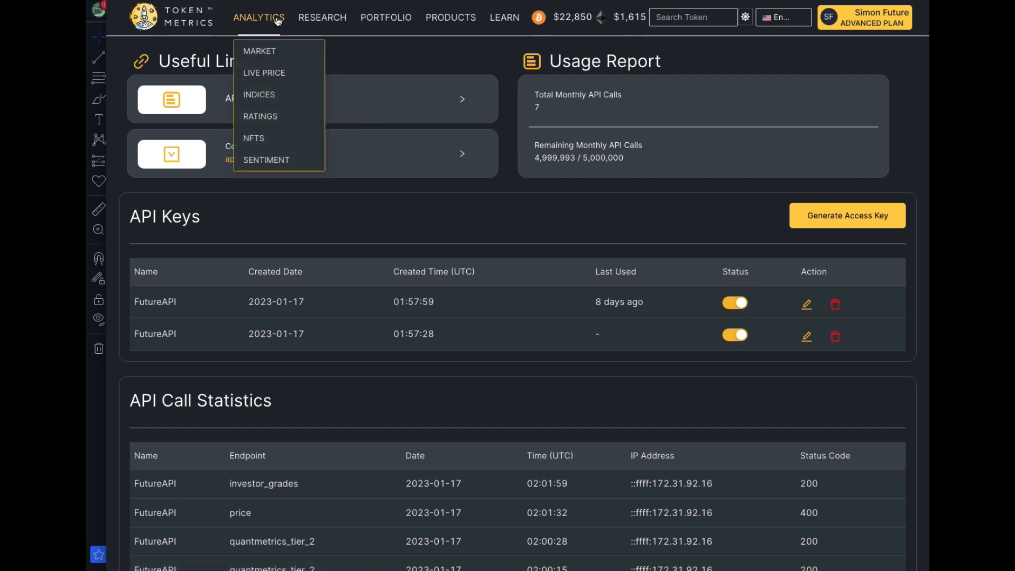
pyautogui.moveTo(610, 201)
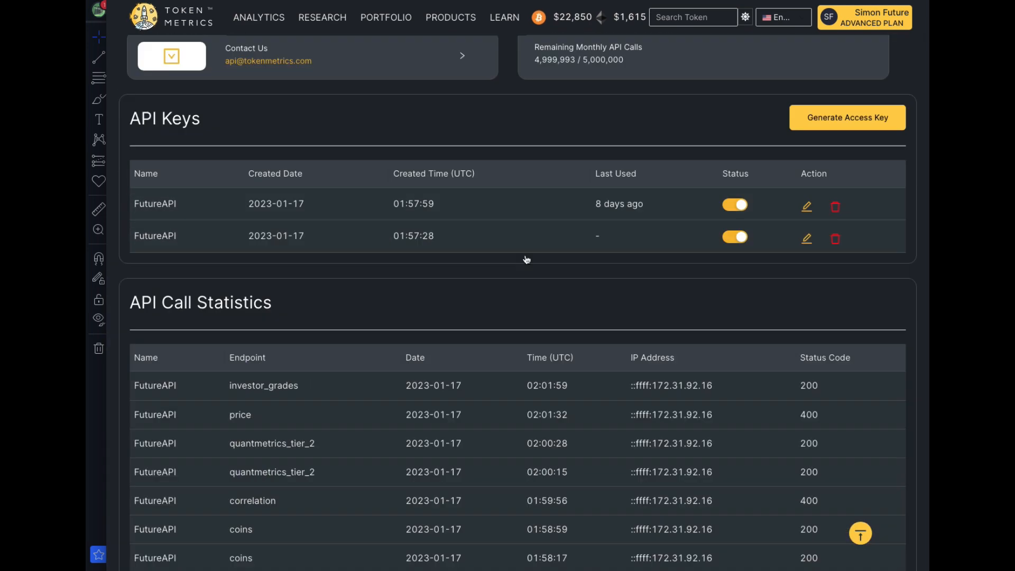
pyautogui.click(258, 17)
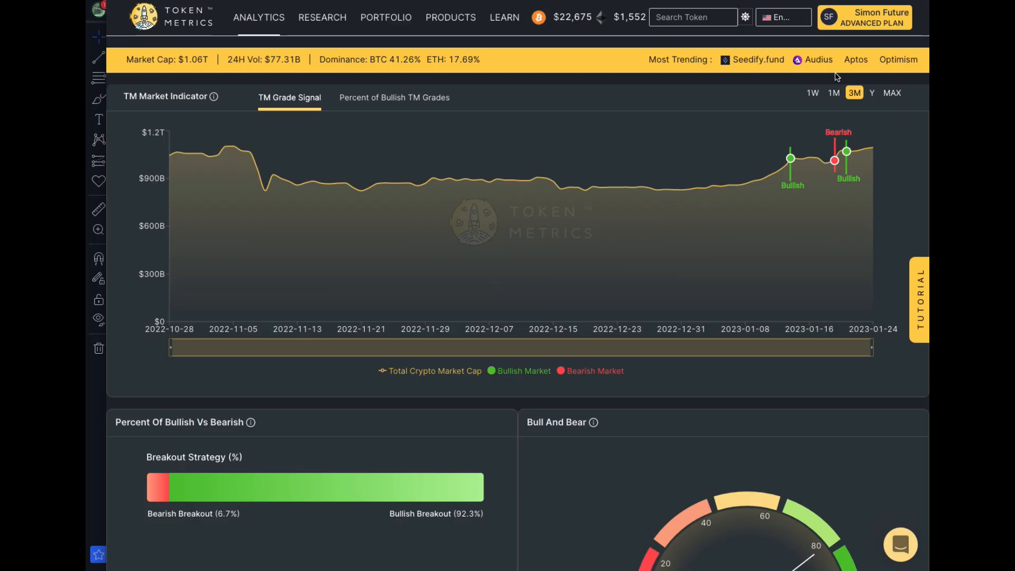
pyautogui.moveTo(818, 59)
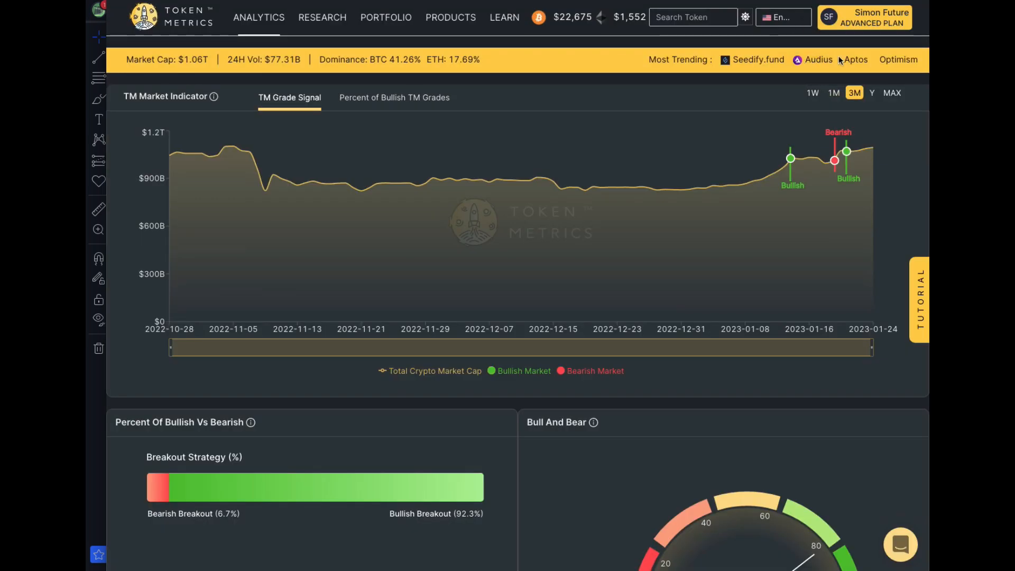
pyautogui.scroll(-3)
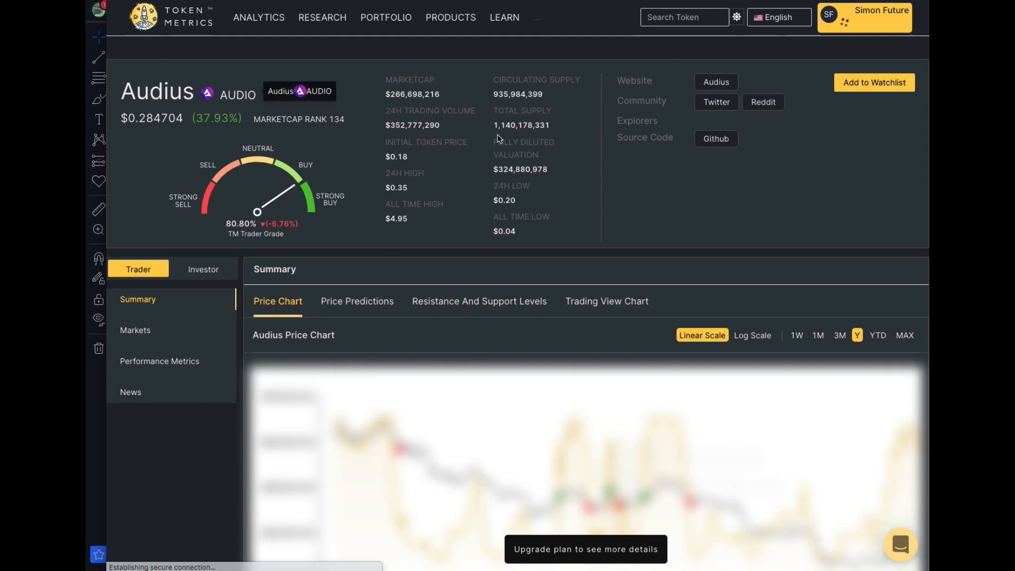
pyautogui.scroll(-3)
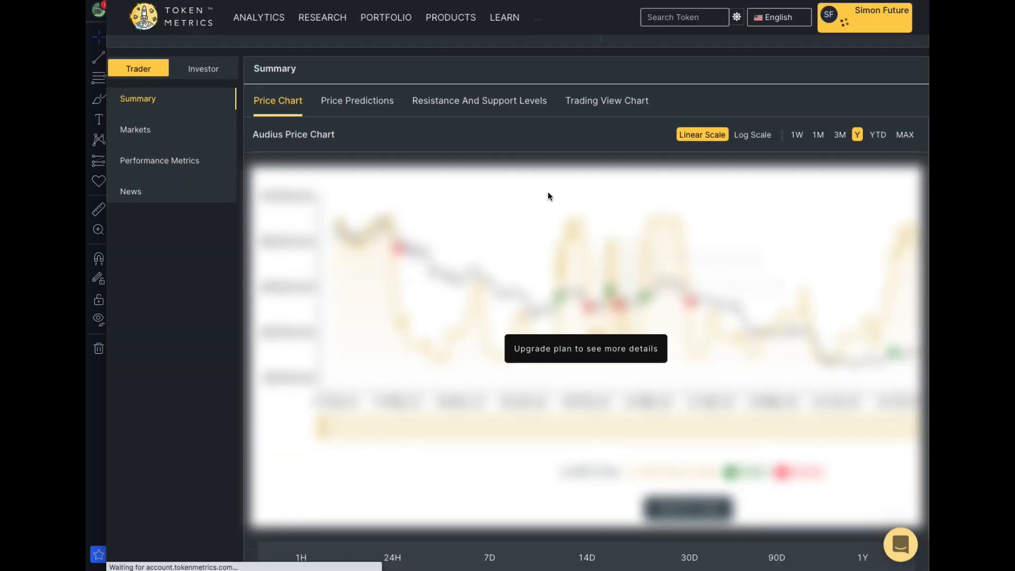
pyautogui.scroll(-3)
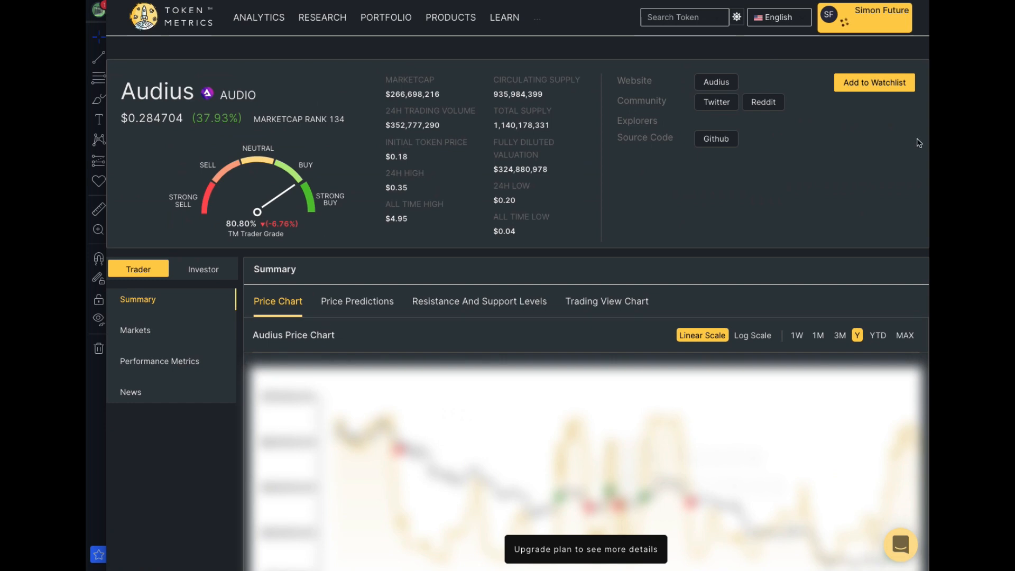
pyautogui.scroll(-3)
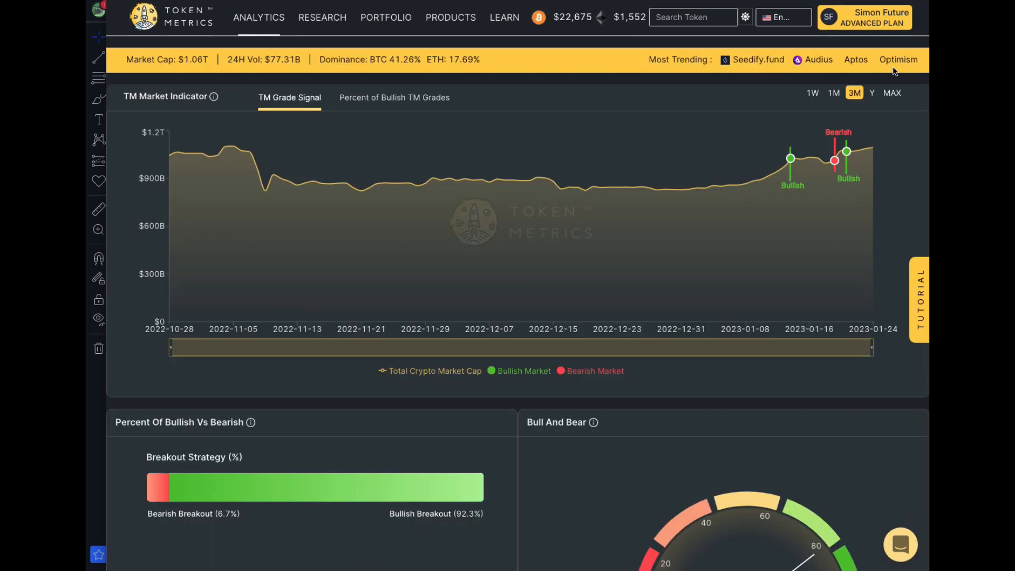
# Search for 'aud' and open the Audius (AUDIO) token page
pyautogui.click(693, 17)
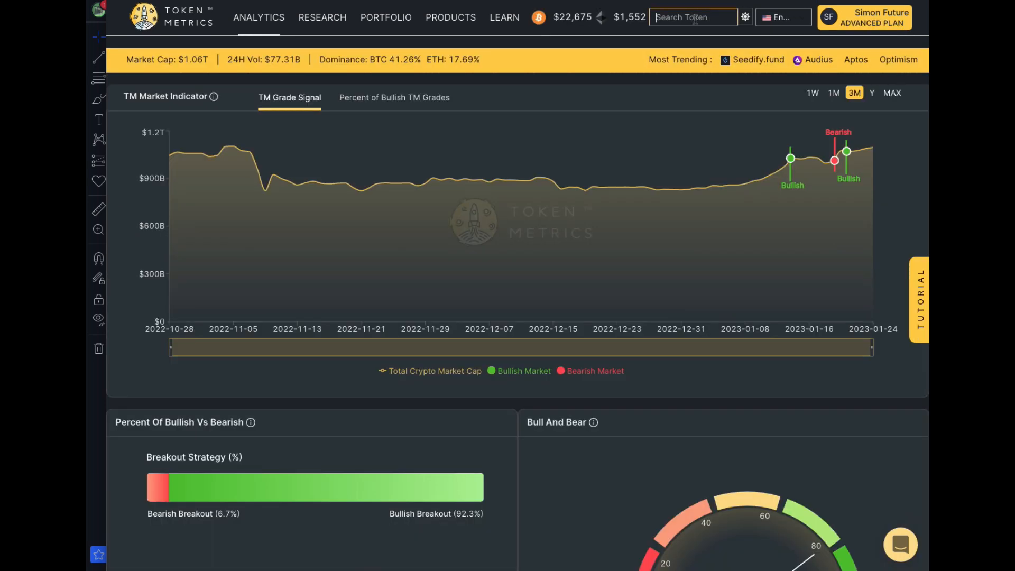
pyautogui.write('audio')
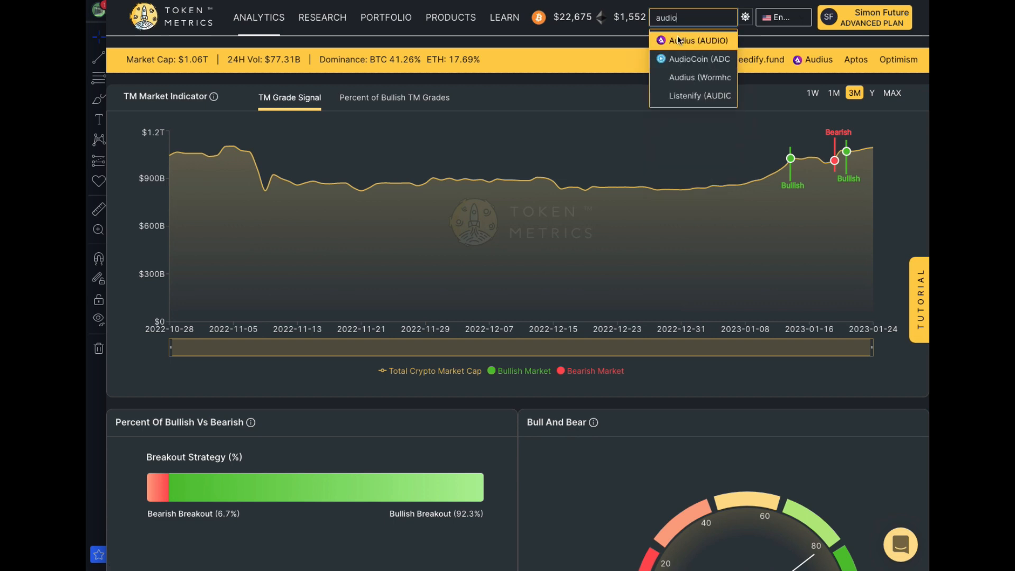
pyautogui.click(693, 41)
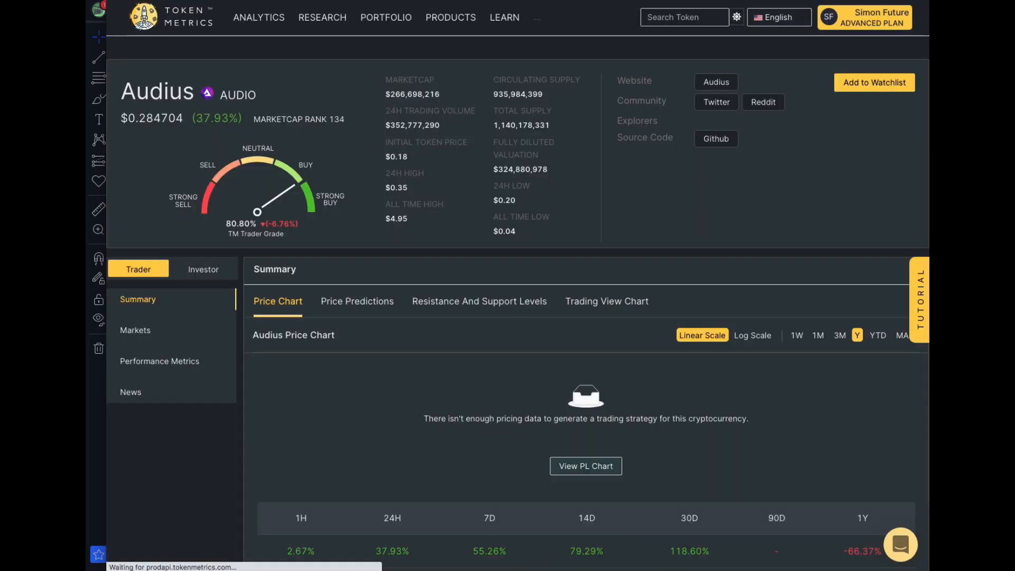
pyautogui.scroll(-3)
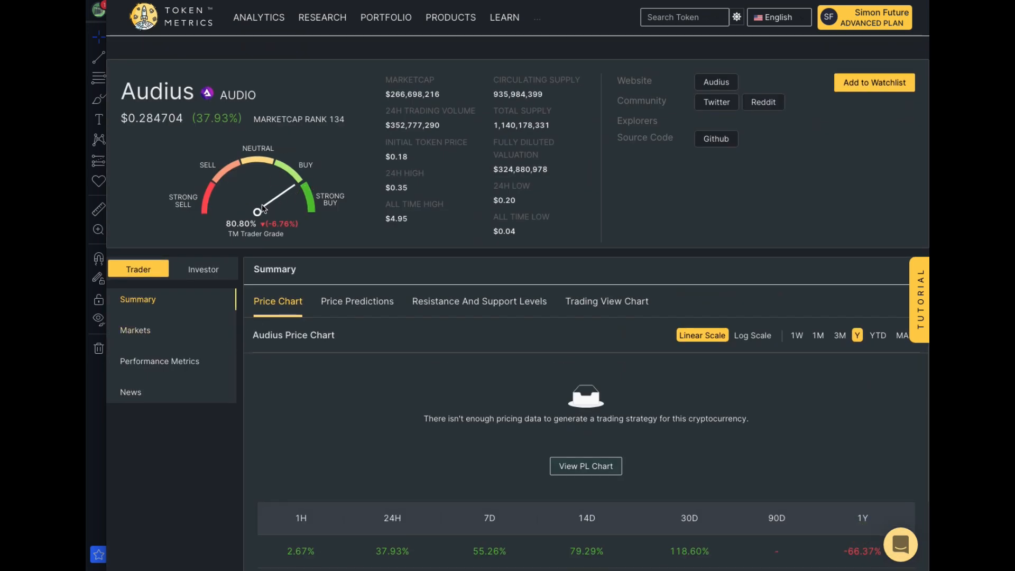
pyautogui.moveTo(255, 243)
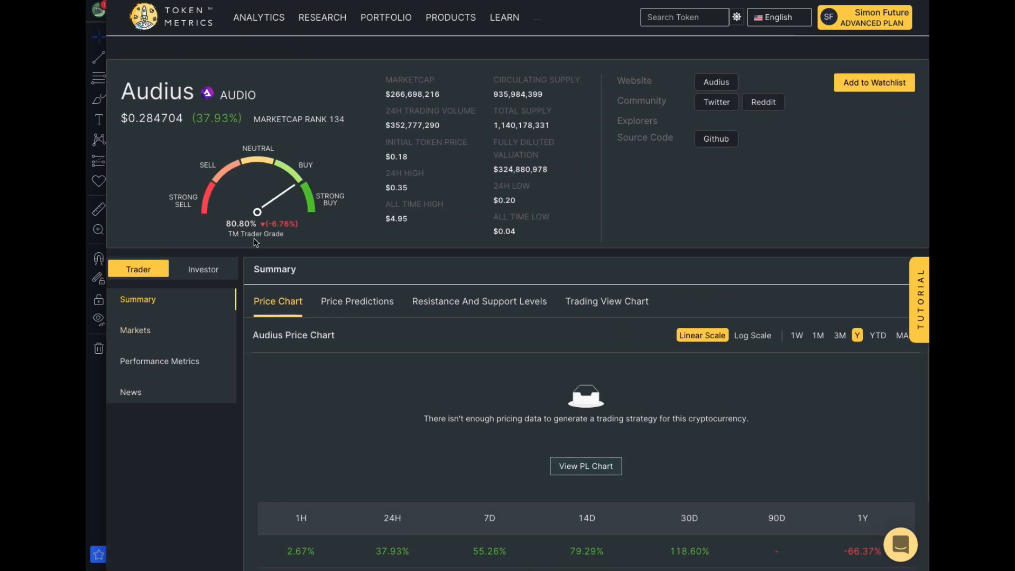
pyautogui.moveTo(243, 228)
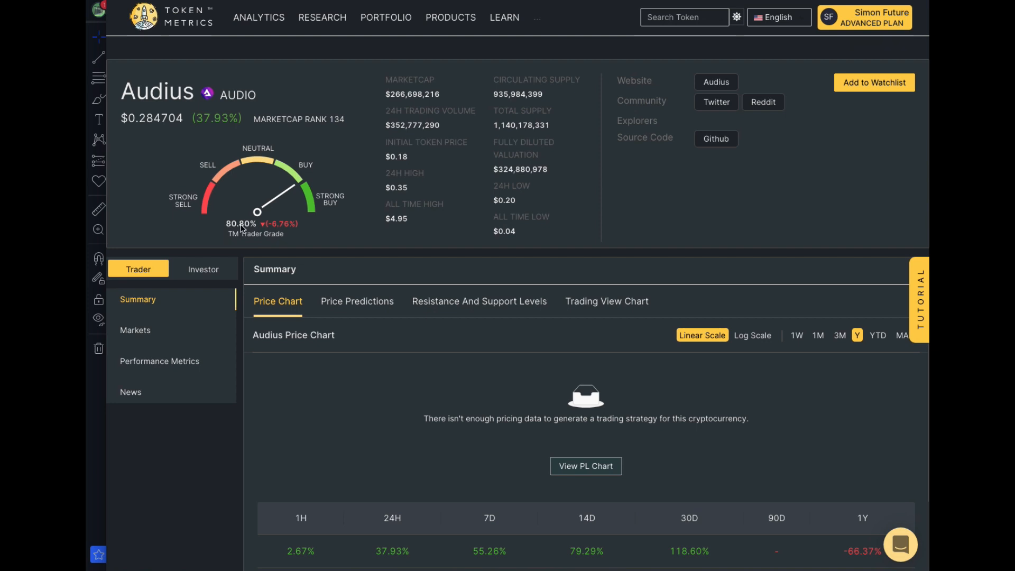
pyautogui.moveTo(290, 236)
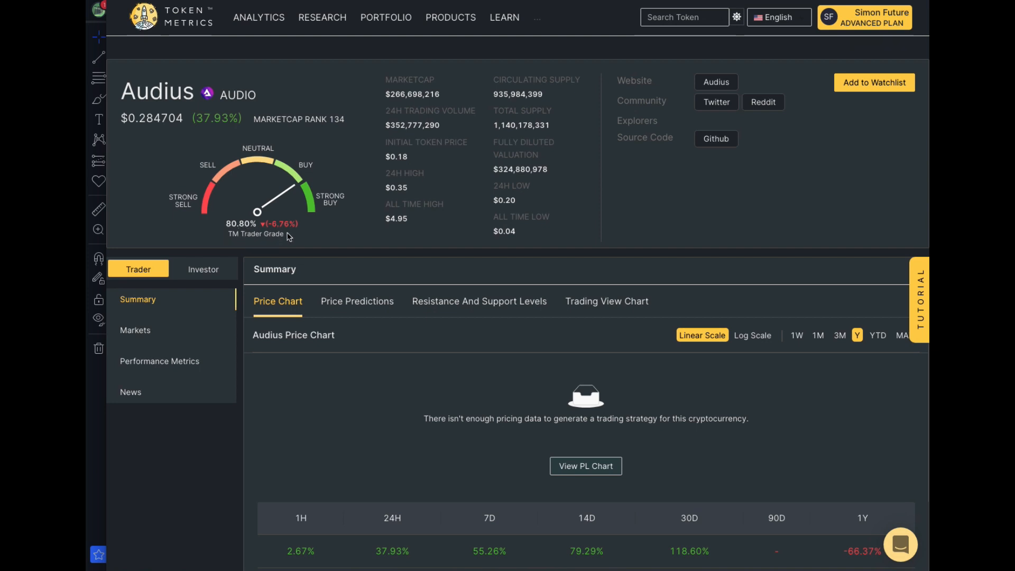
pyautogui.moveTo(276, 230)
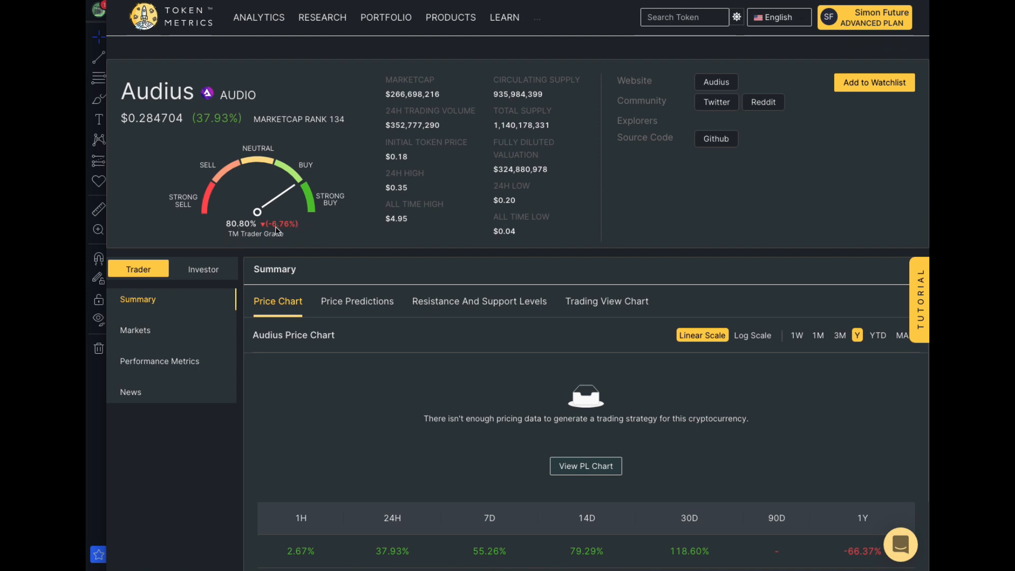
pyautogui.moveTo(290, 235)
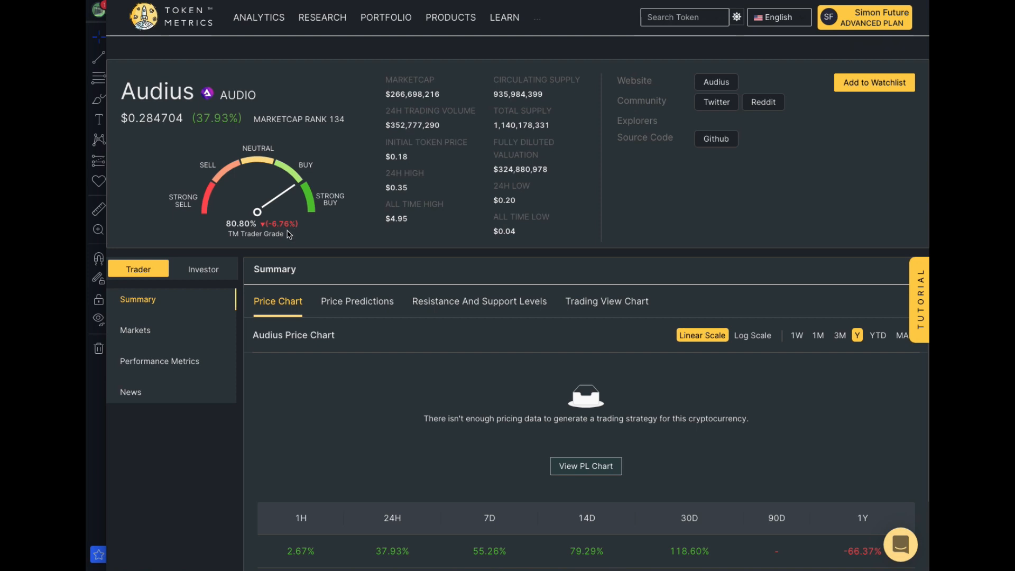
pyautogui.moveTo(331, 159)
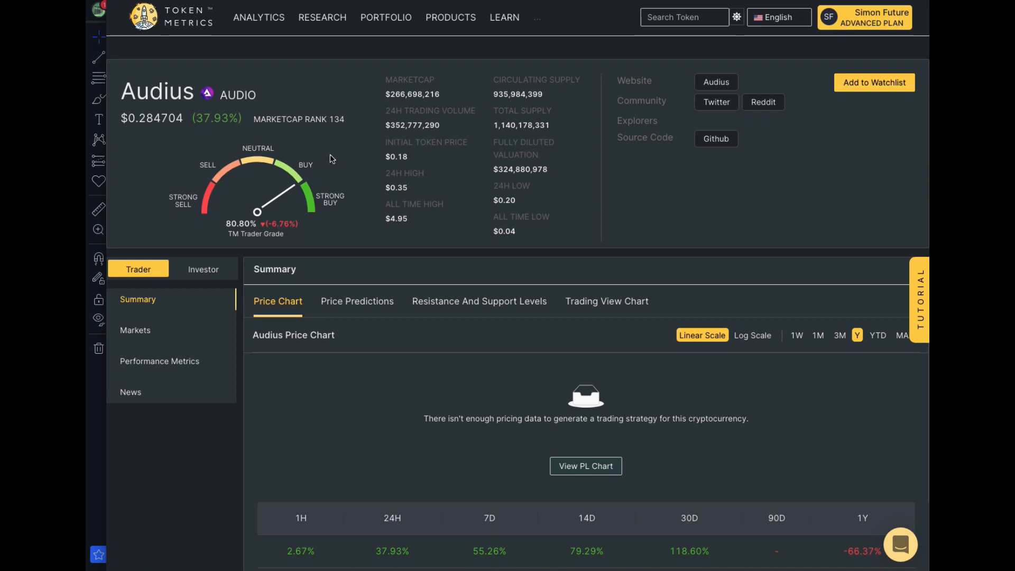
# Scroll through Audius details, view its price predictions, then switch to the investor view
pyautogui.scroll(-3)
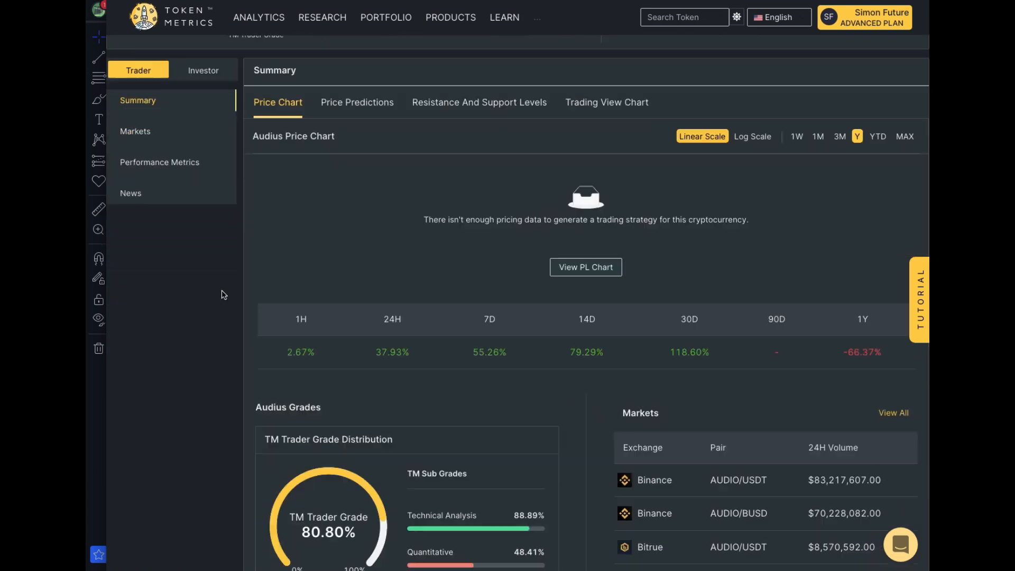
pyautogui.scroll(-3)
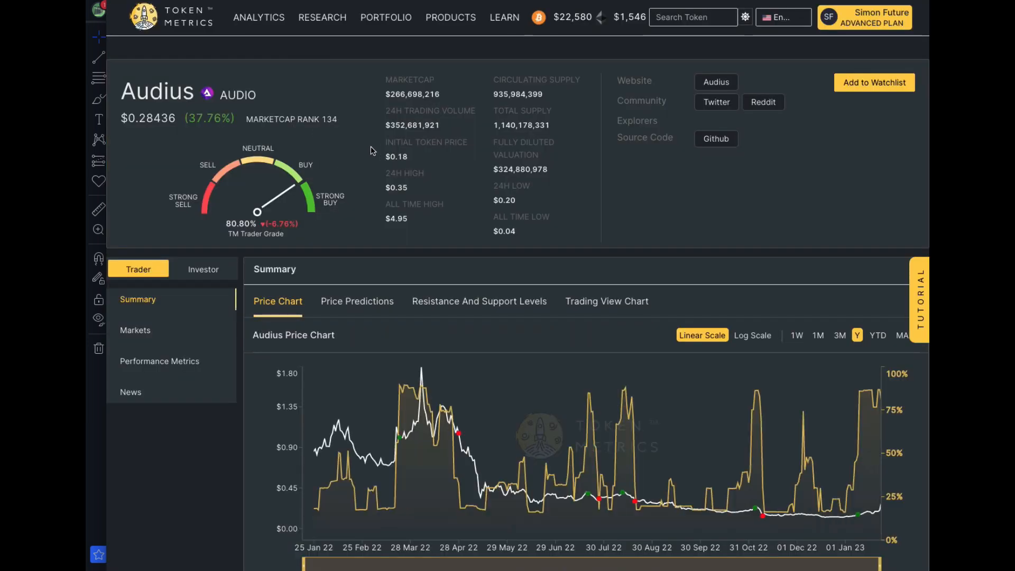
pyautogui.scroll(-3)
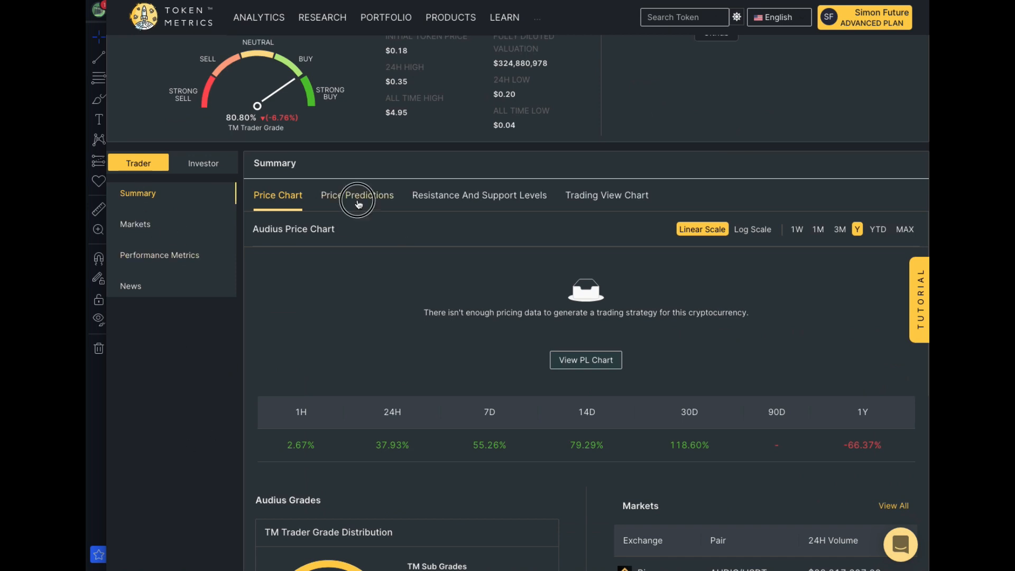
pyautogui.click(357, 195)
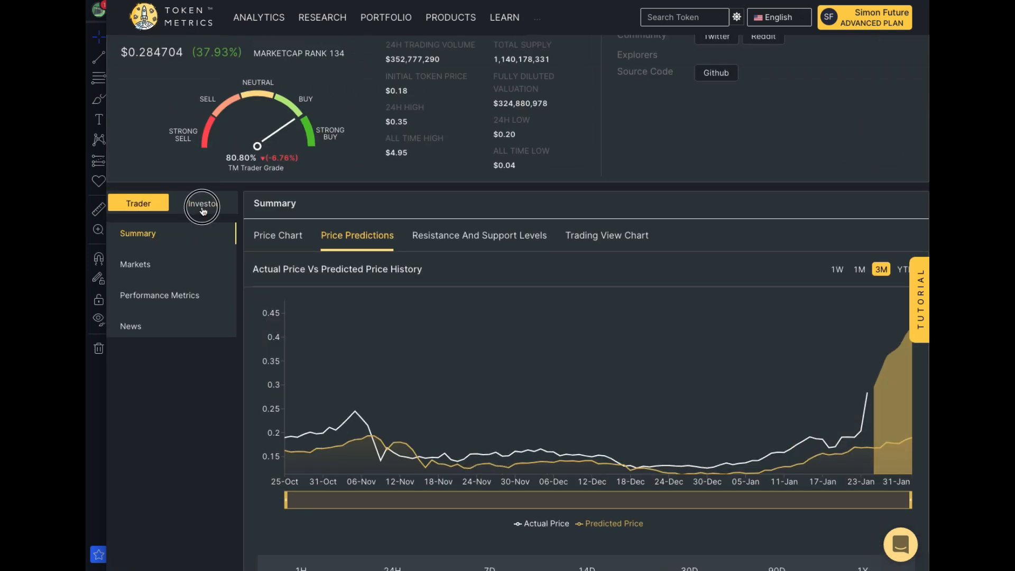
pyautogui.click(202, 203)
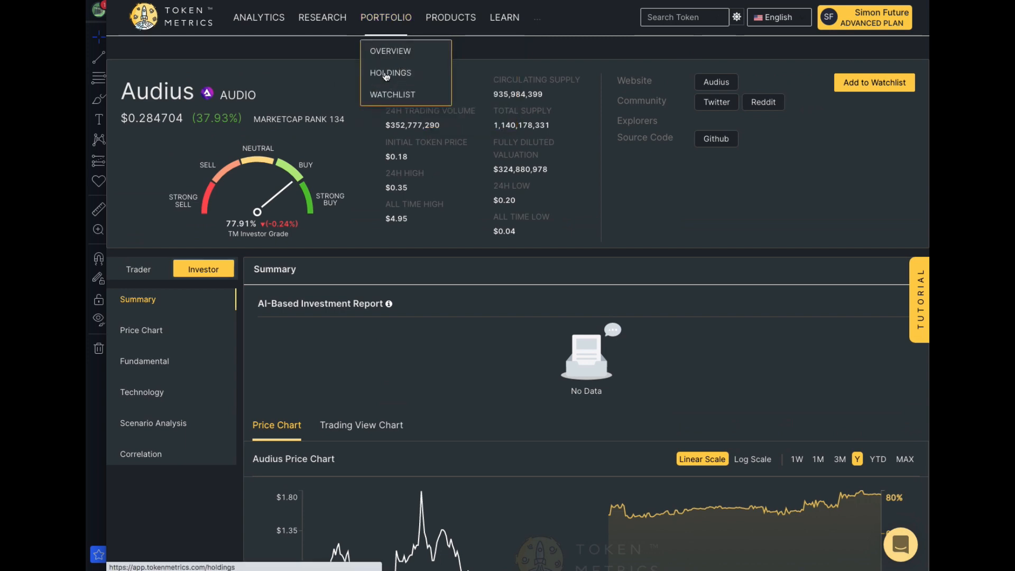
# Open the portfolio holdings page listing ten assets with $6,713.78 total balance
pyautogui.click(390, 73)
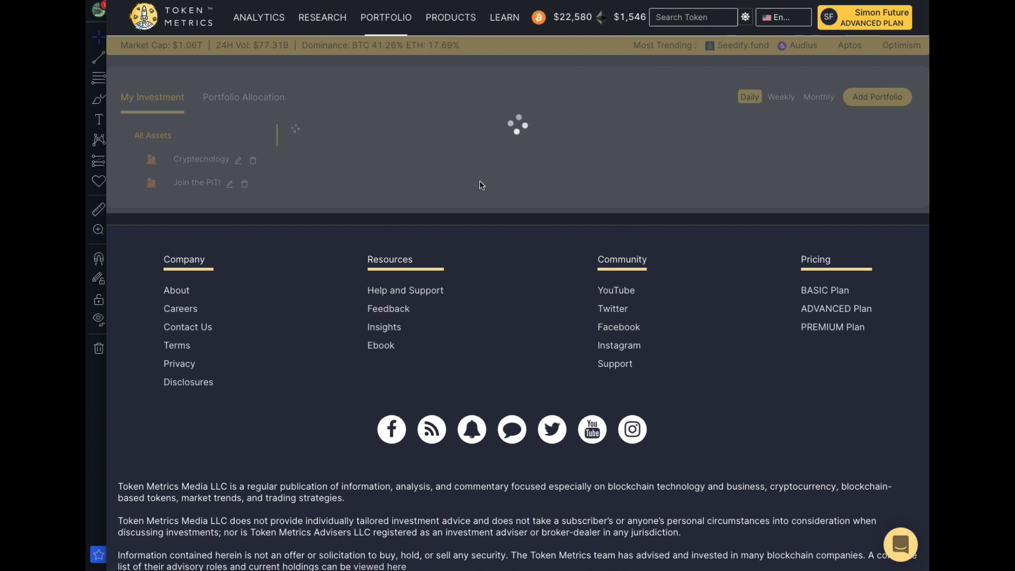
pyautogui.moveTo(487, 184)
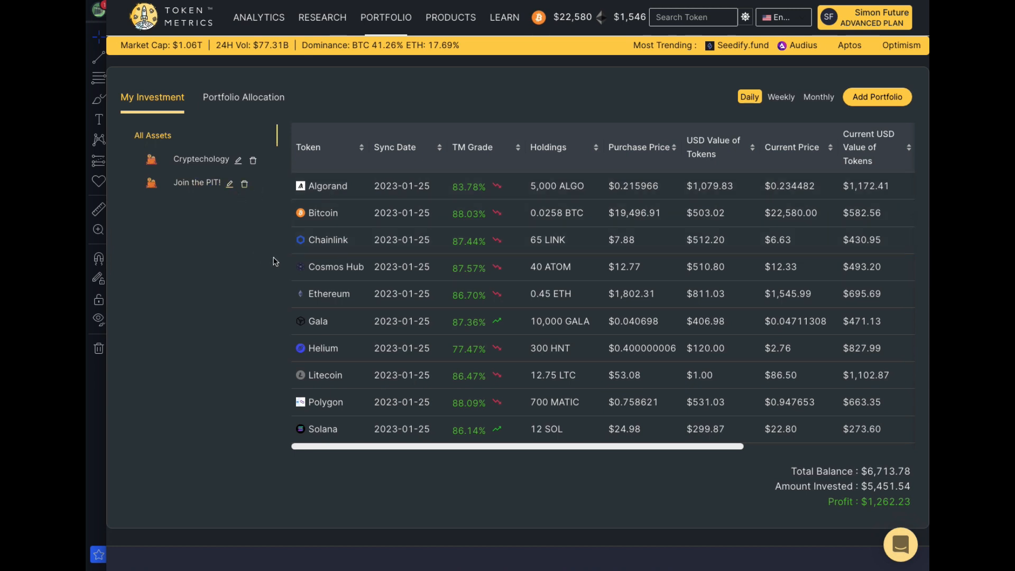
pyautogui.moveTo(346, 219)
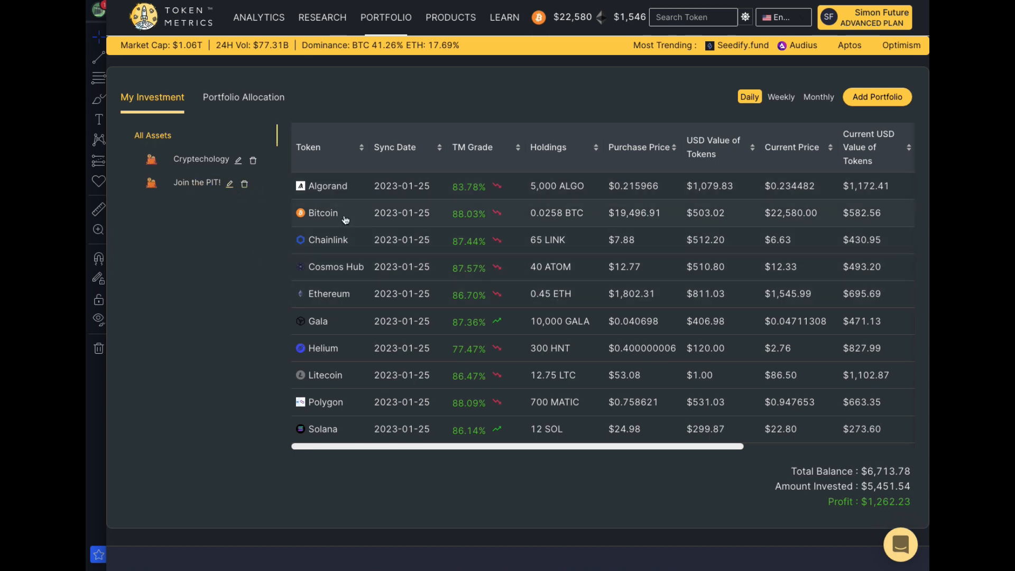
pyautogui.moveTo(334, 389)
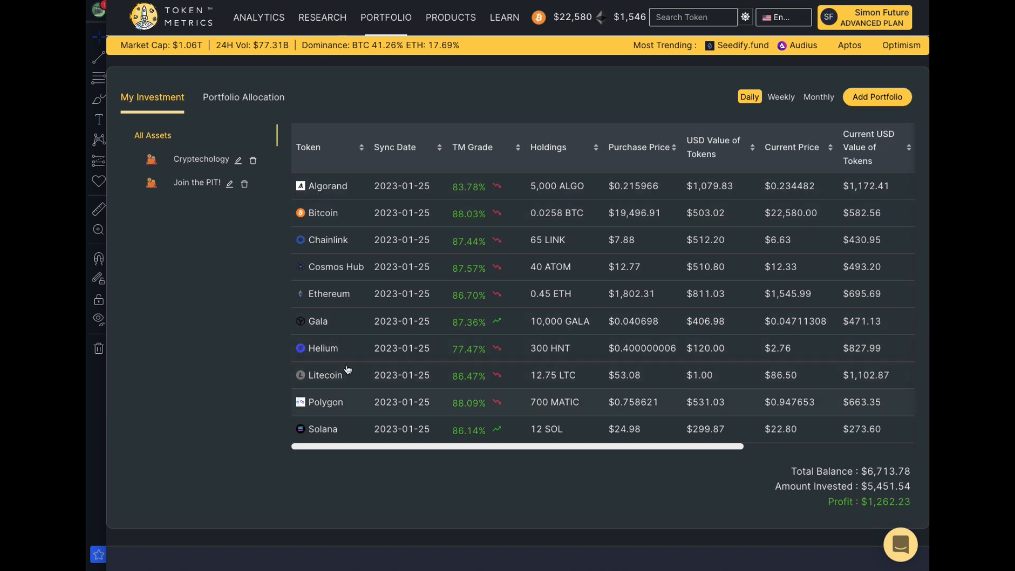
pyautogui.moveTo(338, 322)
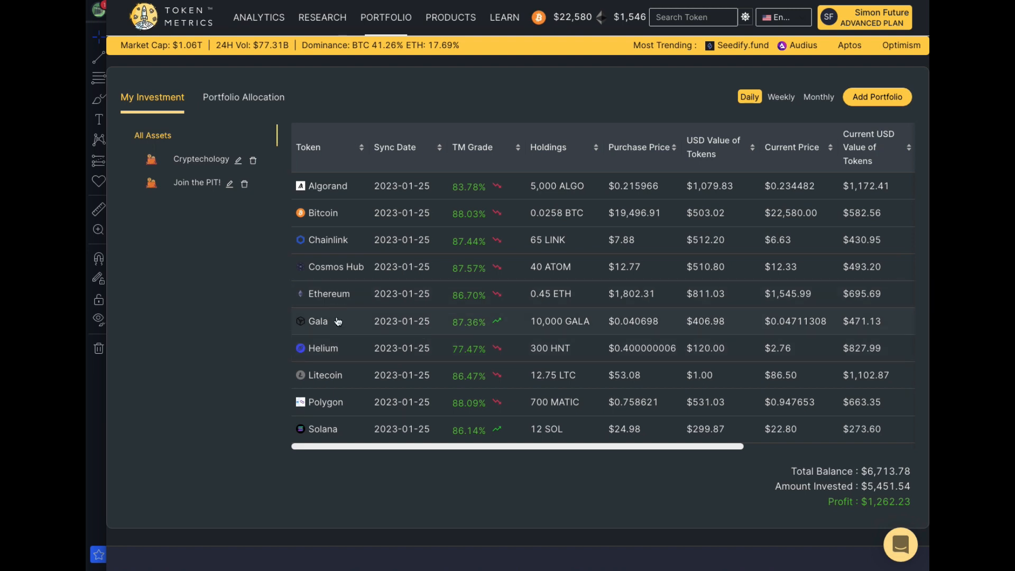
pyautogui.moveTo(804, 339)
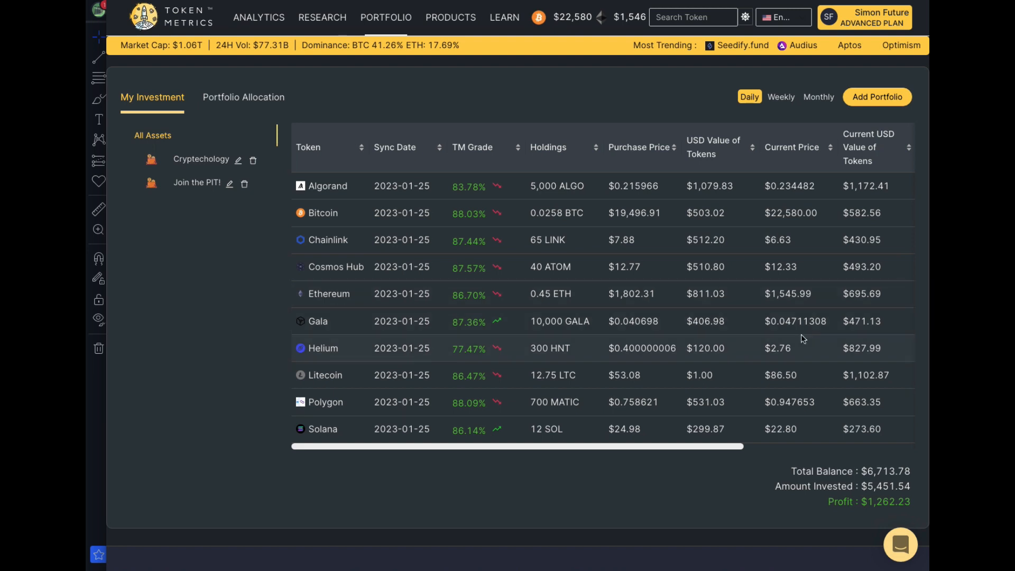
pyautogui.moveTo(632, 328)
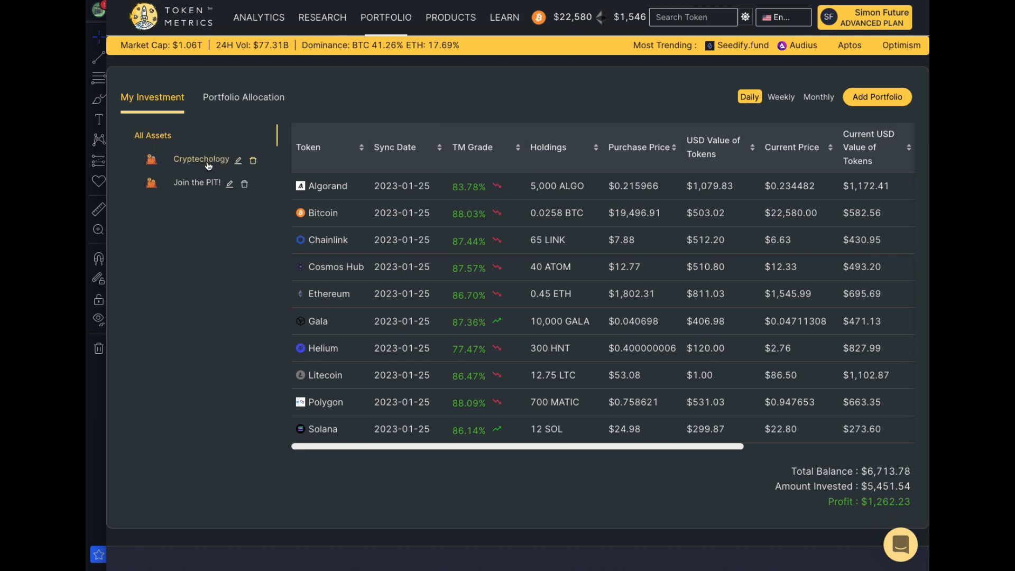
pyautogui.moveTo(622, 482)
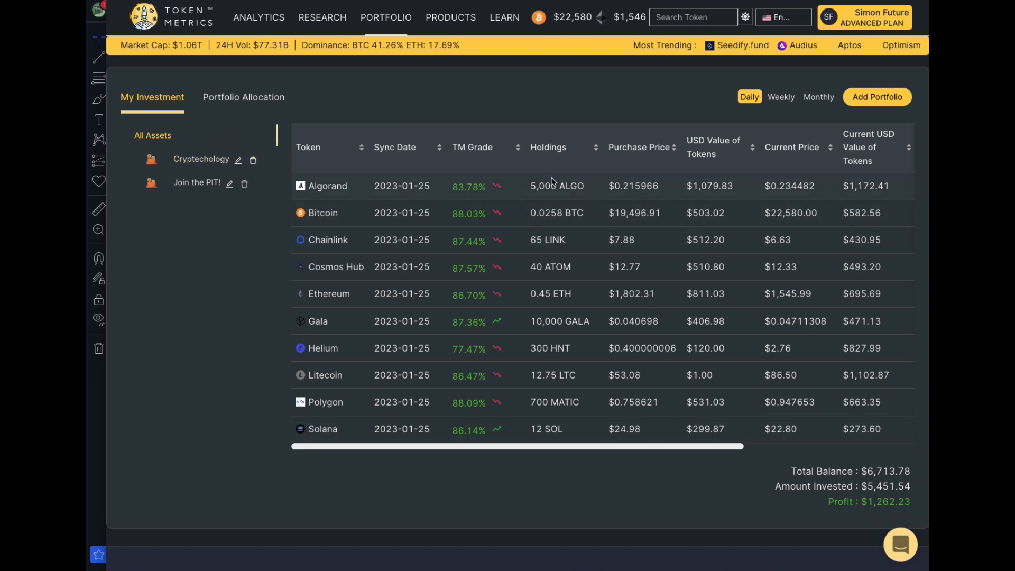
pyautogui.moveTo(340, 196)
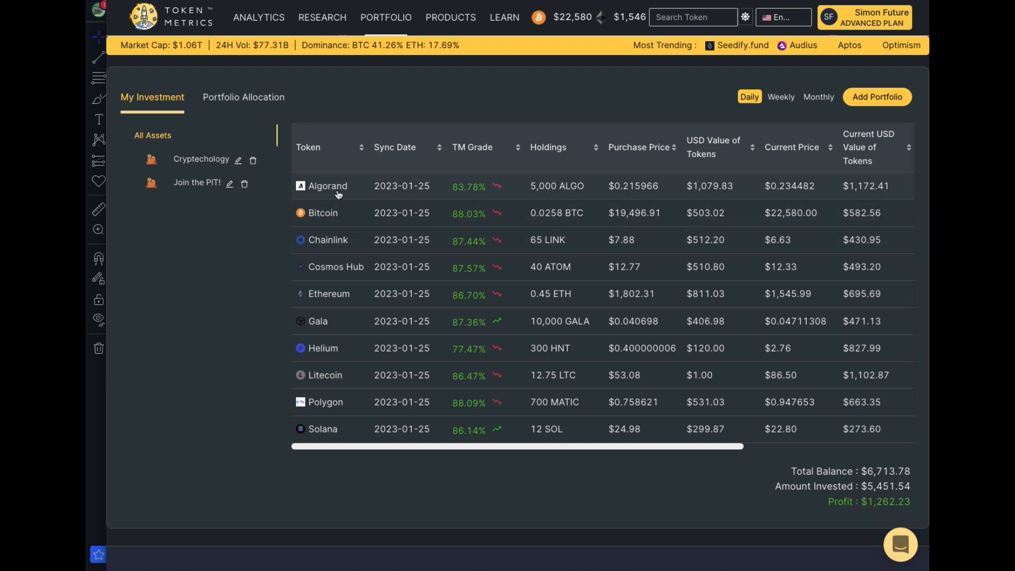
pyautogui.moveTo(840, 293)
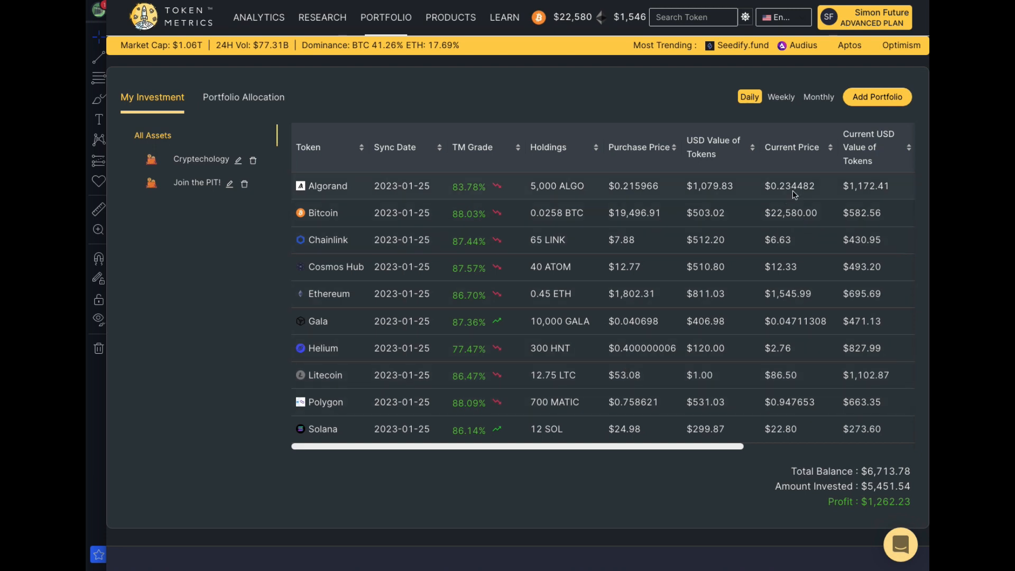
pyautogui.moveTo(681, 183)
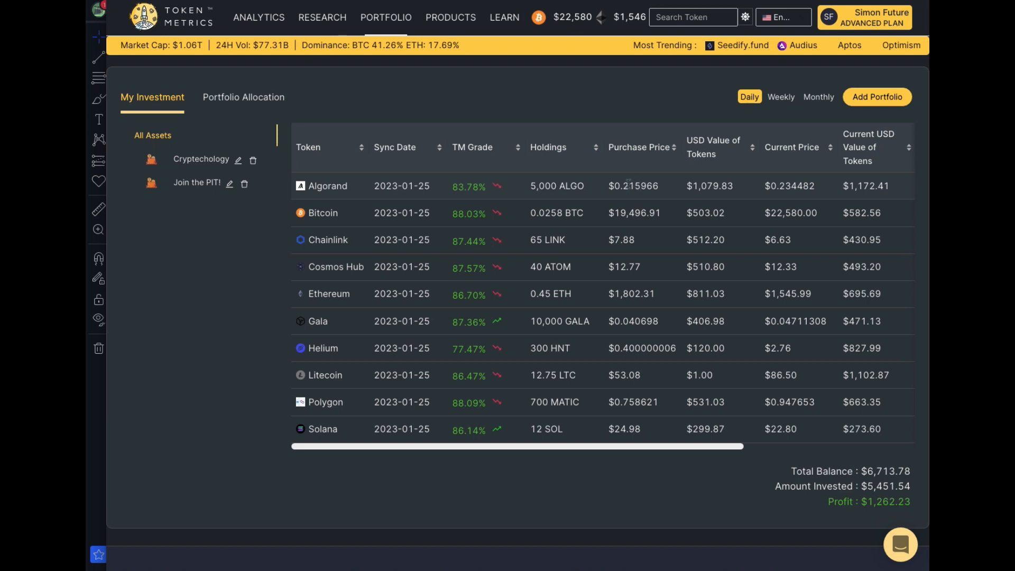
pyautogui.doubleClick(629, 186)
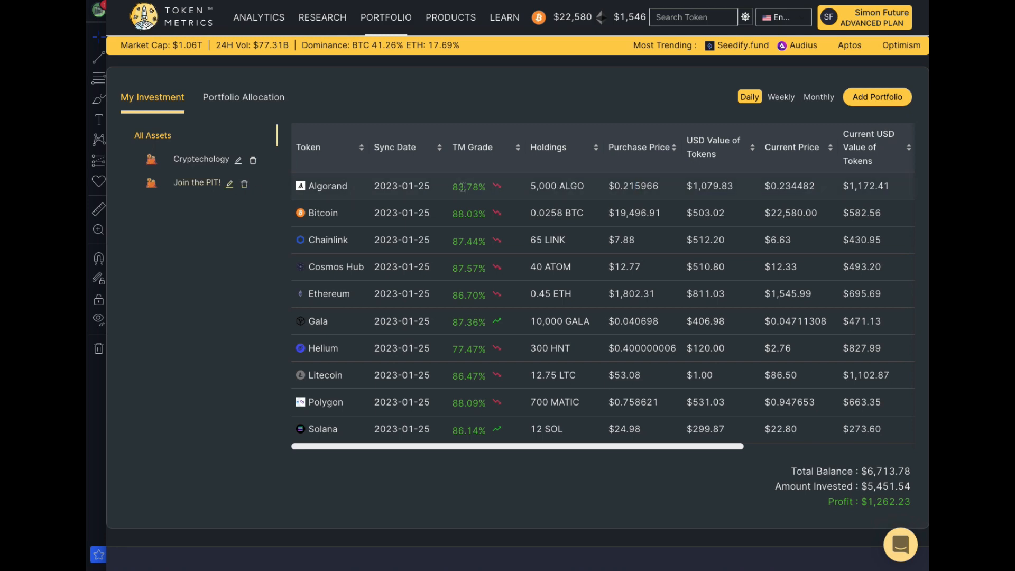
# Edit the Cryptechology portfolio and save it unchanged to view its five holdings
pyautogui.click(238, 160)
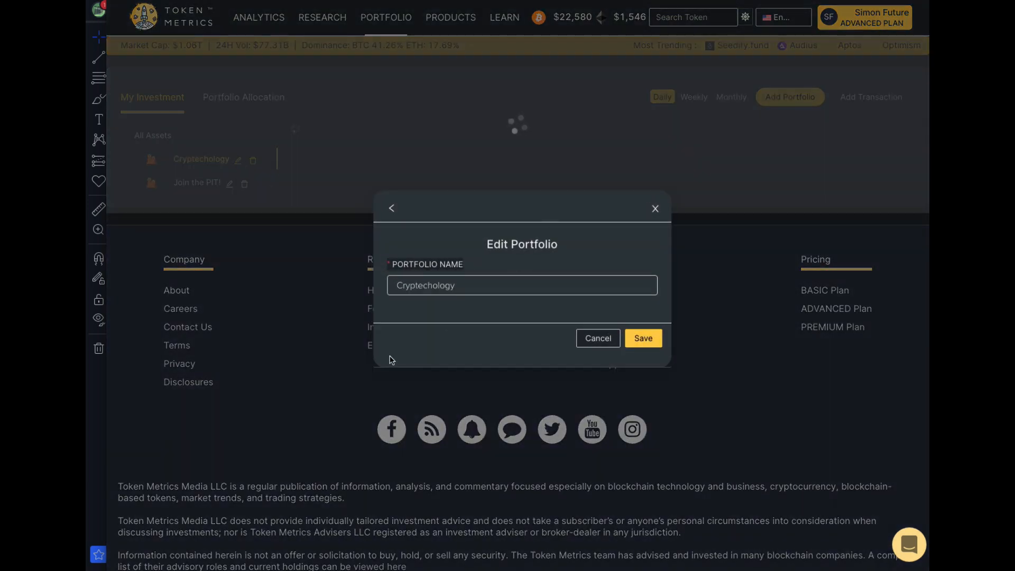
pyautogui.click(643, 338)
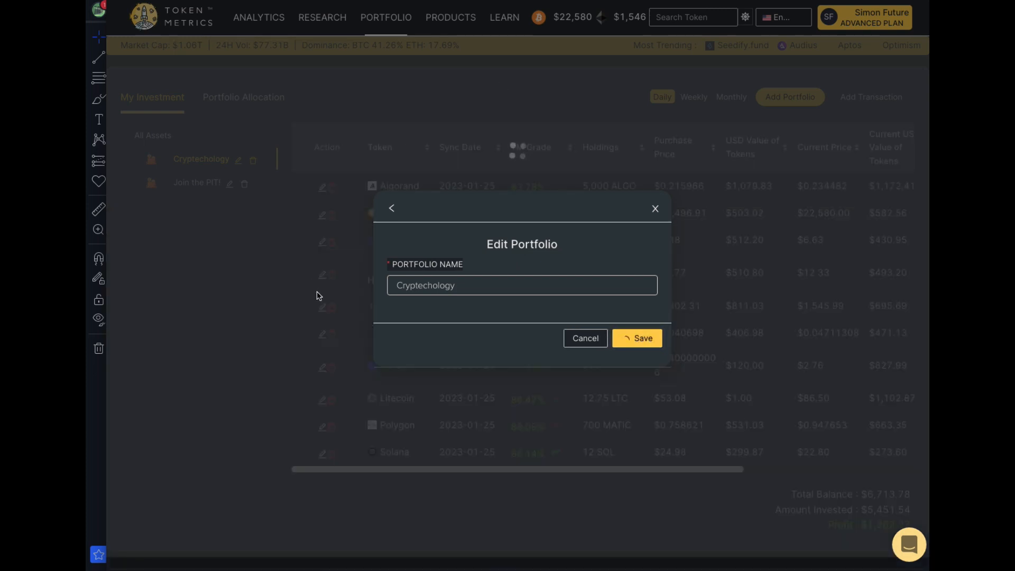
pyautogui.click(586, 338)
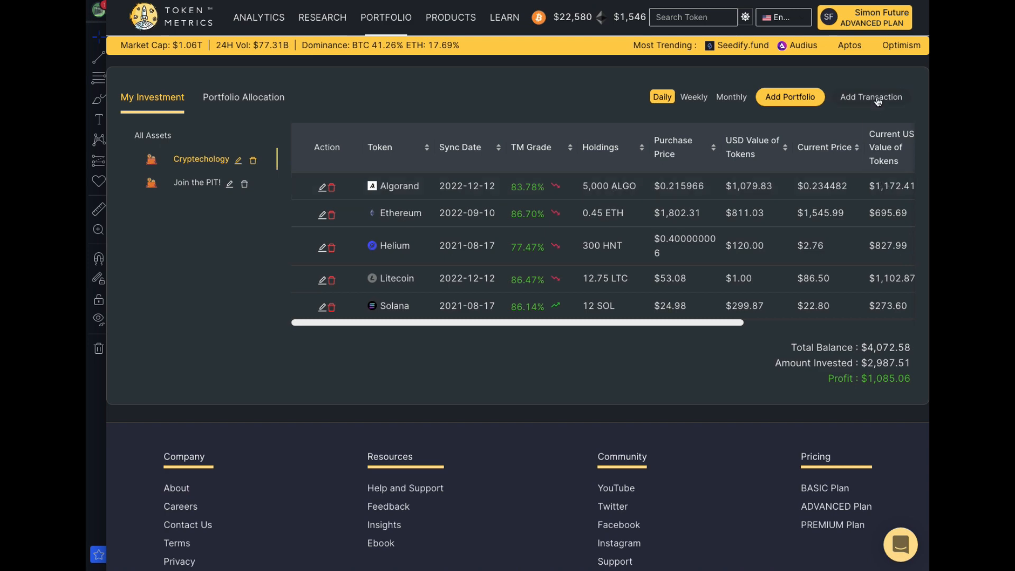
# Add a new investment of 5000 tokens dated 2022-12-01 and begin entering the price
pyautogui.click(870, 97)
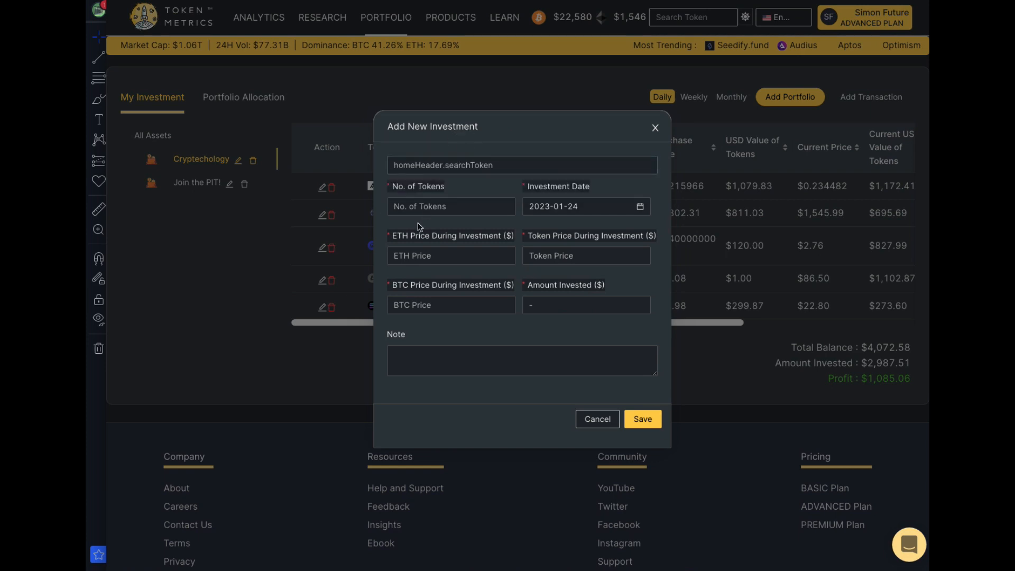
pyautogui.click(447, 207)
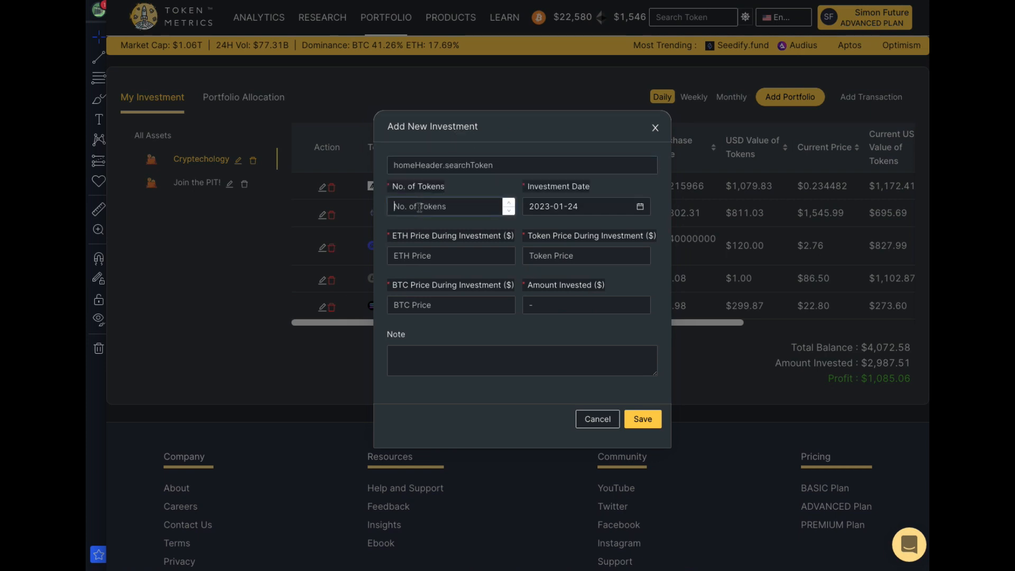
pyautogui.write('5000')
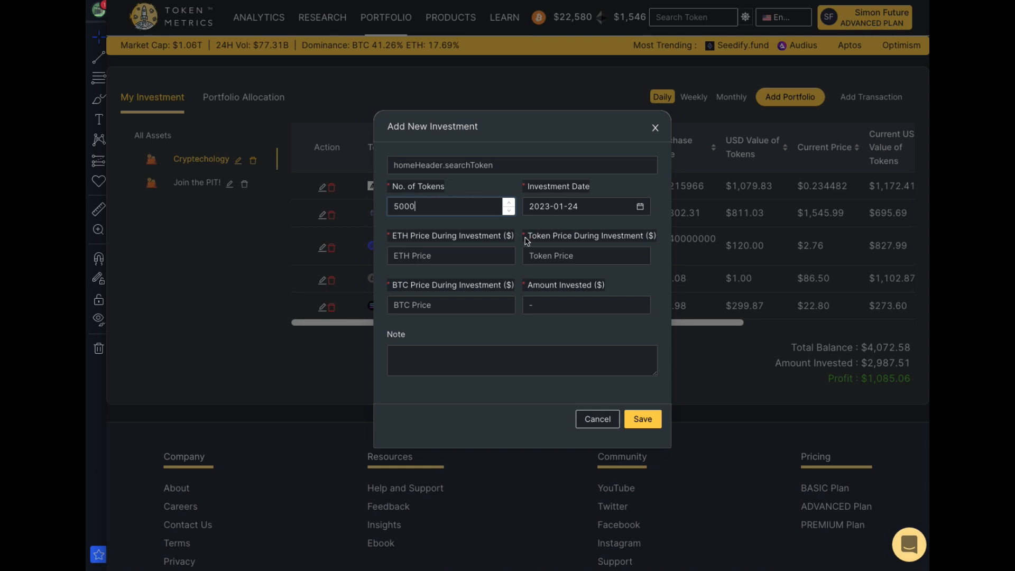
pyautogui.click(641, 206)
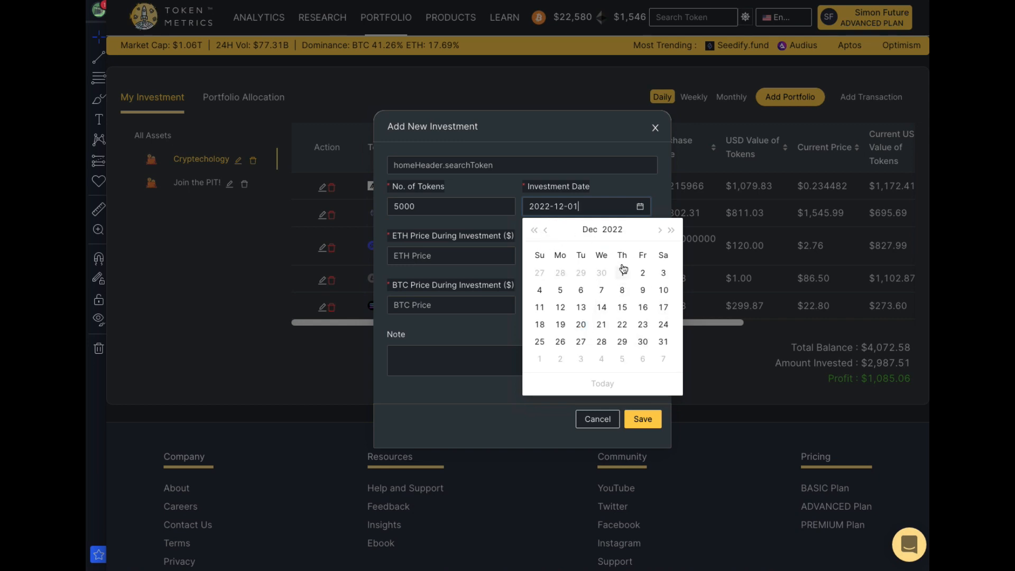
pyautogui.click(451, 256)
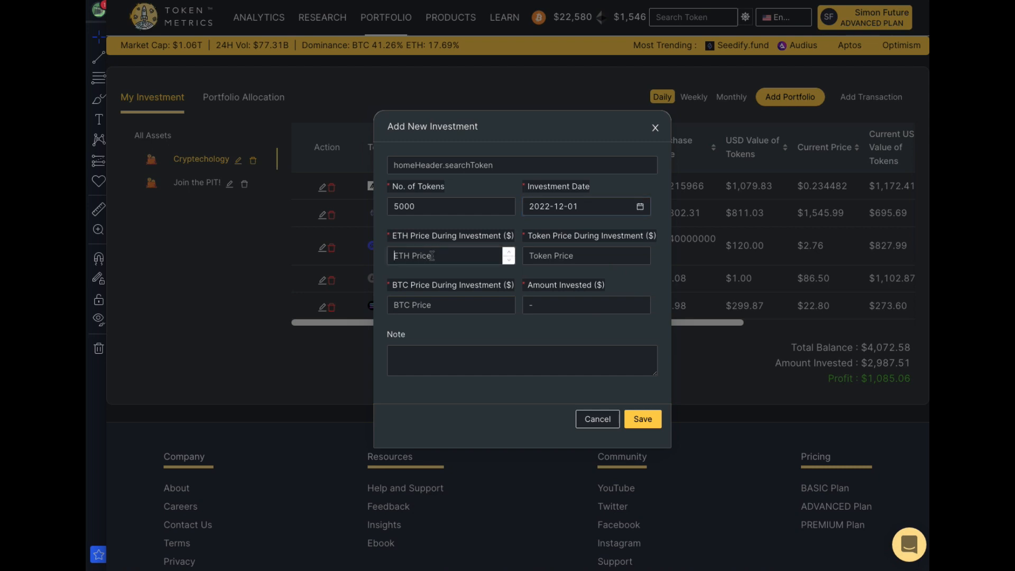
pyautogui.click(581, 256)
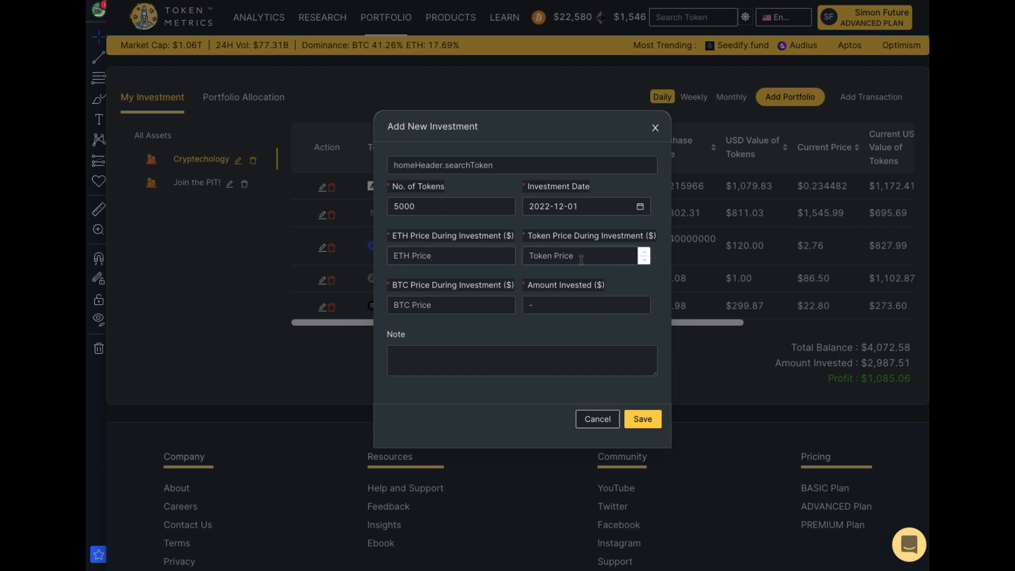
pyautogui.write('al')
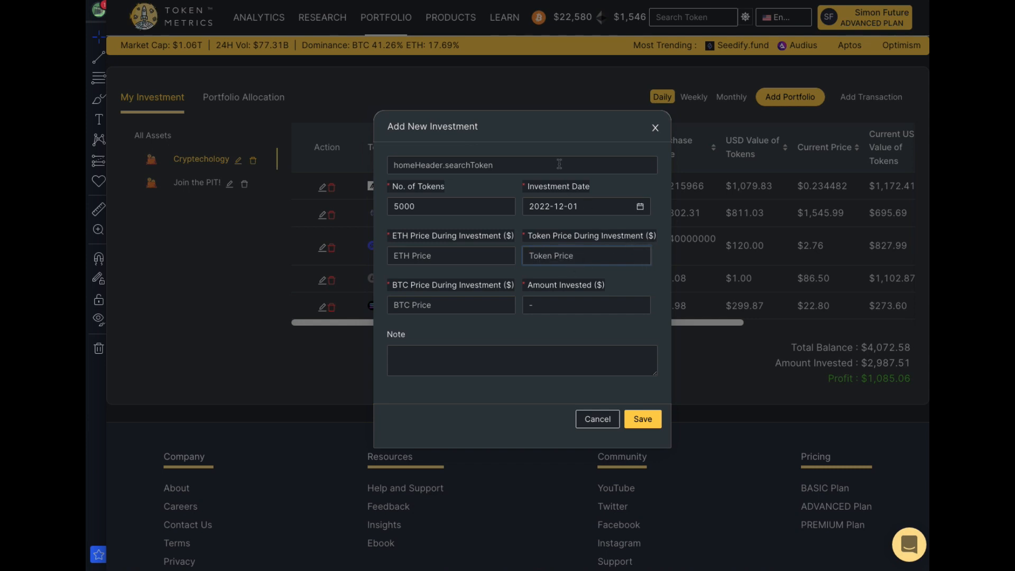
# Choose Algorand (ALGO) as the token and reselect the date to auto-fill prices ($1212.02)
pyautogui.click(522, 165)
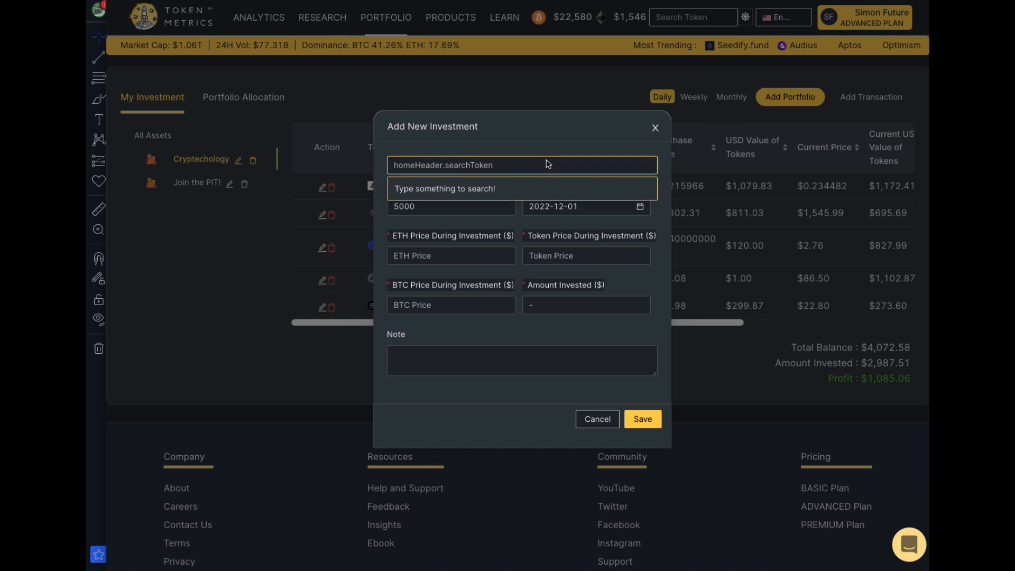
pyautogui.write('alg')
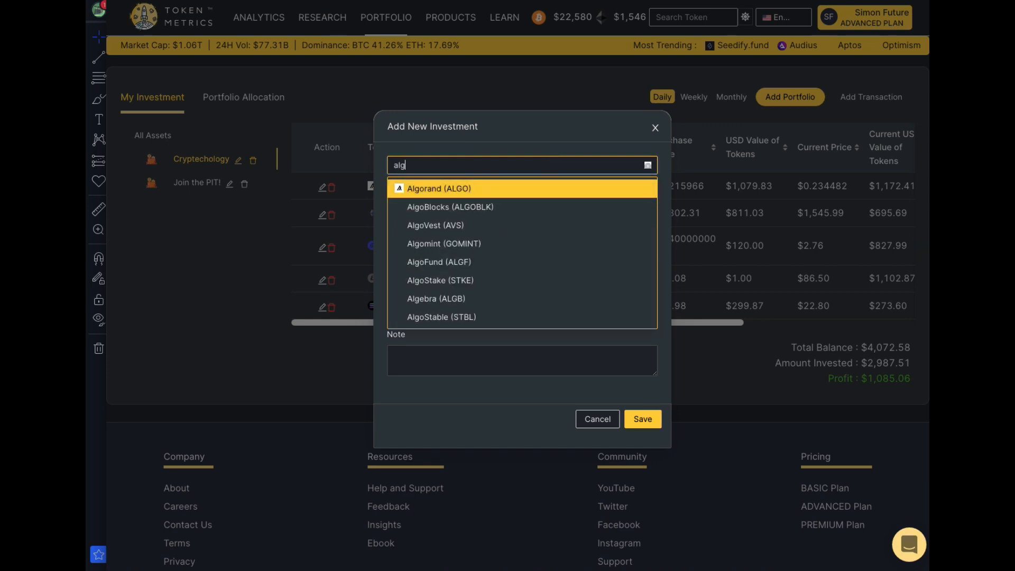
pyautogui.click(439, 189)
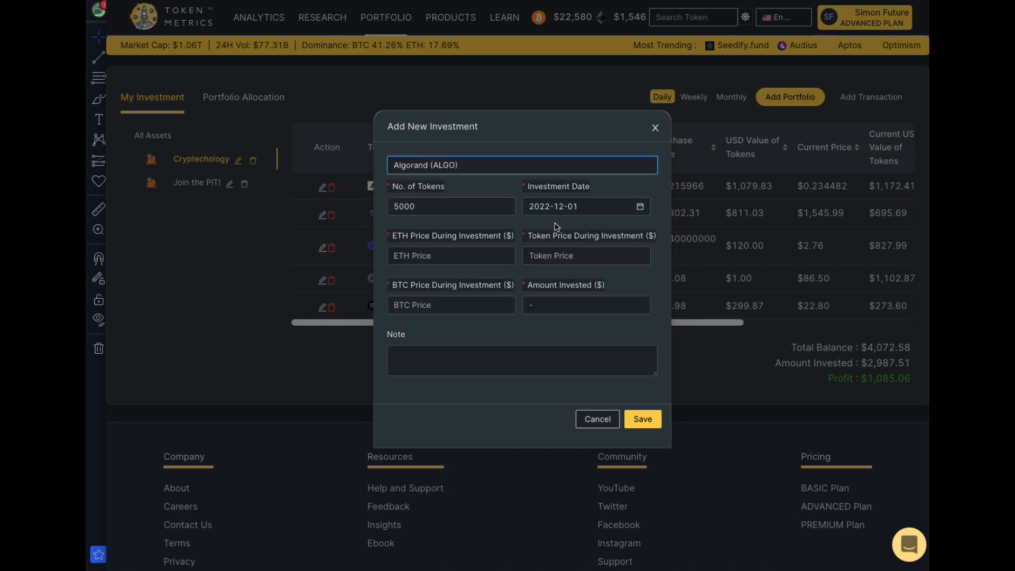
pyautogui.moveTo(482, 273)
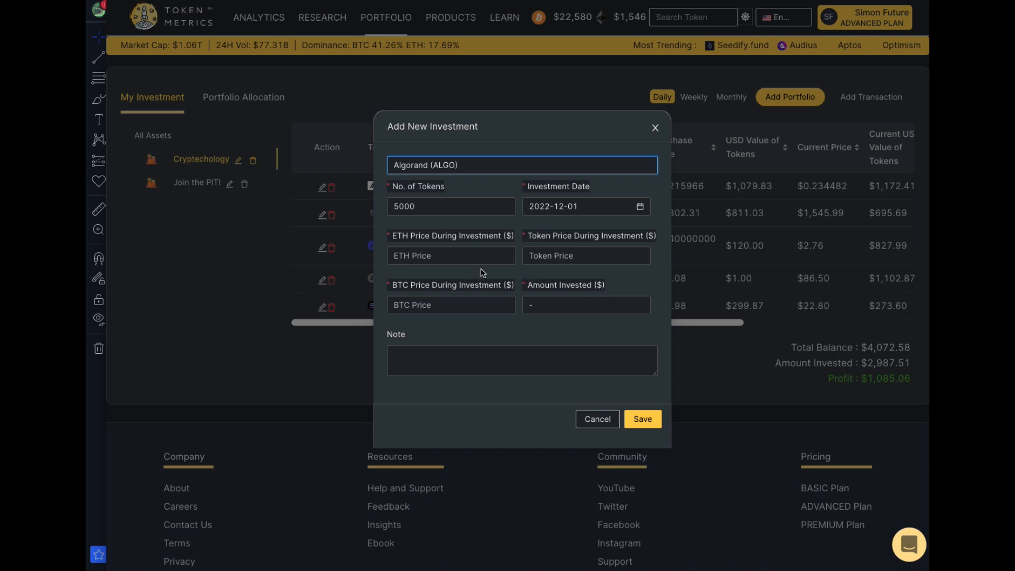
pyautogui.click(582, 256)
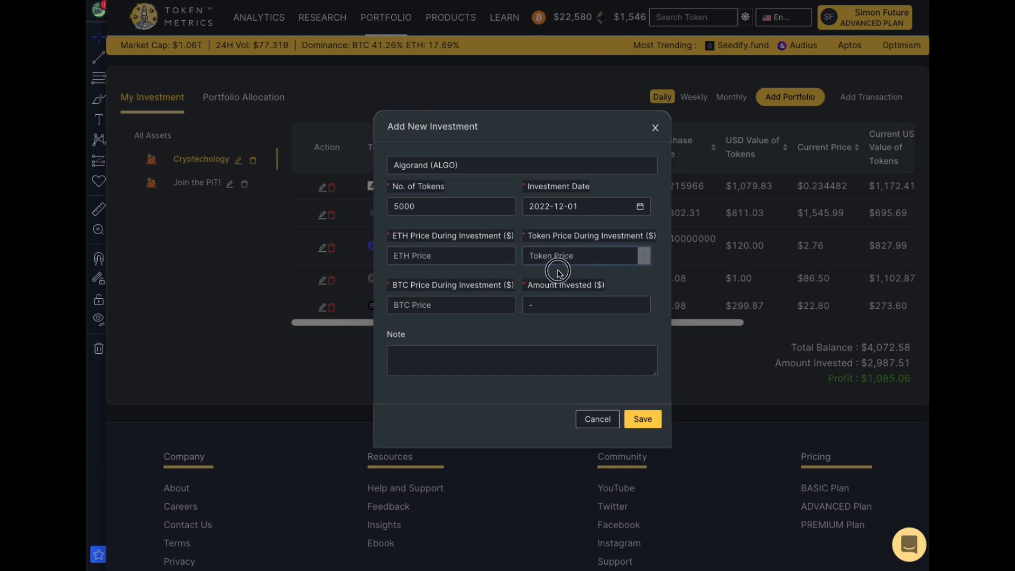
pyautogui.click(587, 206)
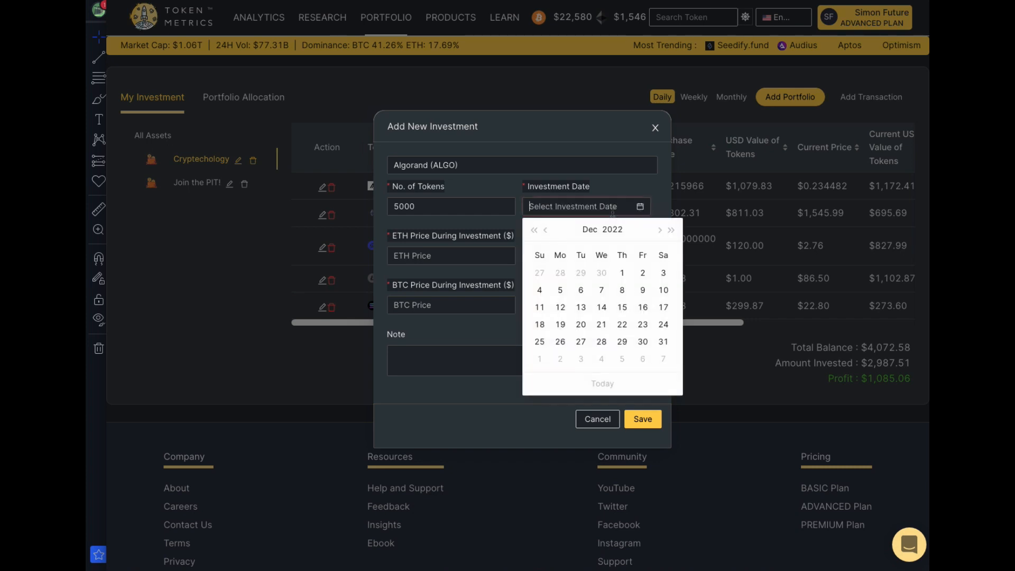
pyautogui.click(621, 273)
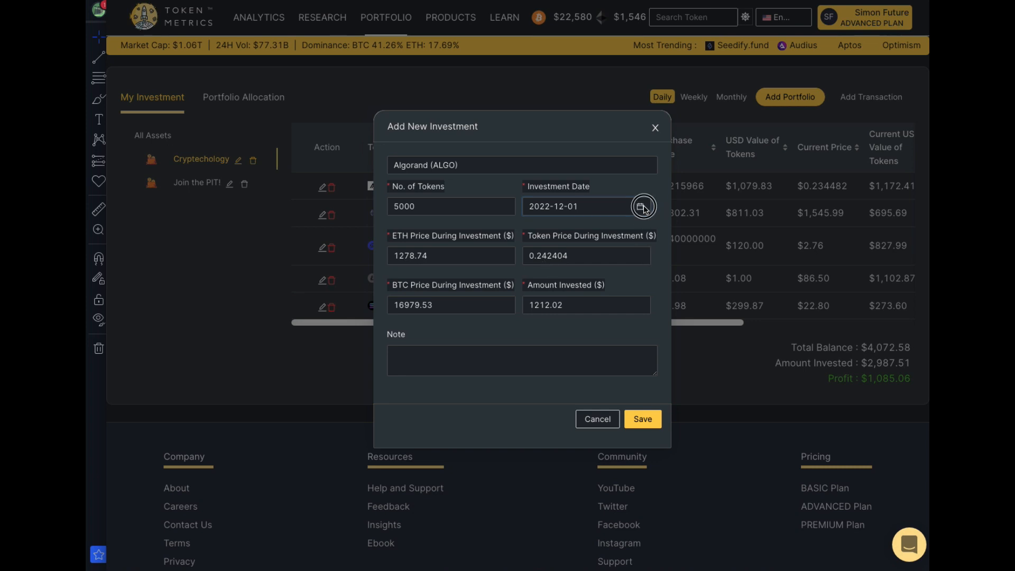
# Change the Algorand investment date to December 26, 2022
pyautogui.click(643, 207)
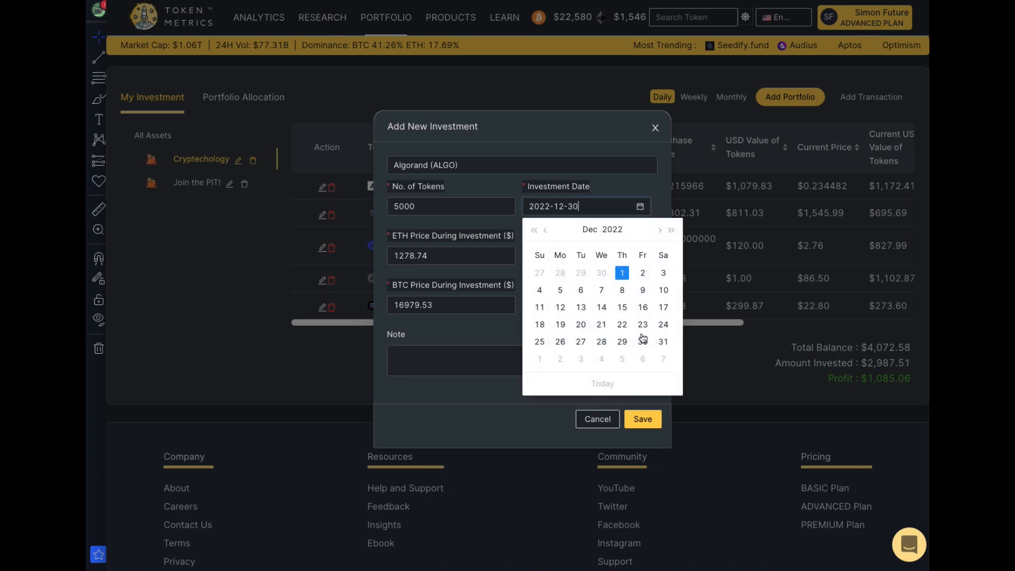
pyautogui.click(545, 230)
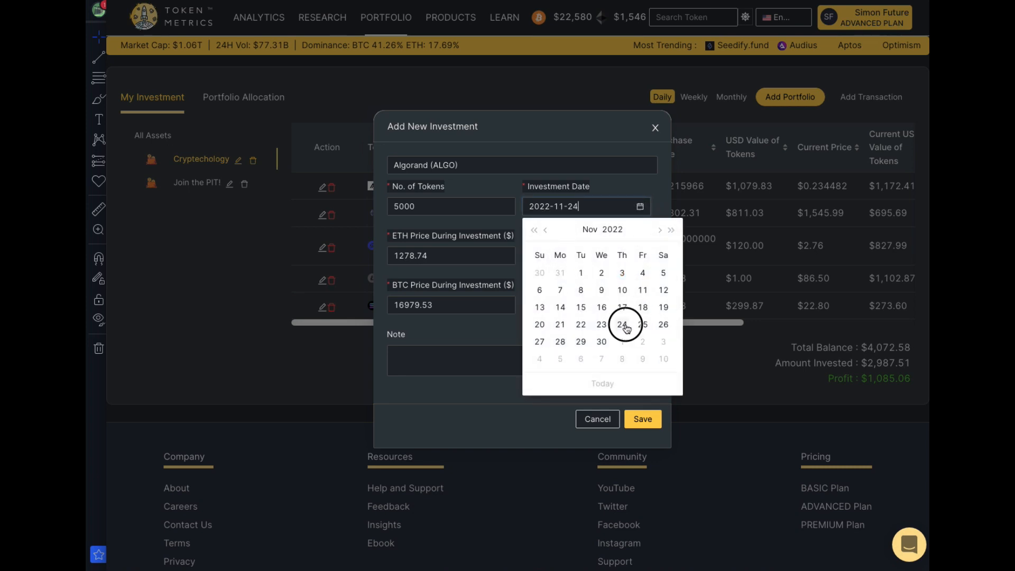
pyautogui.click(622, 324)
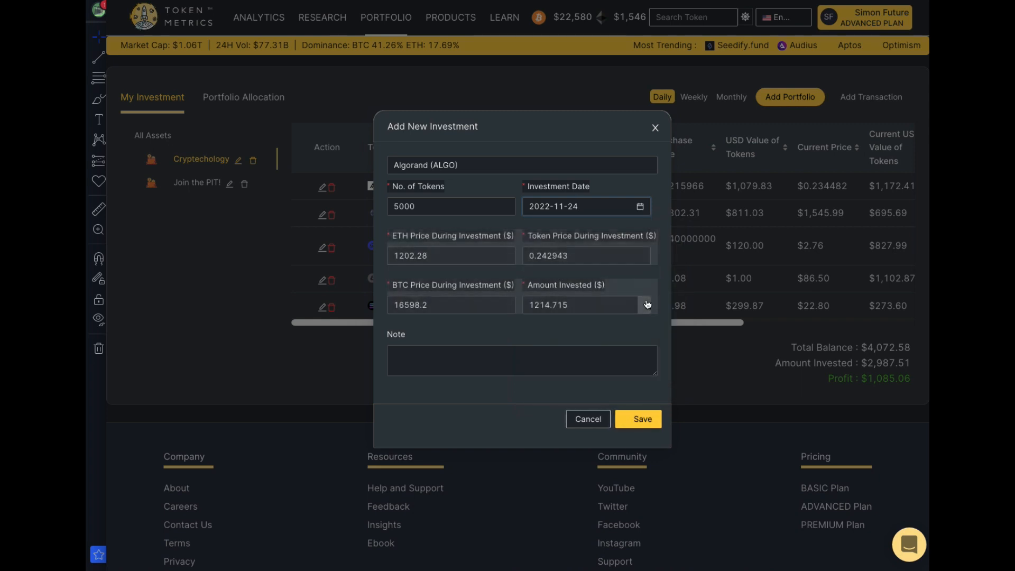
pyautogui.click(586, 206)
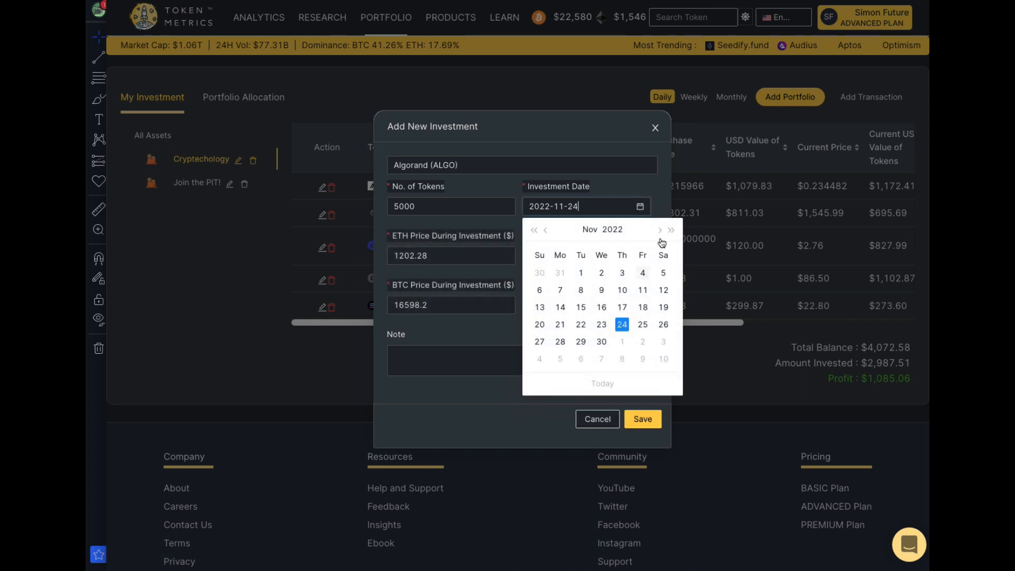
pyautogui.click(545, 230)
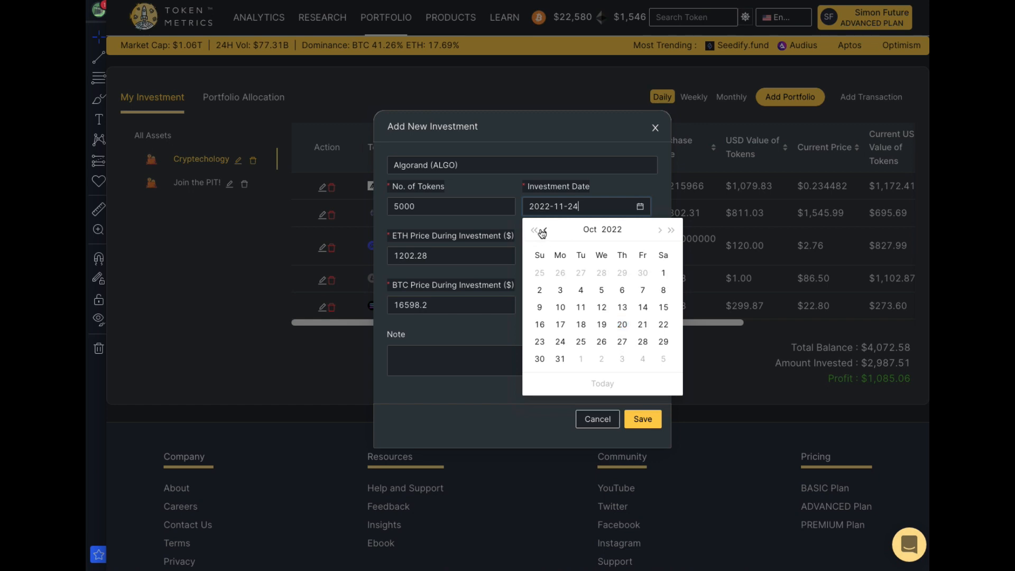
pyautogui.click(580, 342)
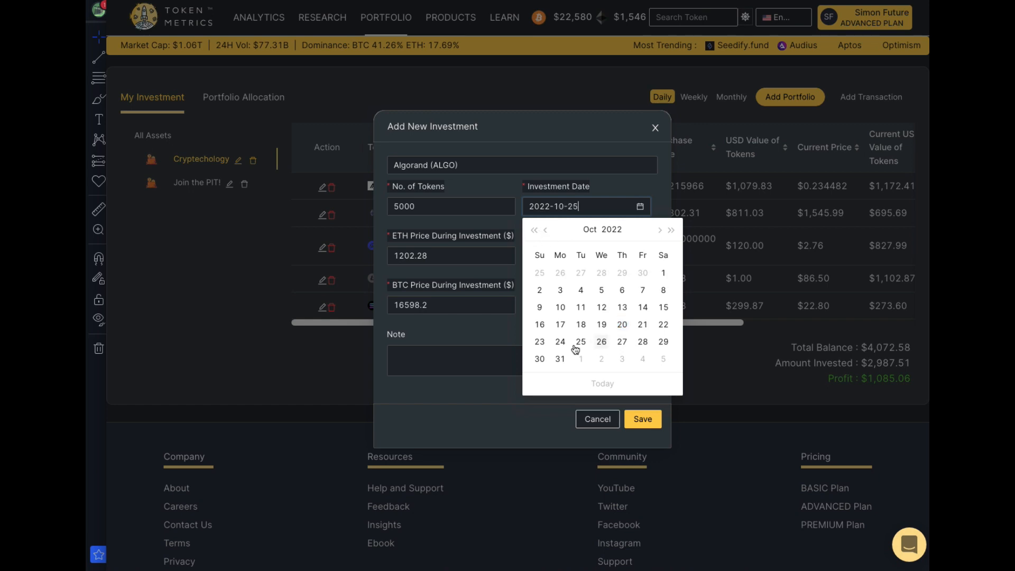
pyautogui.click(560, 359)
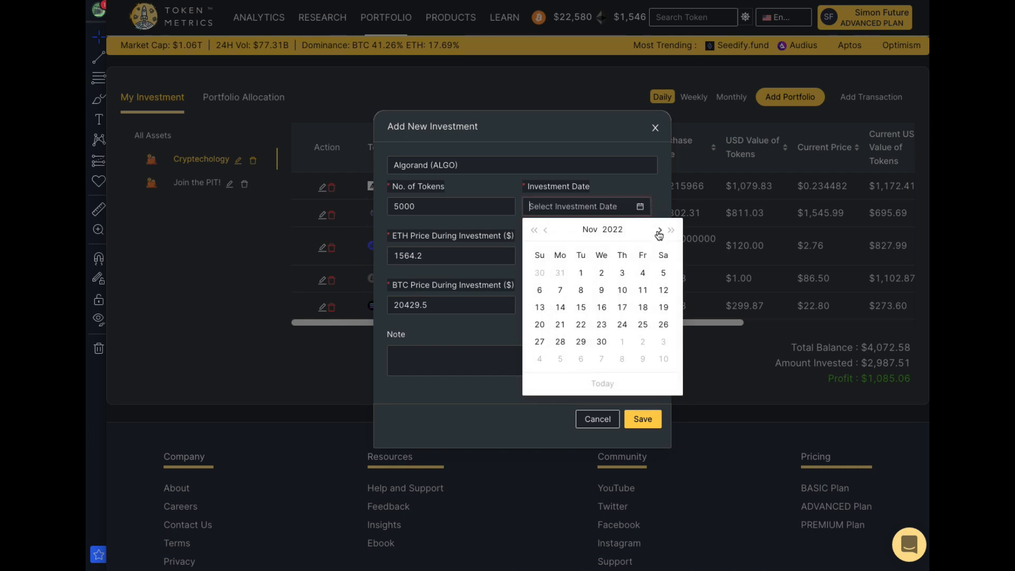
pyautogui.click(659, 230)
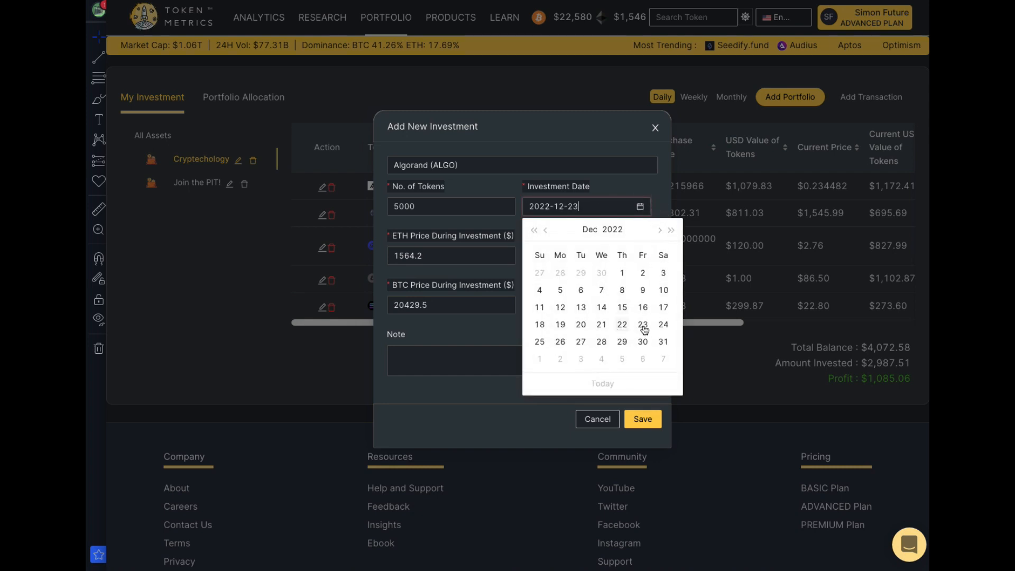
pyautogui.click(560, 340)
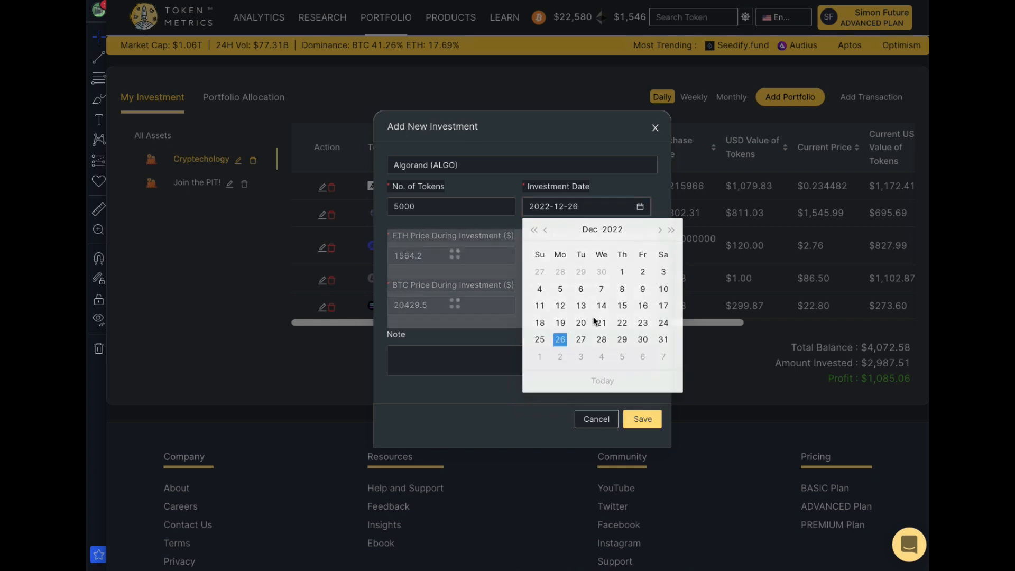
pyautogui.click(560, 339)
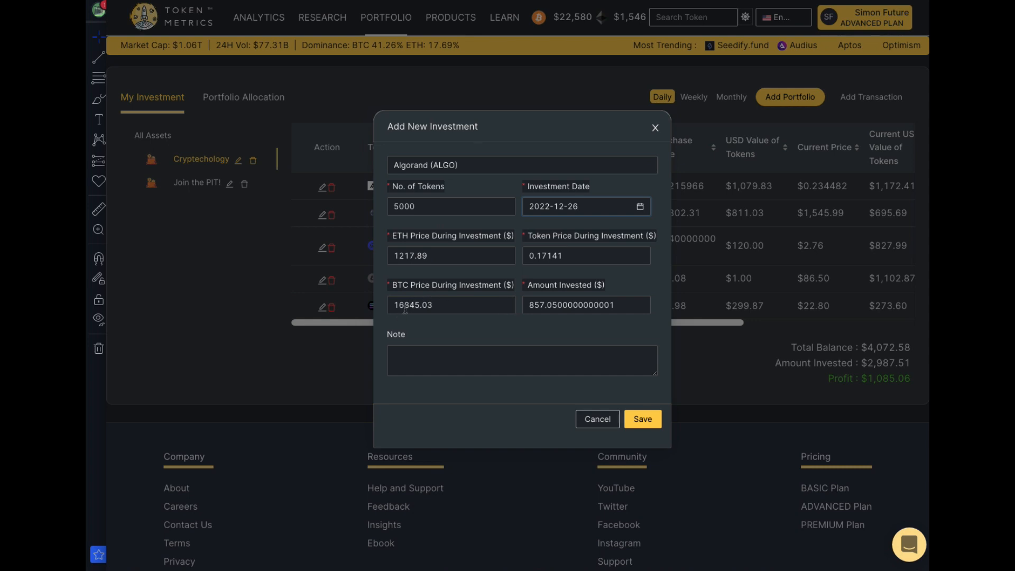
# Add the note '2nd buy' and save the 5,000 ALGO investment
pyautogui.click(522, 361)
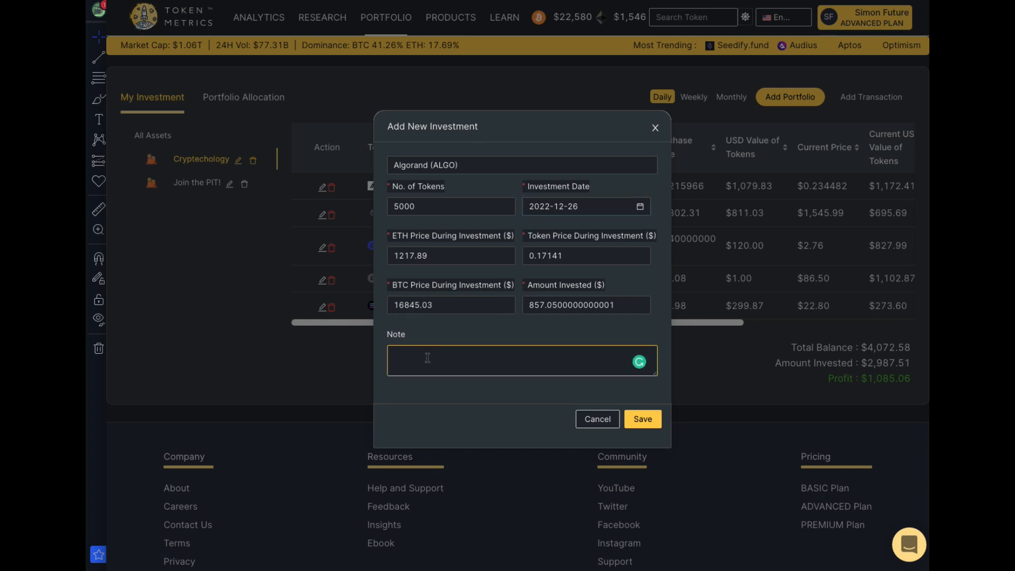
pyautogui.write('2nd')
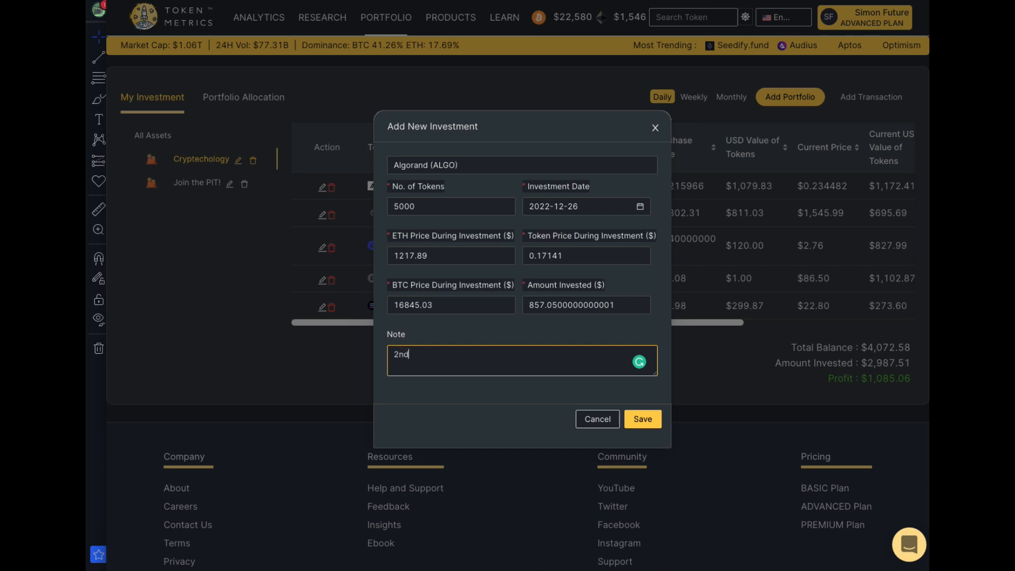
pyautogui.write('buy')
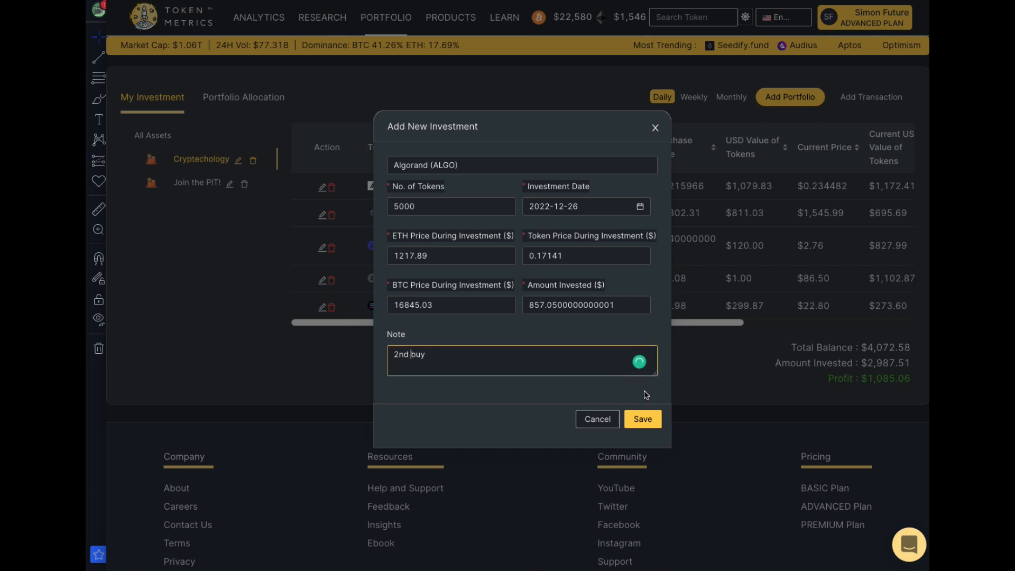
pyautogui.click(642, 419)
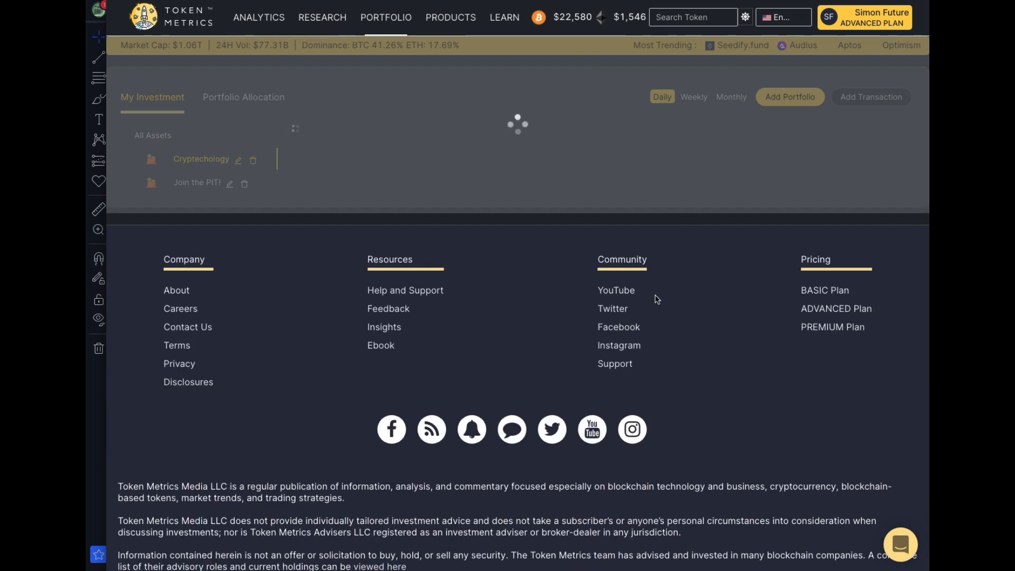
pyautogui.moveTo(659, 265)
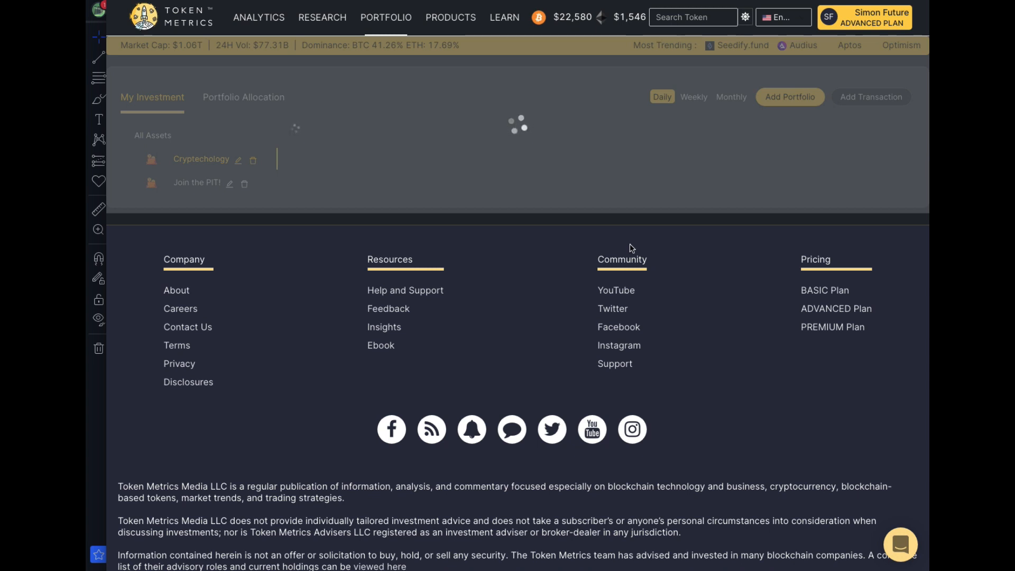
pyautogui.moveTo(634, 289)
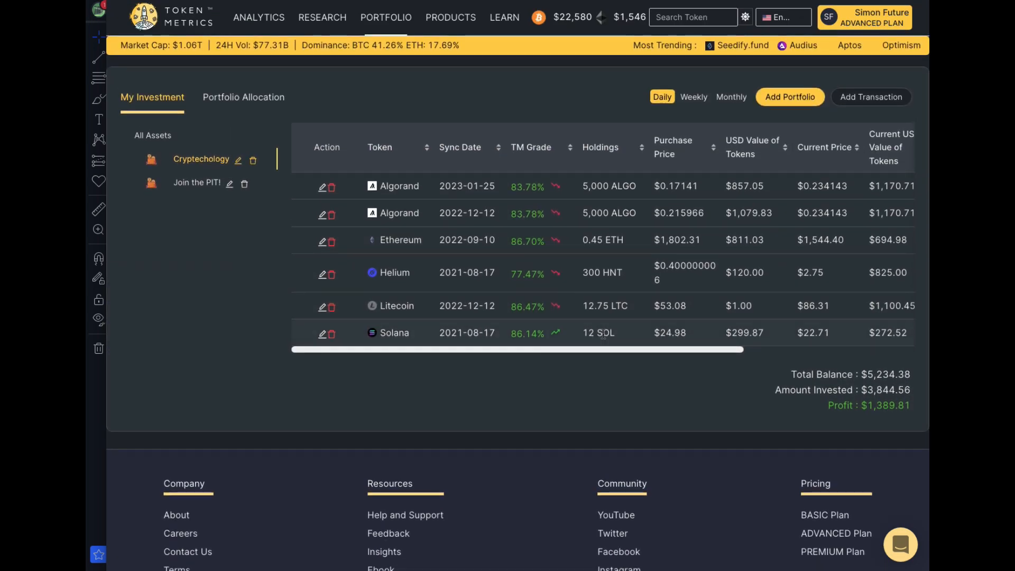
pyautogui.moveTo(548, 383)
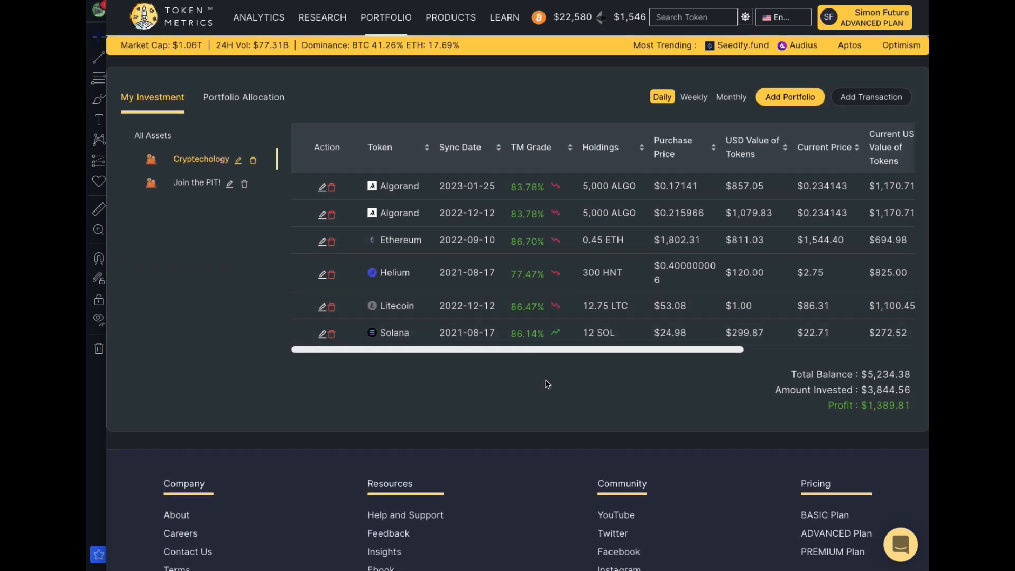
pyautogui.moveTo(534, 267)
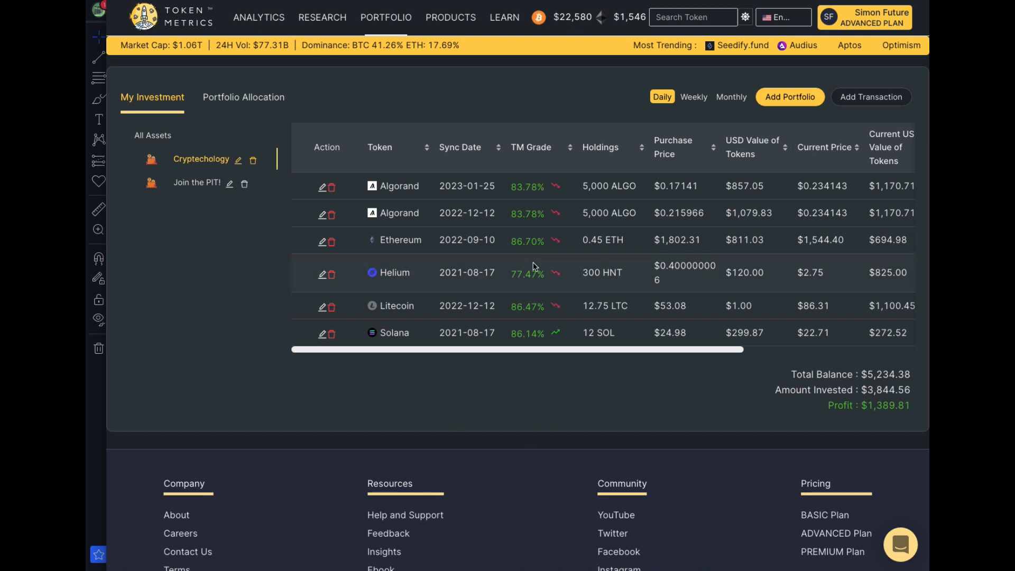
pyautogui.moveTo(504, 262)
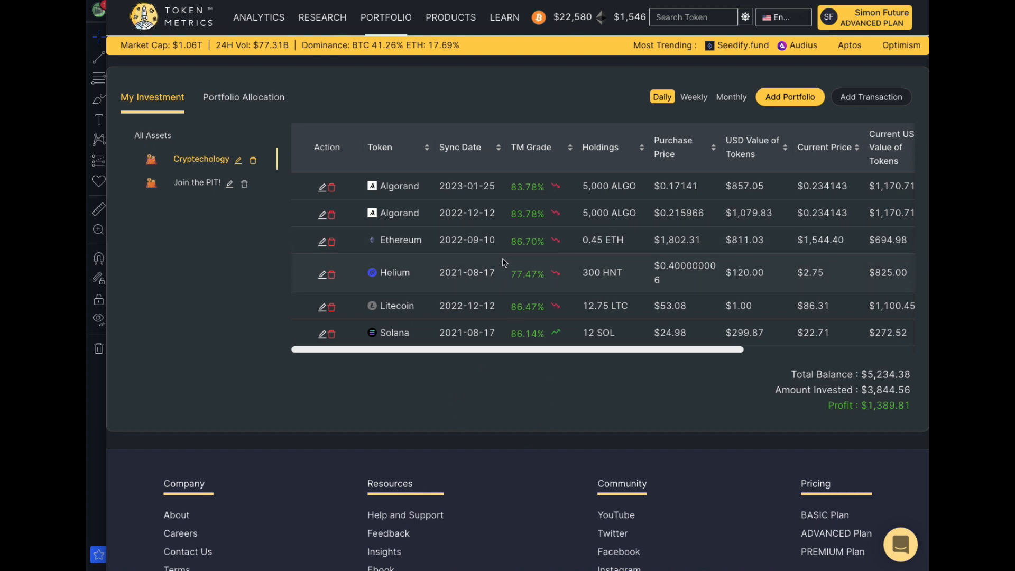
pyautogui.moveTo(518, 295)
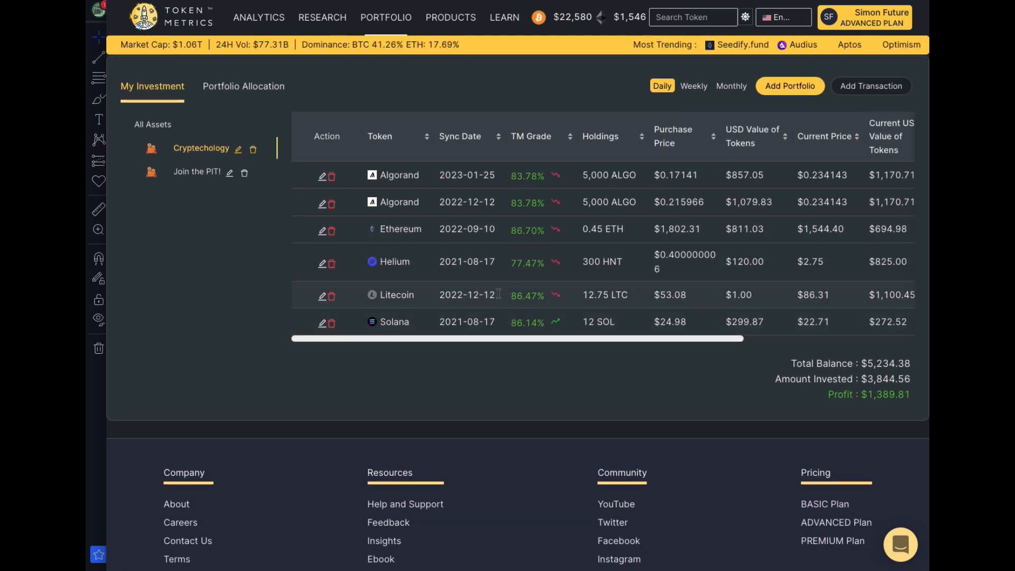
pyautogui.moveTo(547, 267)
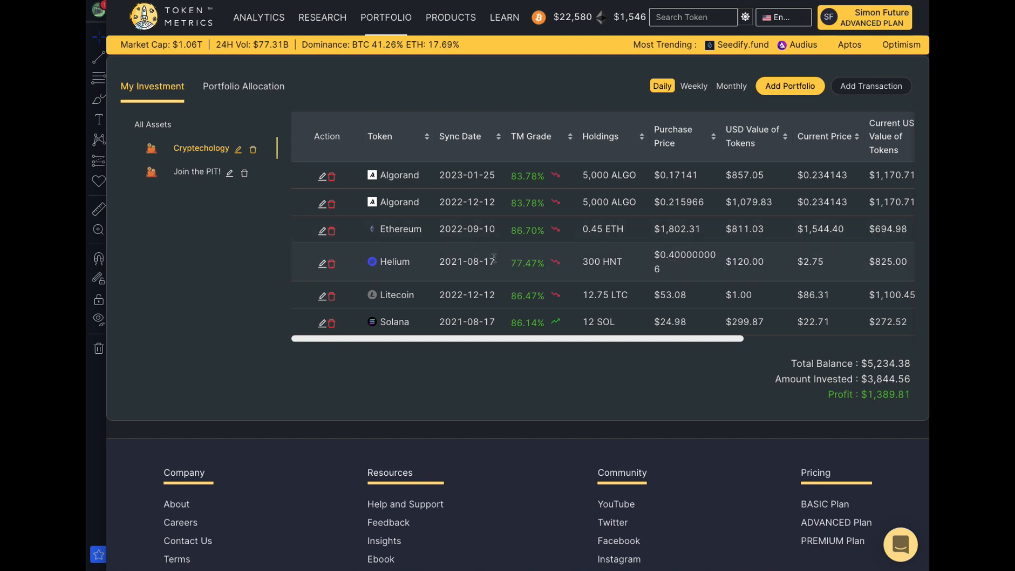
pyautogui.moveTo(548, 291)
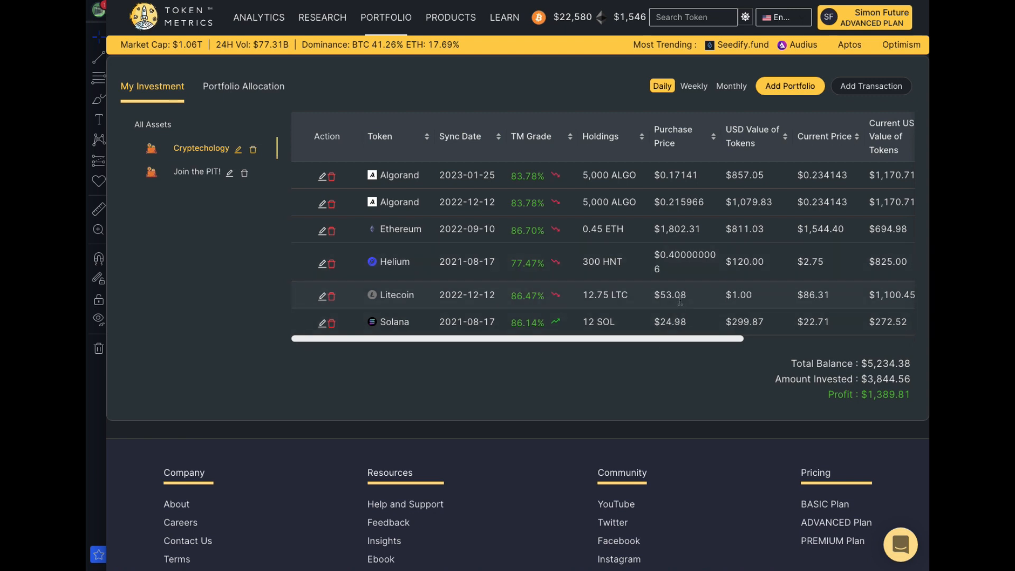
pyautogui.moveTo(688, 305)
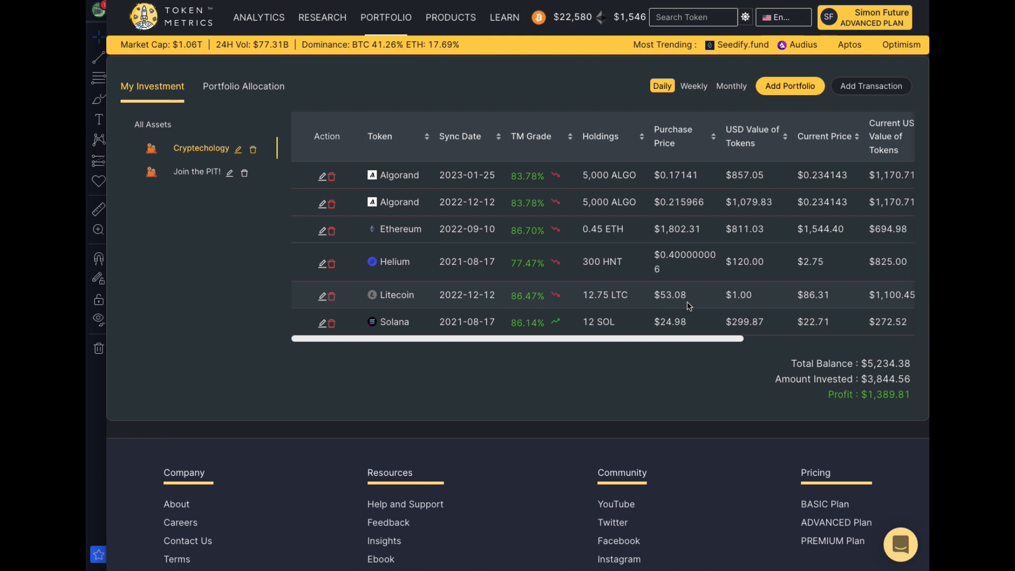
pyautogui.moveTo(663, 292)
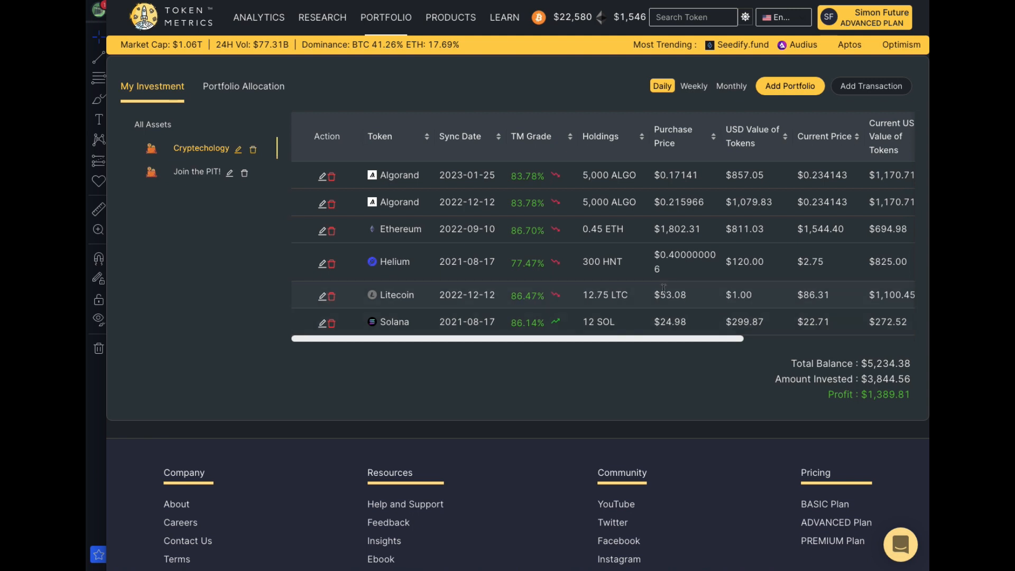
pyautogui.moveTo(597, 347)
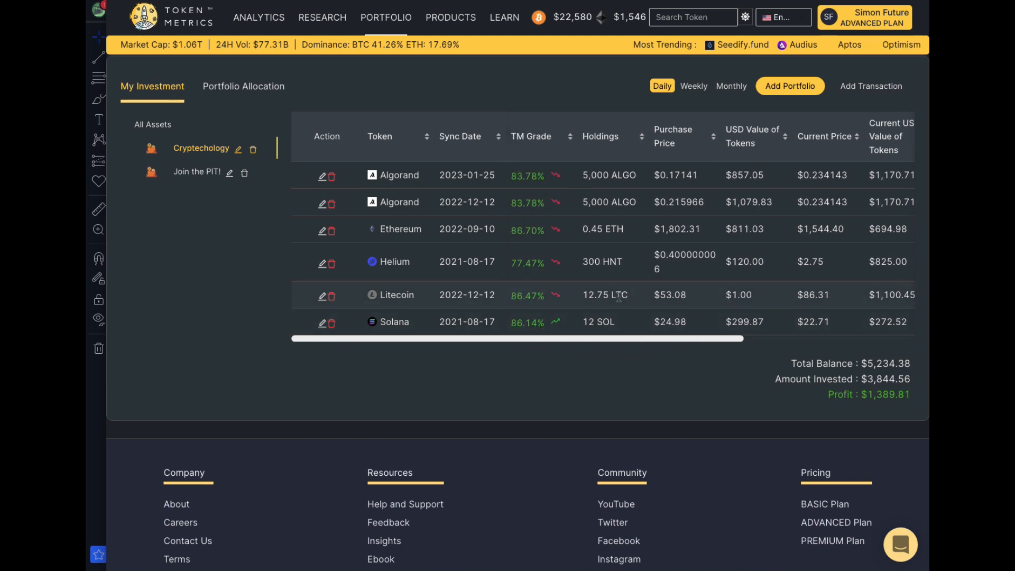
# Scroll the refreshed holdings table showing both Algorand buys and the $5,234.38 balance
pyautogui.scroll(-3)
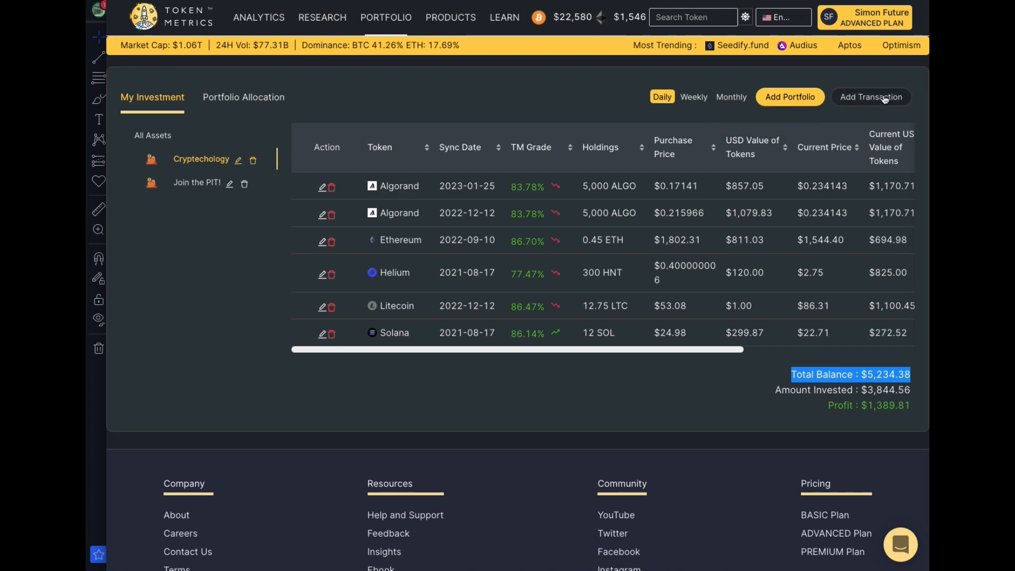
# Start a new Gala (GALA) investment of 30,000 tokens dated December 26, 2022
pyautogui.click(871, 97)
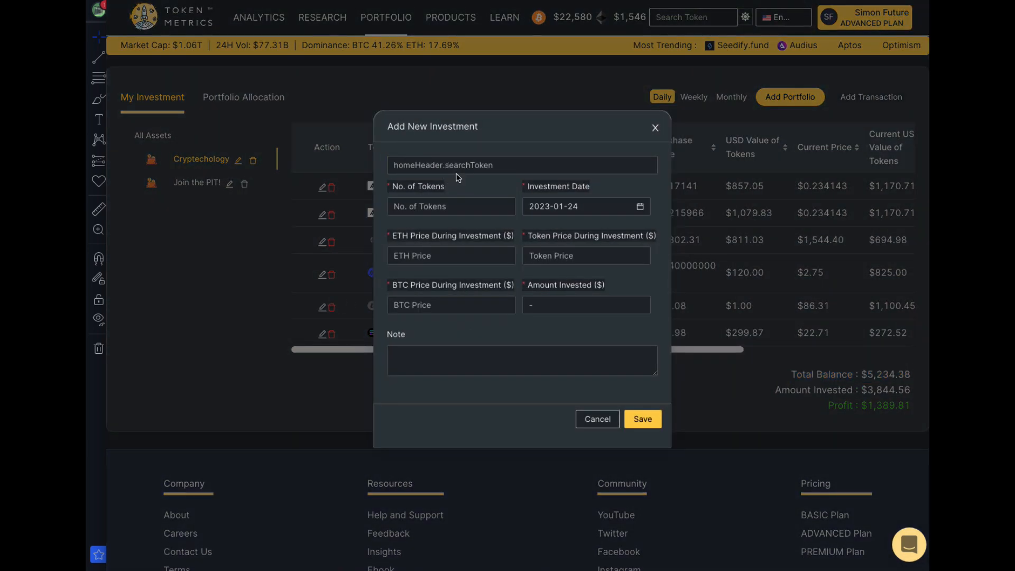
pyautogui.click(522, 165)
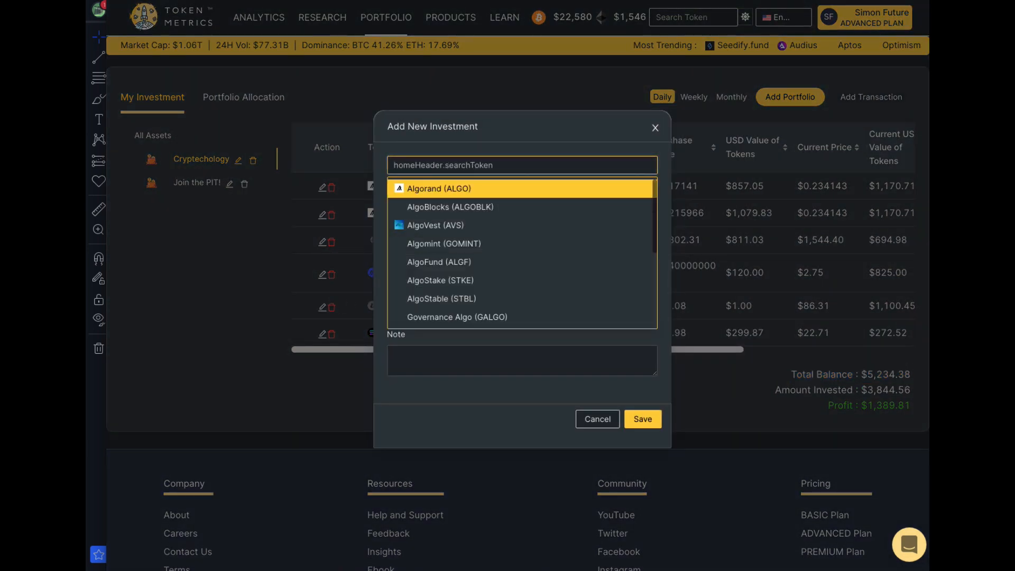
pyautogui.write('gala')
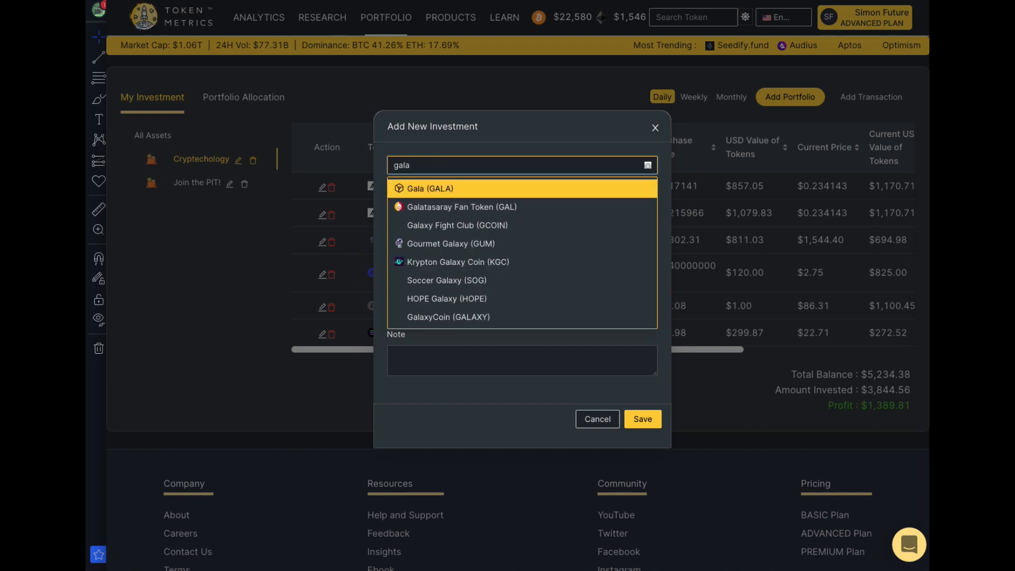
pyautogui.click(429, 188)
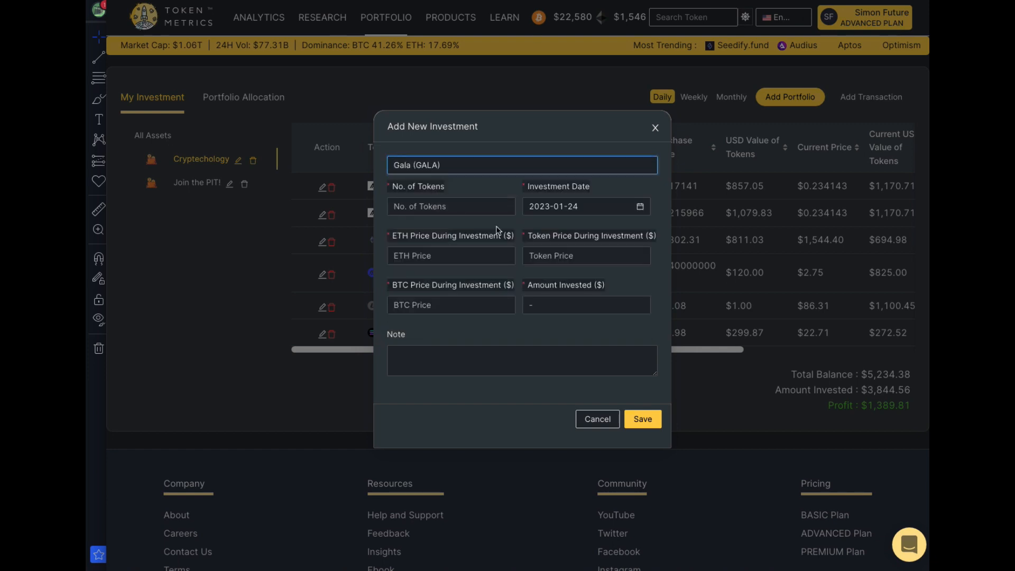
pyautogui.click(451, 207)
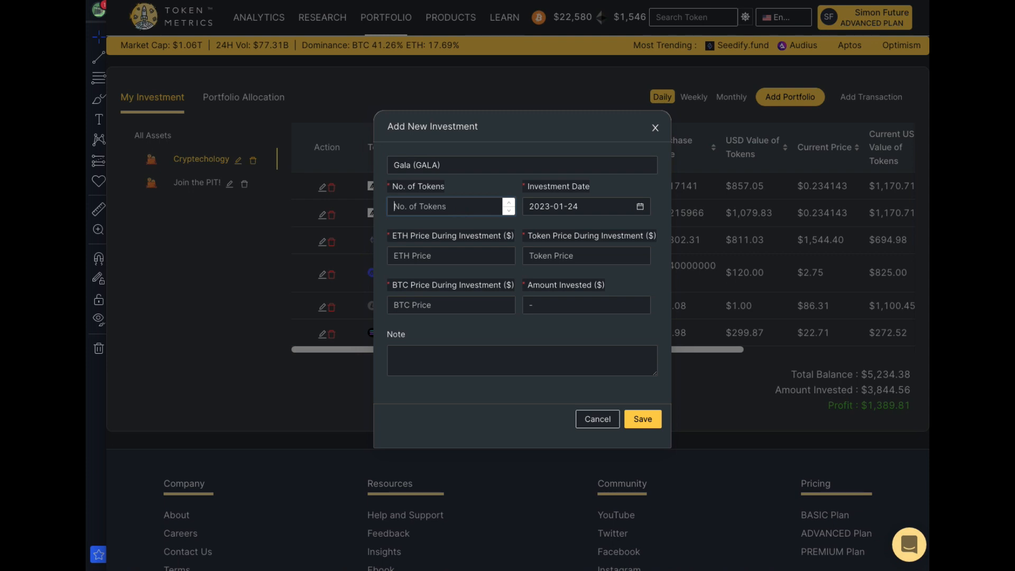
pyautogui.write('30000')
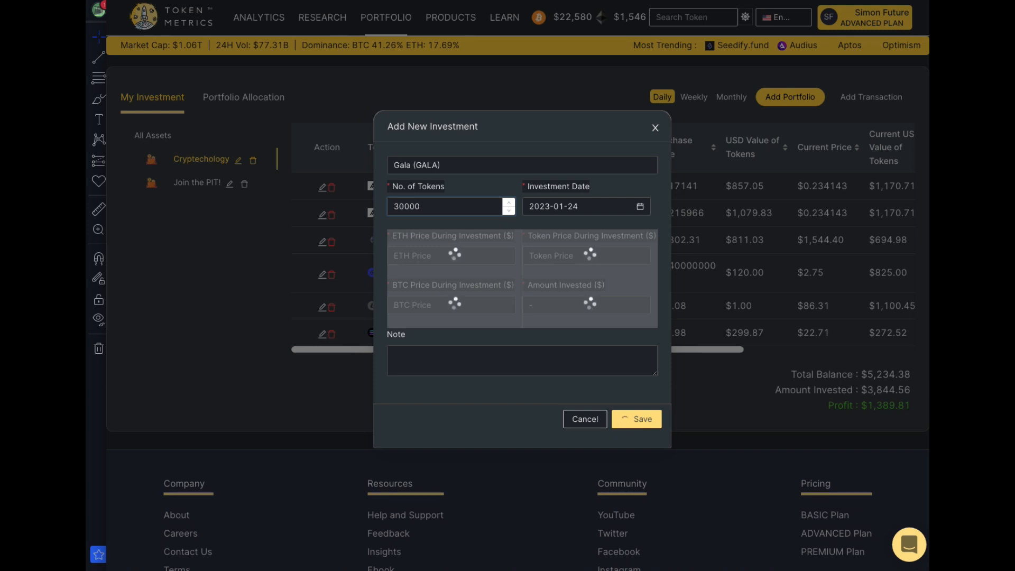
pyautogui.click(641, 206)
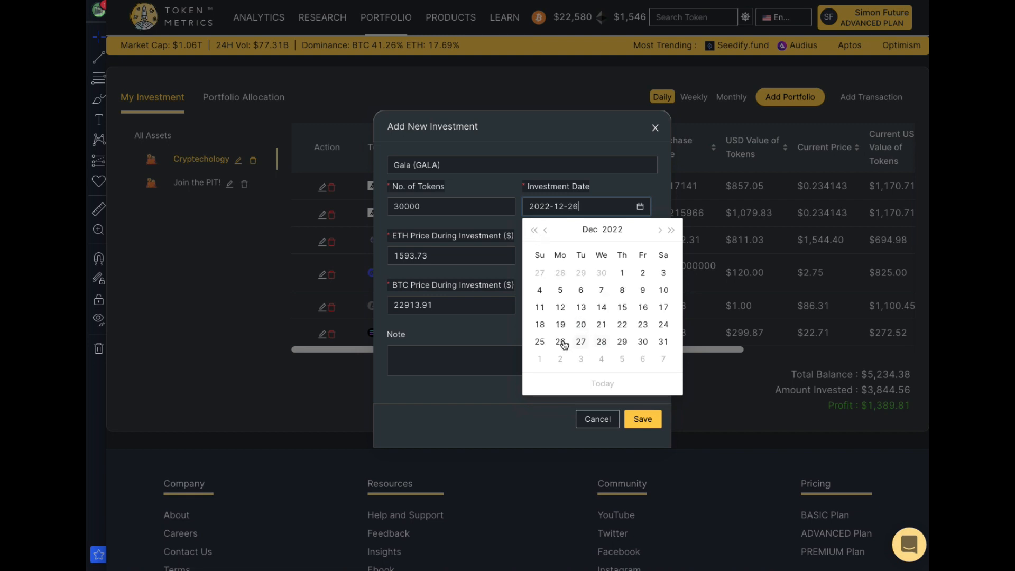
pyautogui.click(560, 342)
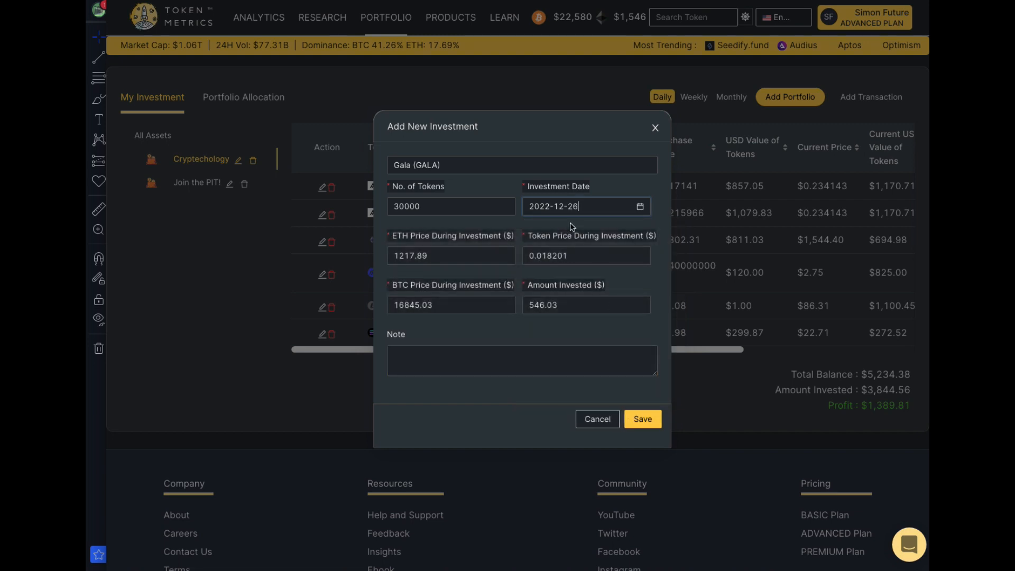
pyautogui.moveTo(624, 385)
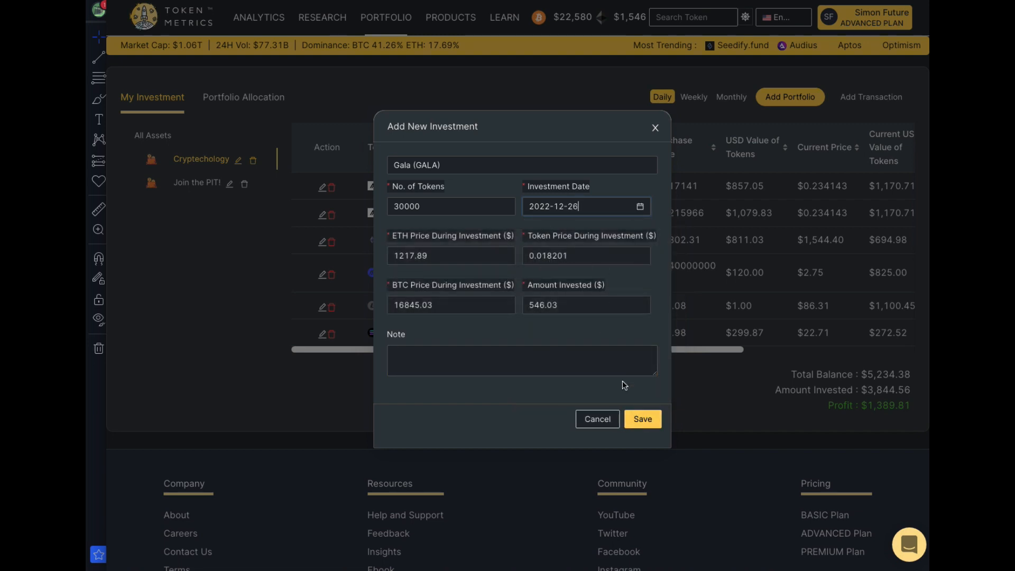
# Add the note '2nd uy - long hold swing' and save the Gala investment
pyautogui.click(522, 360)
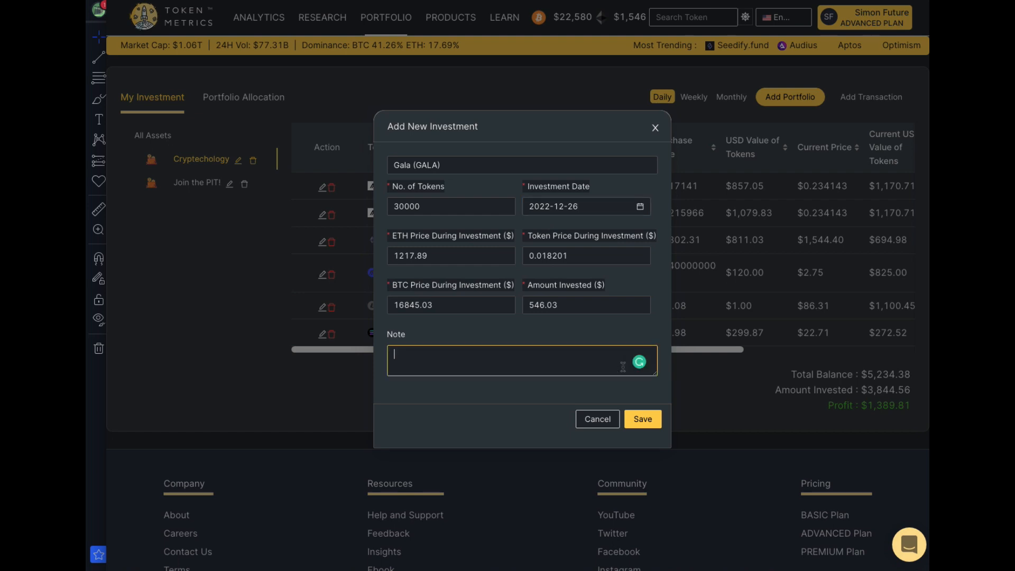
pyautogui.write('2nd uy')
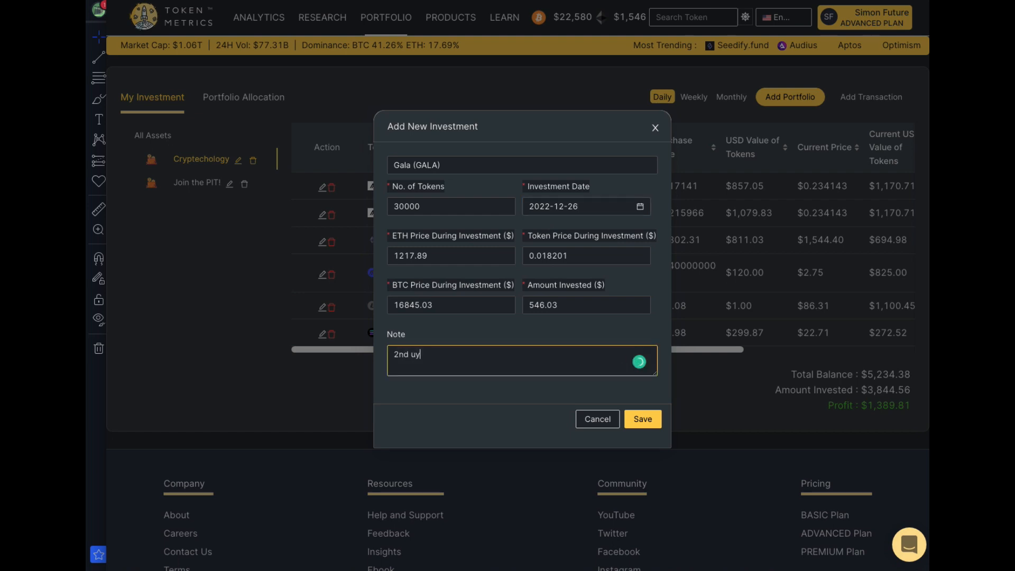
pyautogui.write('- long hold sw')
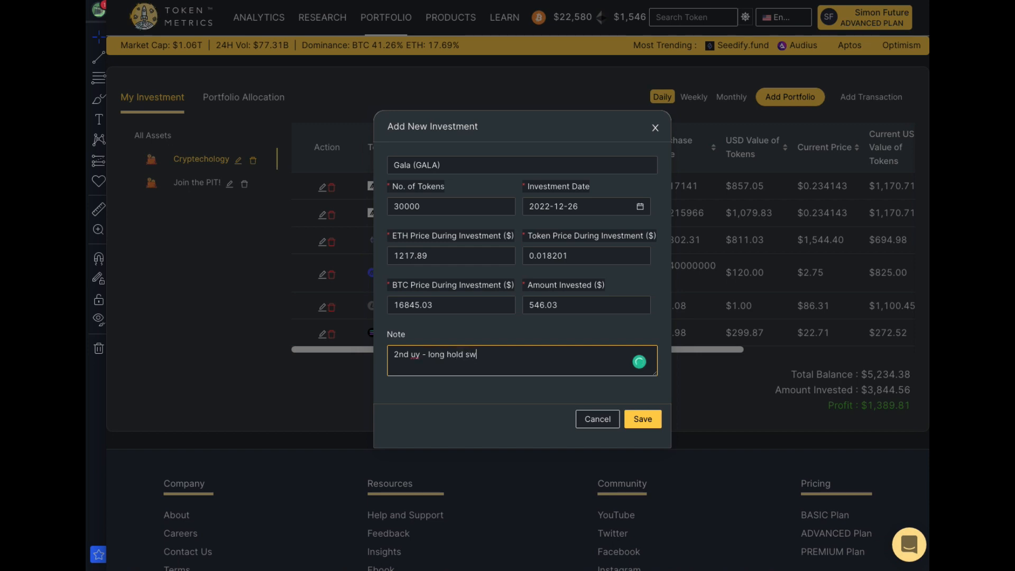
pyautogui.write('ing')
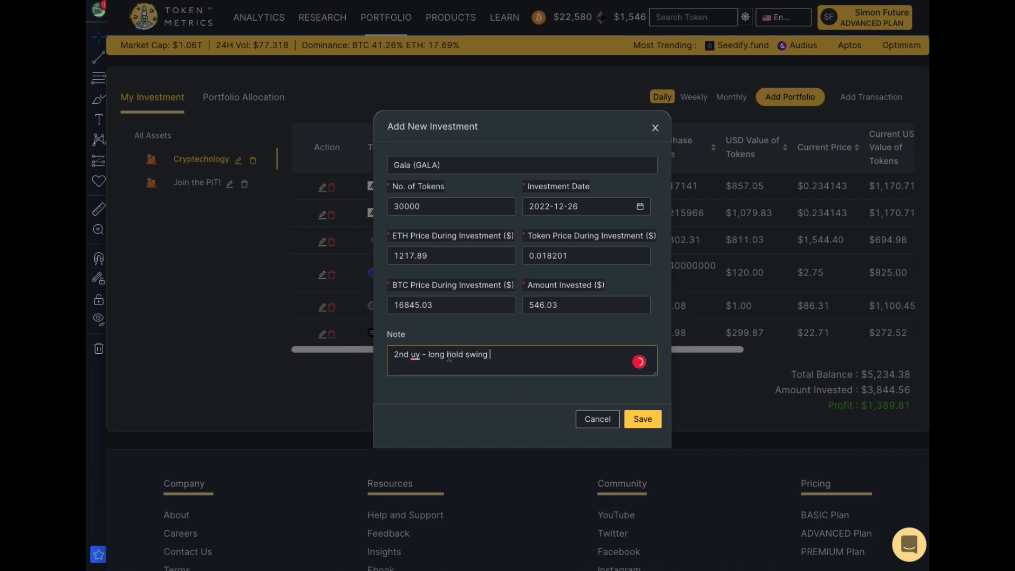
pyautogui.click(412, 354)
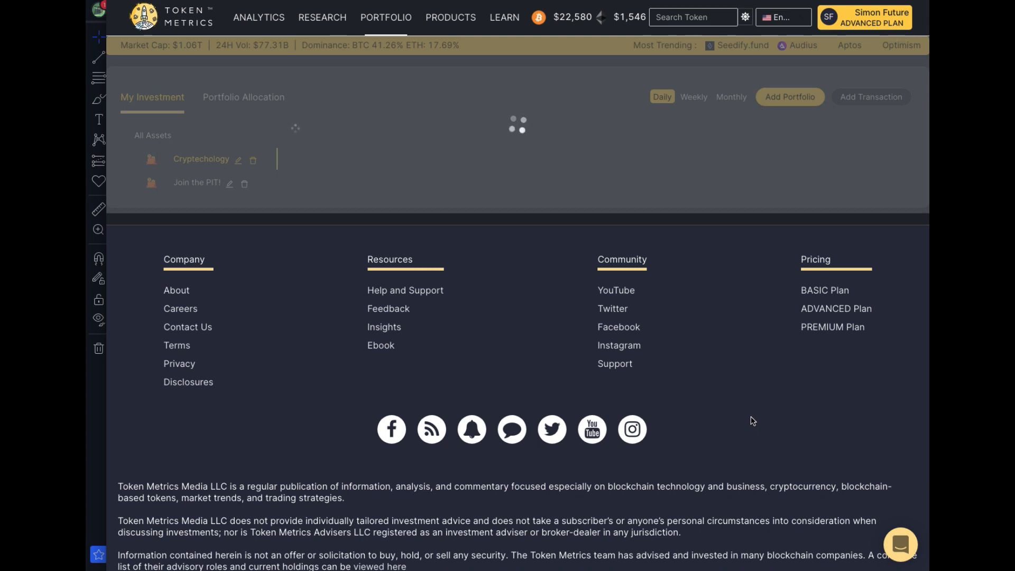
pyautogui.moveTo(698, 422)
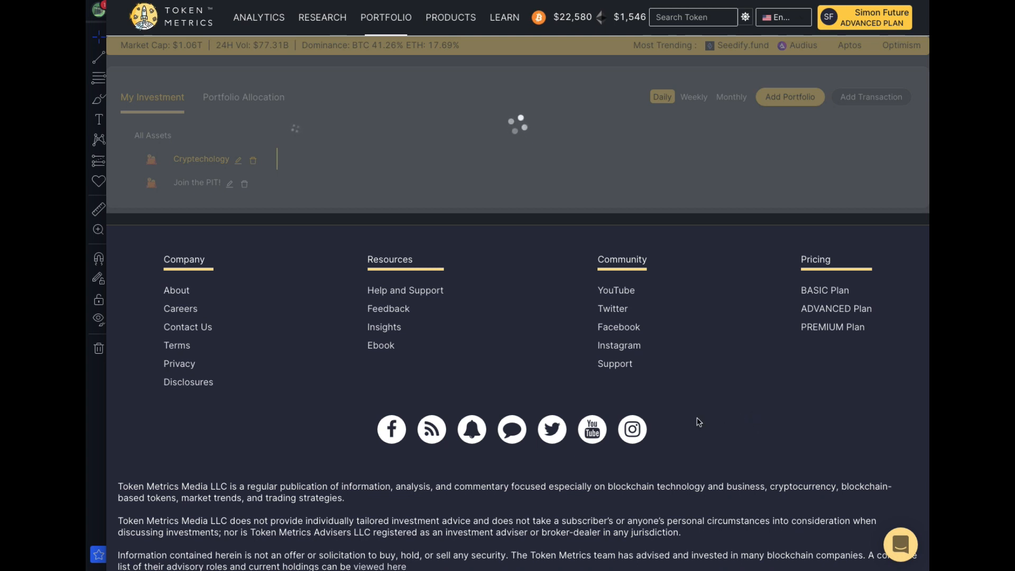
pyautogui.moveTo(693, 353)
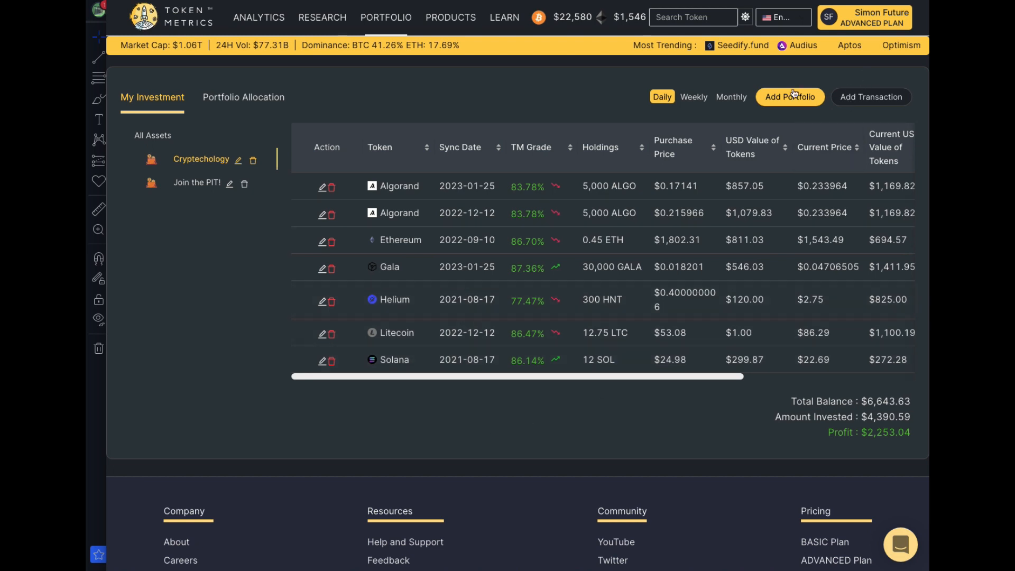
# Review the portfolio with the new 30,000 GALA holding and open the Audius token page
pyautogui.scroll(-3)
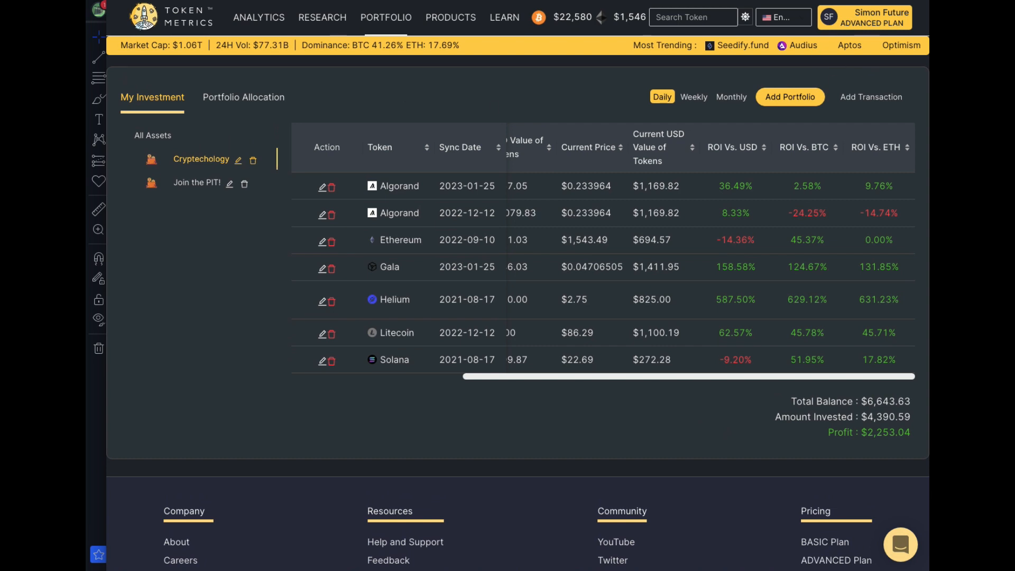
pyautogui.click(801, 45)
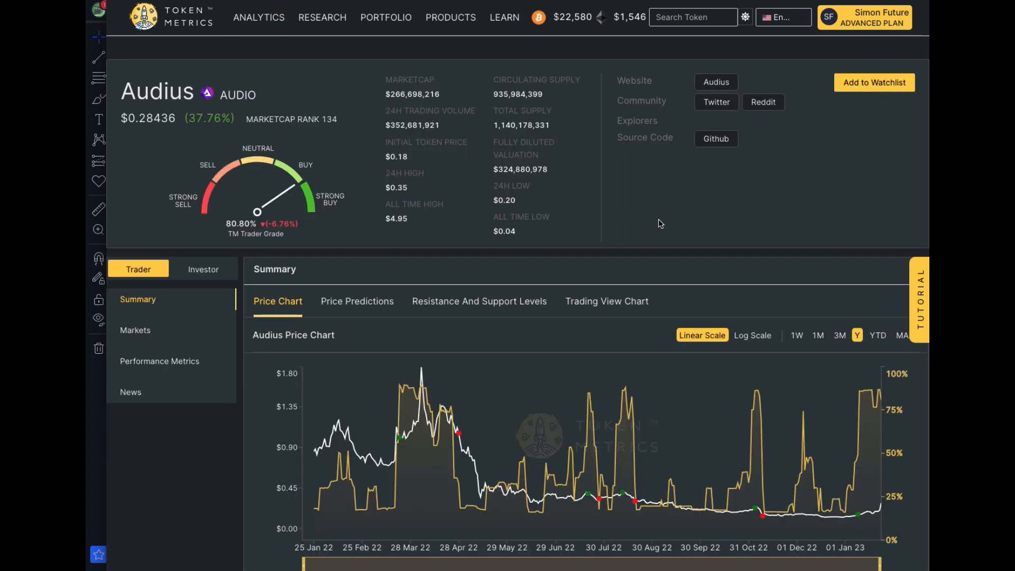
# Limit the Audius price and trader grade chart to the 1M range
pyautogui.scroll(-3)
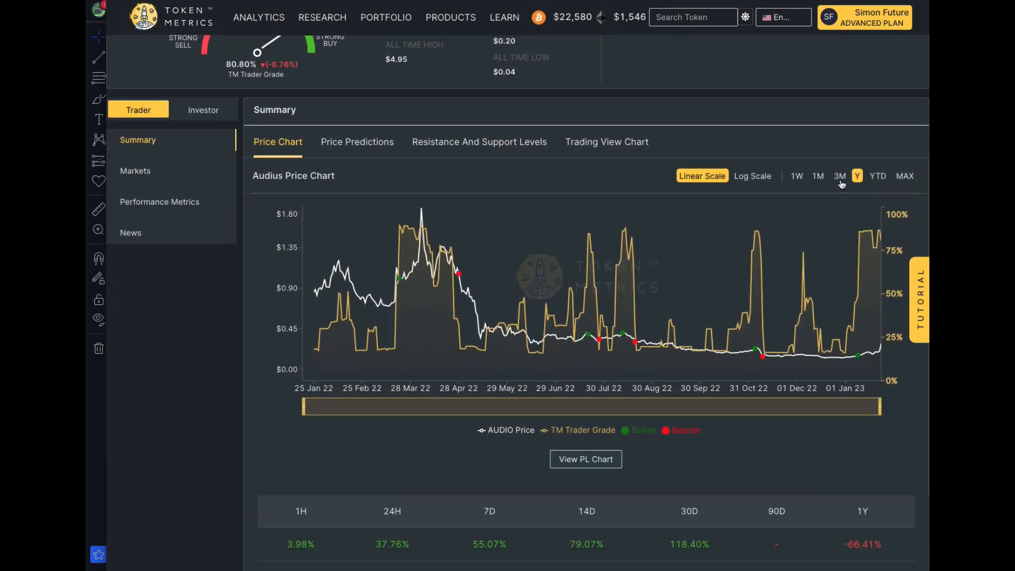
pyautogui.click(817, 176)
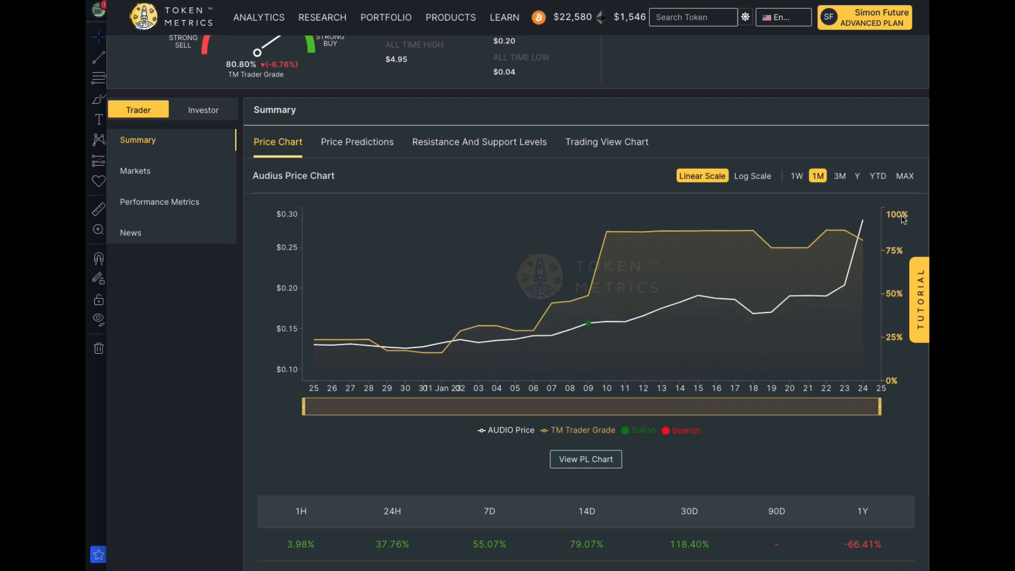
pyautogui.moveTo(571, 327)
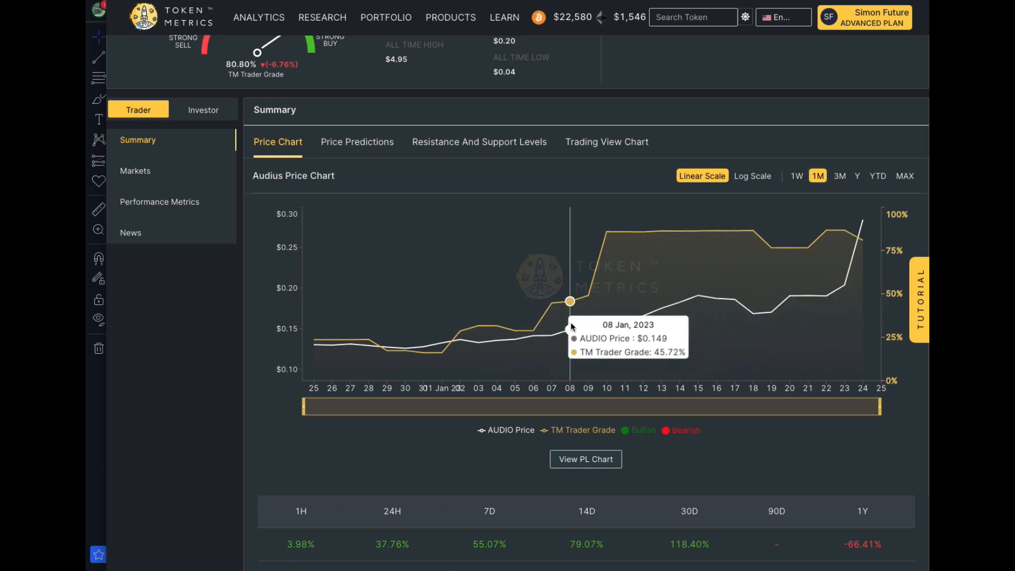
pyautogui.moveTo(587, 326)
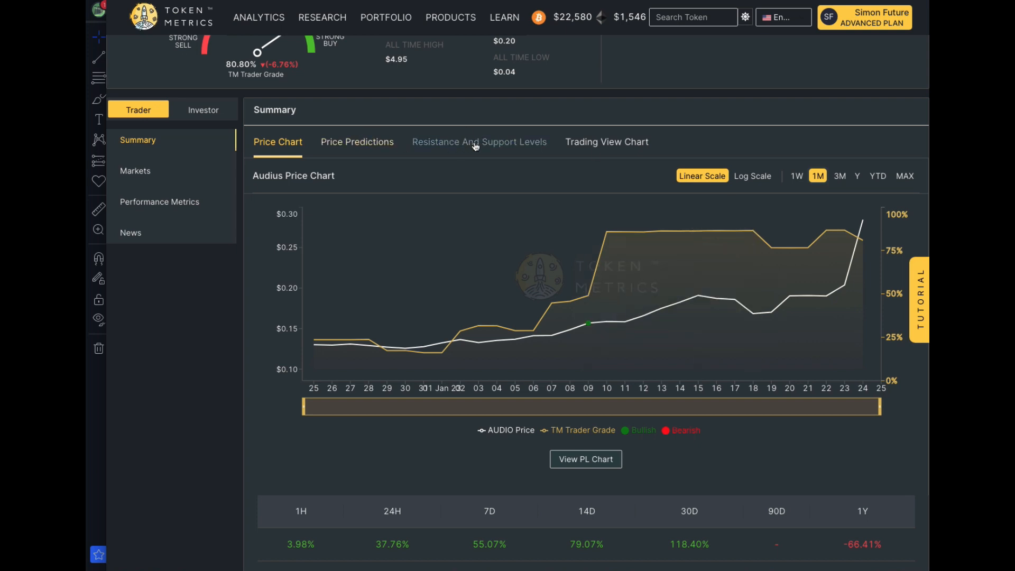
# Review Audius resistance and support levels, then display the Trading View candlestick chart
pyautogui.click(479, 142)
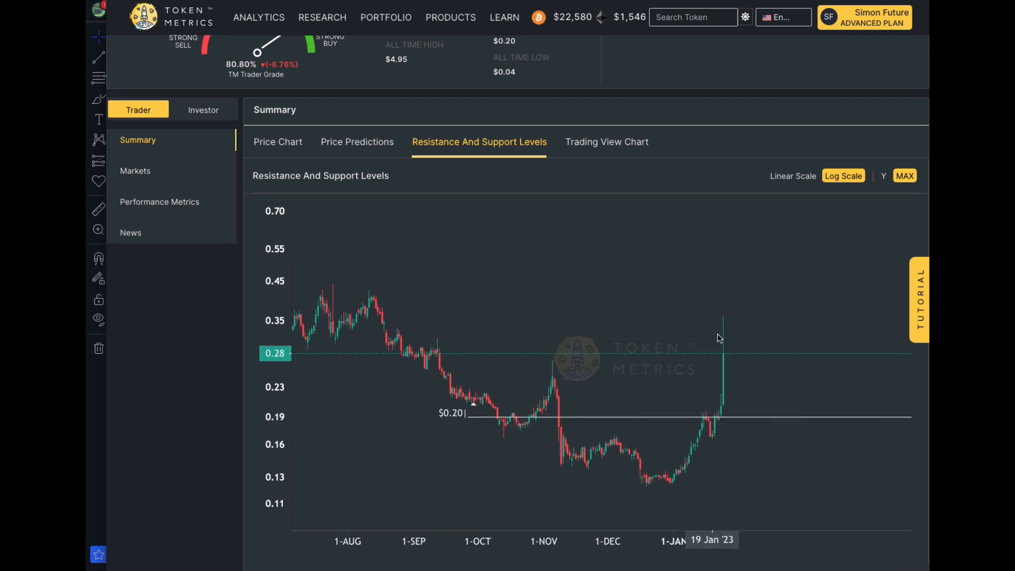
pyautogui.moveTo(725, 327)
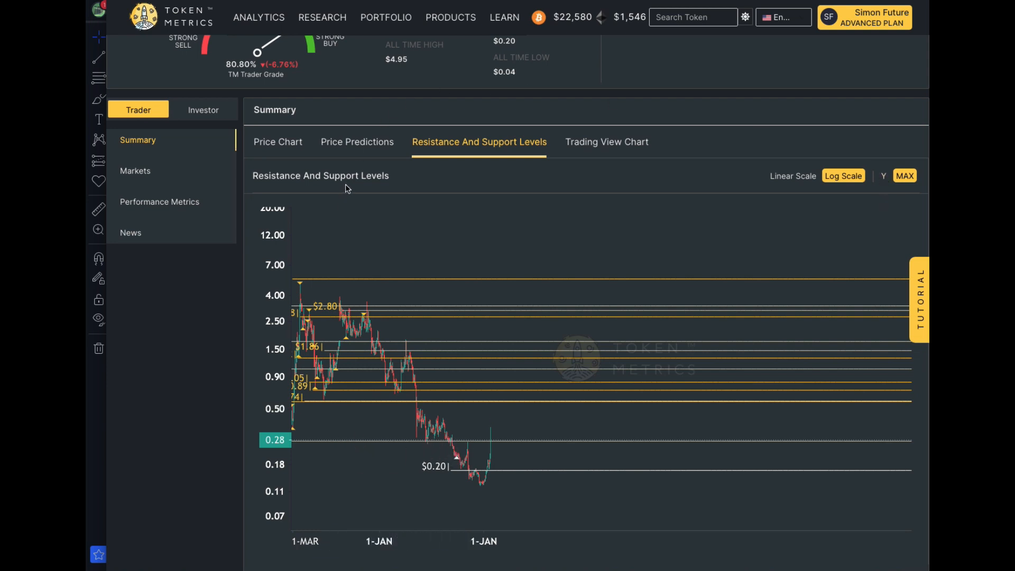
pyautogui.moveTo(518, 387)
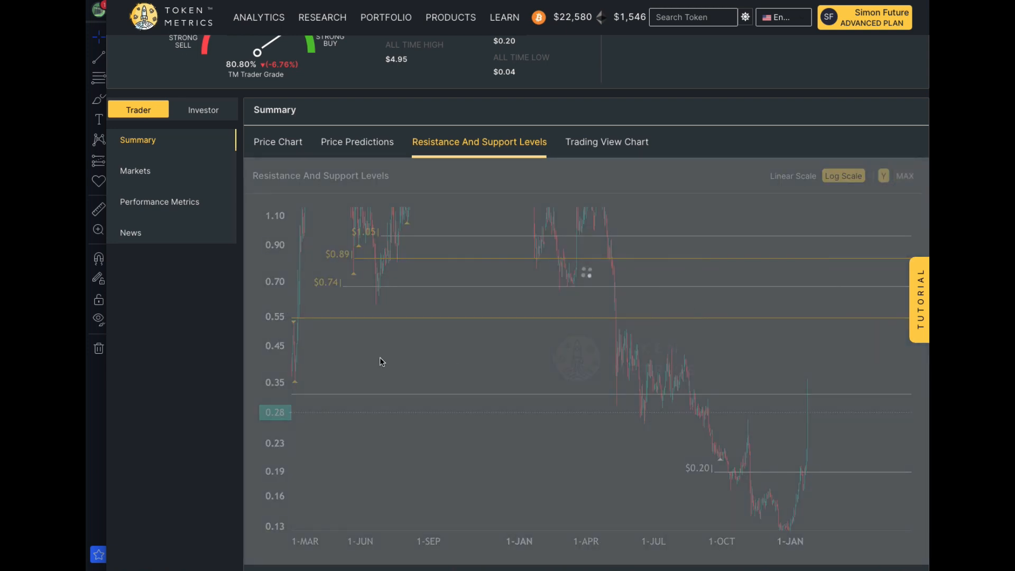
pyautogui.moveTo(398, 360)
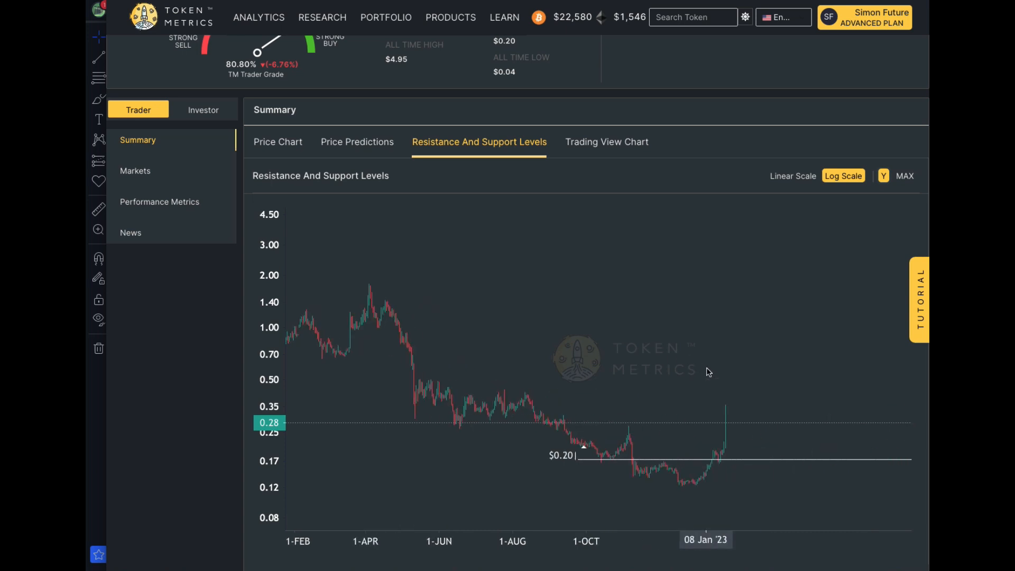
pyautogui.moveTo(706, 372); pyautogui.dragTo(425, 332)
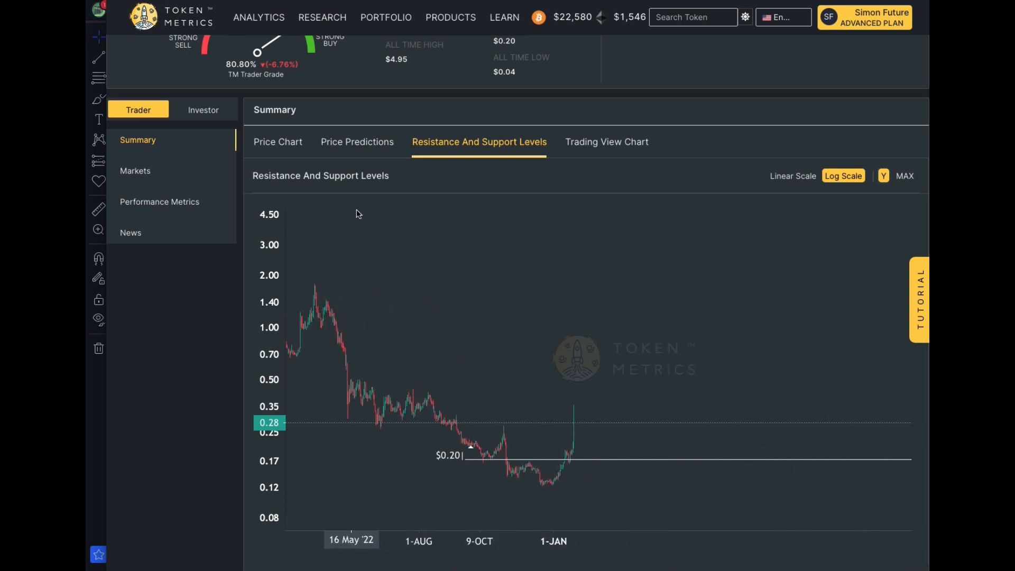
pyautogui.click(607, 142)
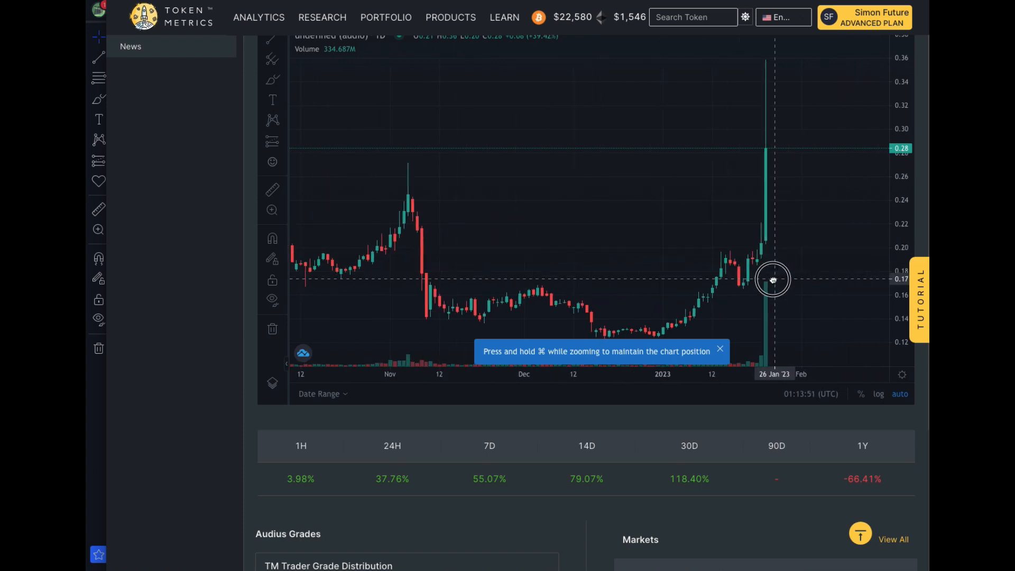
# Rescale the Audius Trading View chart to show the January price spike in wider range
pyautogui.moveTo(772, 280); pyautogui.dragTo(748, 251)
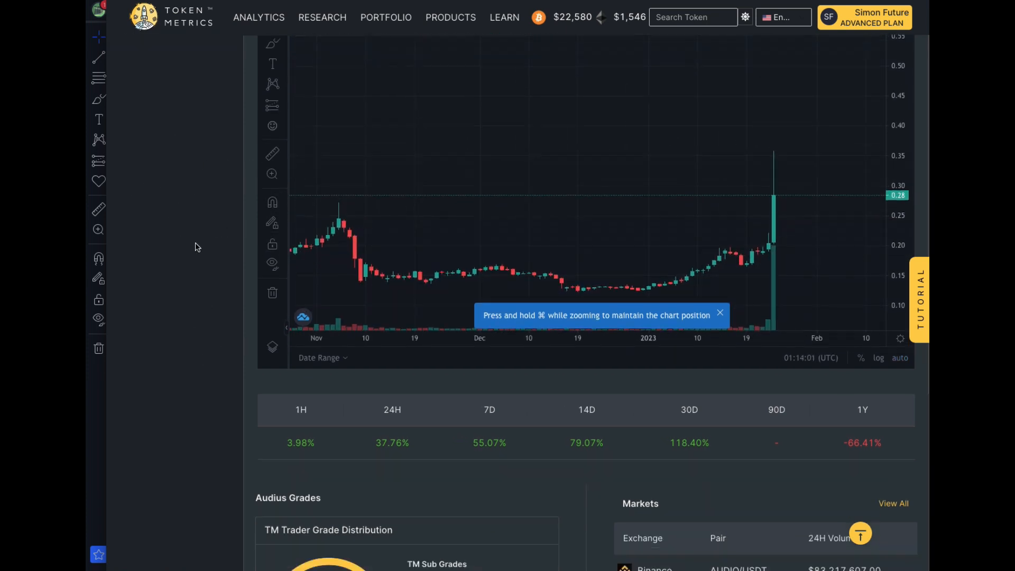
pyautogui.scroll(-3)
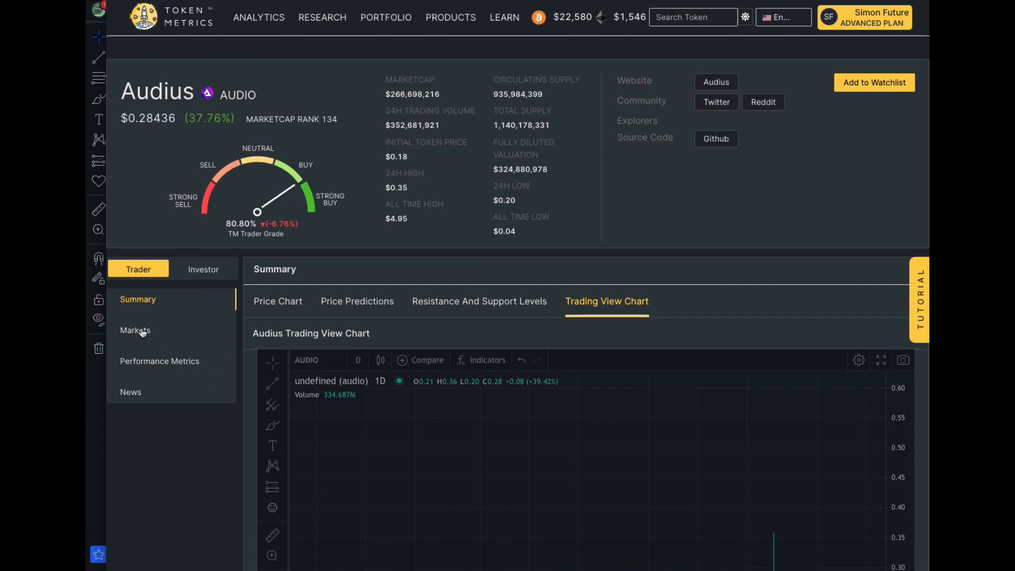
# Review the Audius investor grade report and its charts, then return to the trader view
pyautogui.click(135, 331)
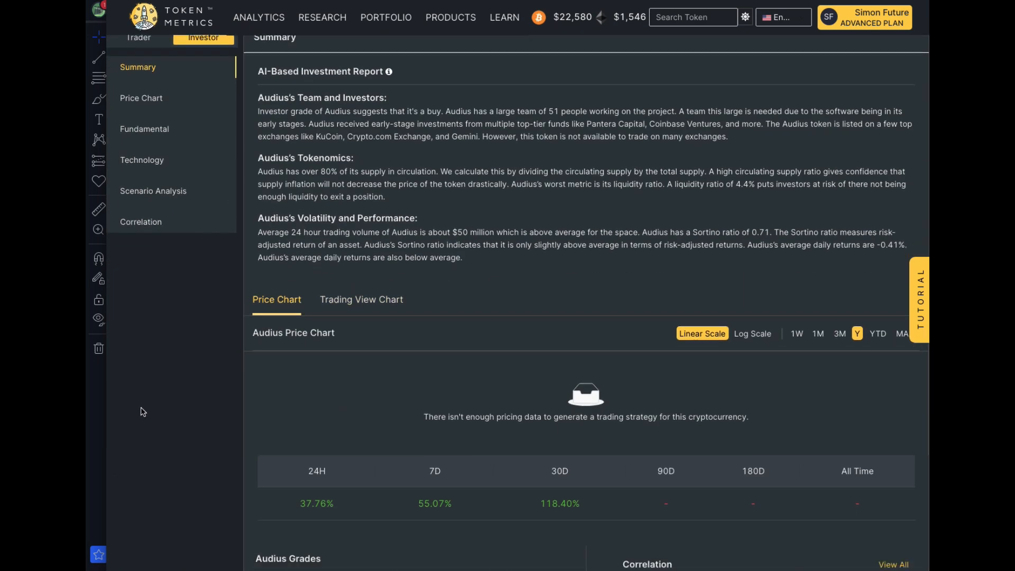
pyautogui.scroll(-3)
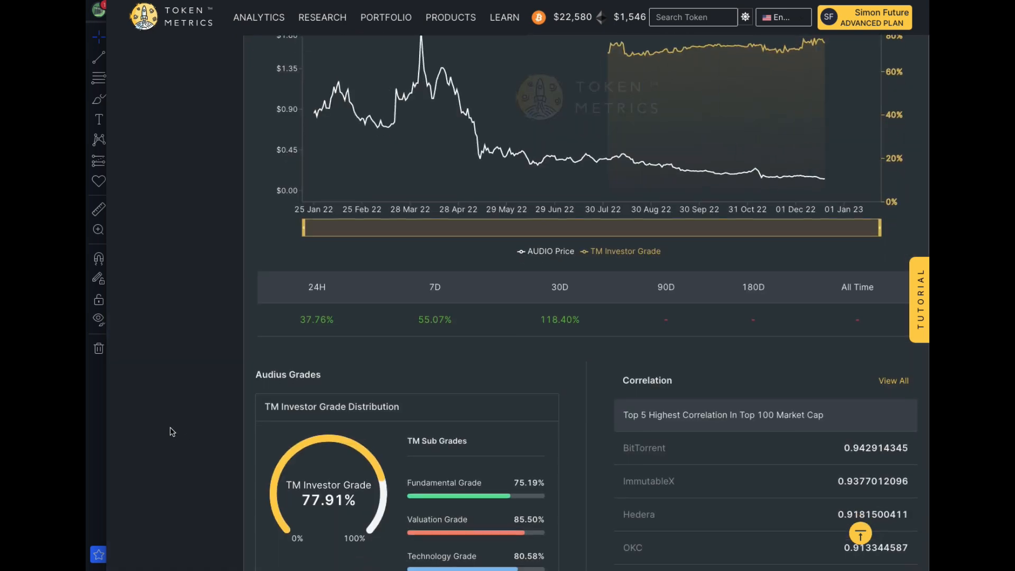
pyautogui.scroll(-3)
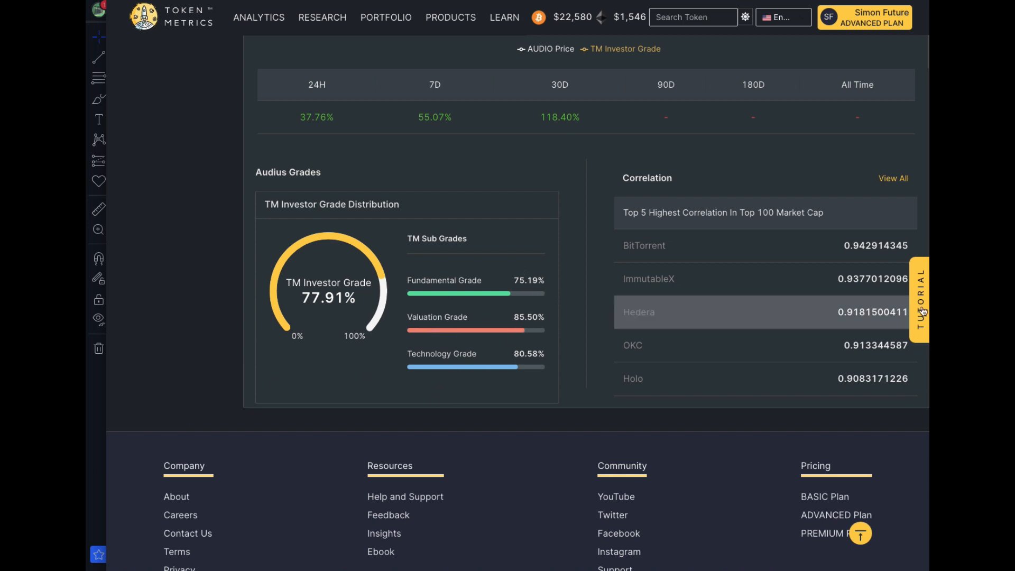
pyautogui.moveTo(615, 332)
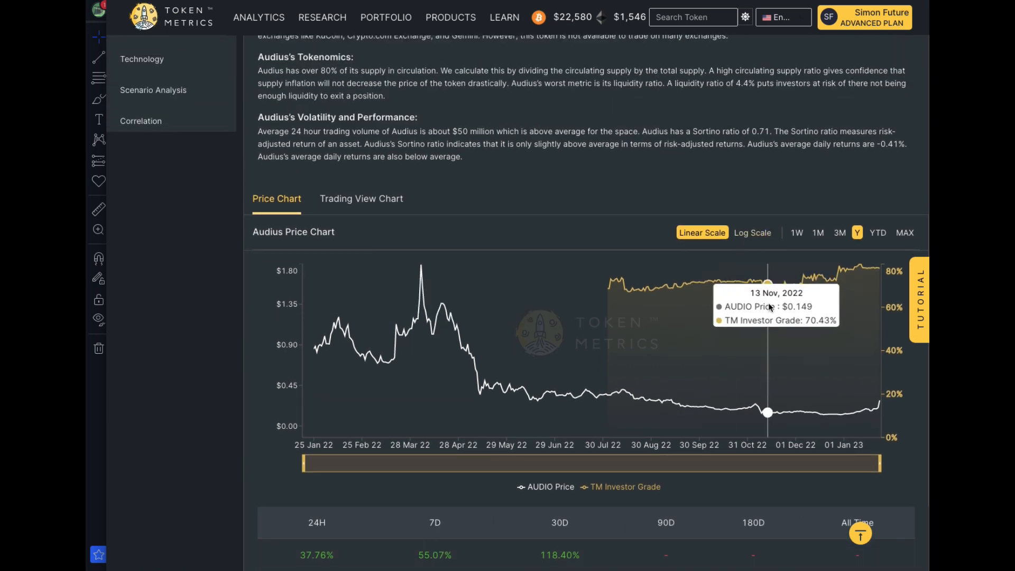
pyautogui.click(361, 199)
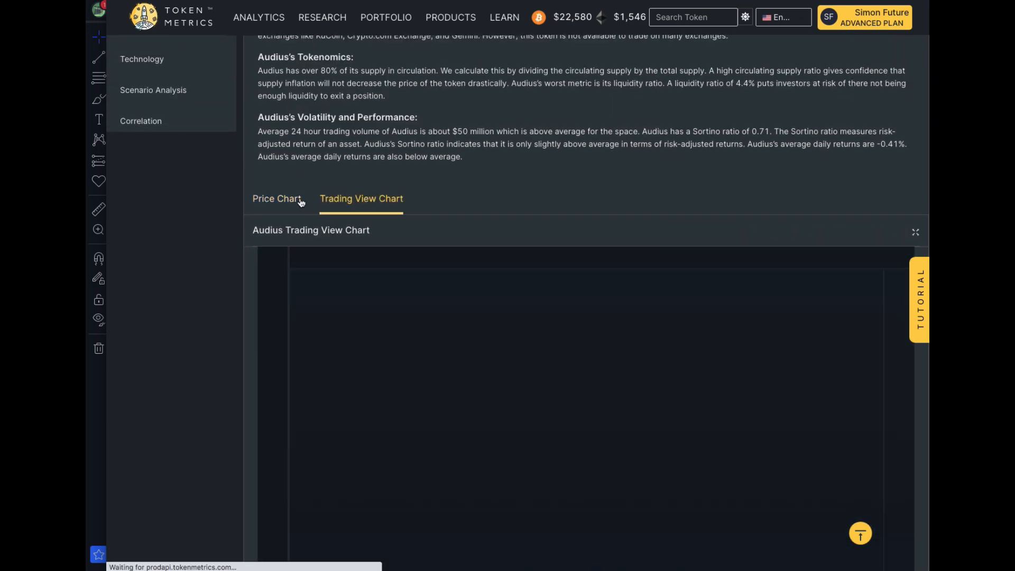
pyautogui.click(276, 199)
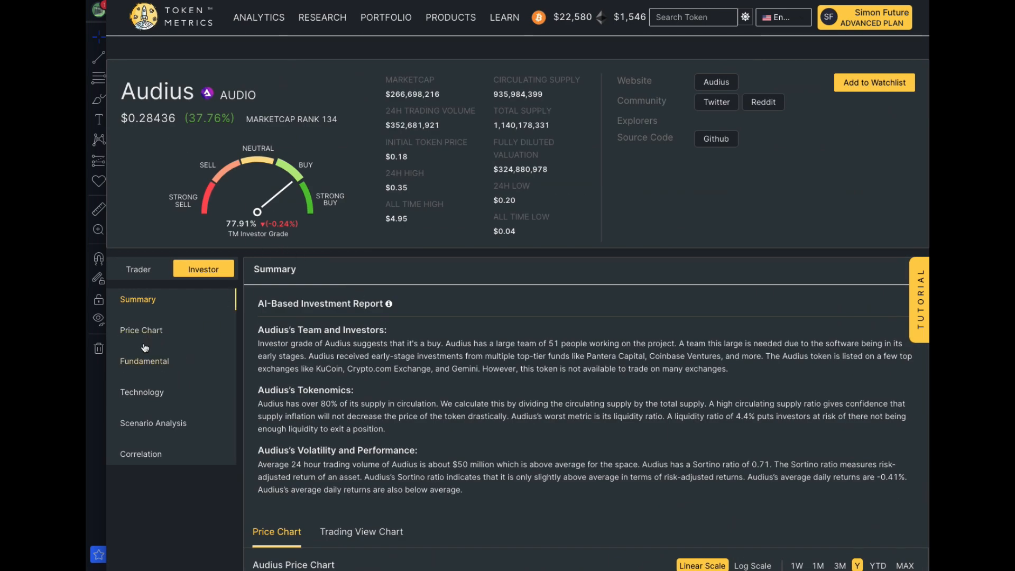
pyautogui.click(138, 269)
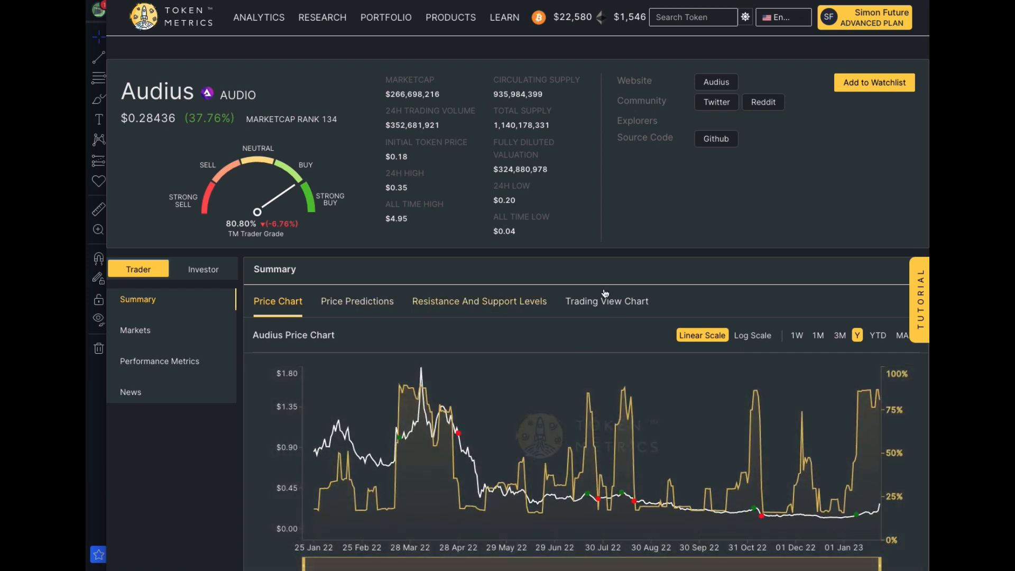
# Browse Audius performance statistics and news, ending on the AUDIO Markets exchange listings
pyautogui.scroll(-3)
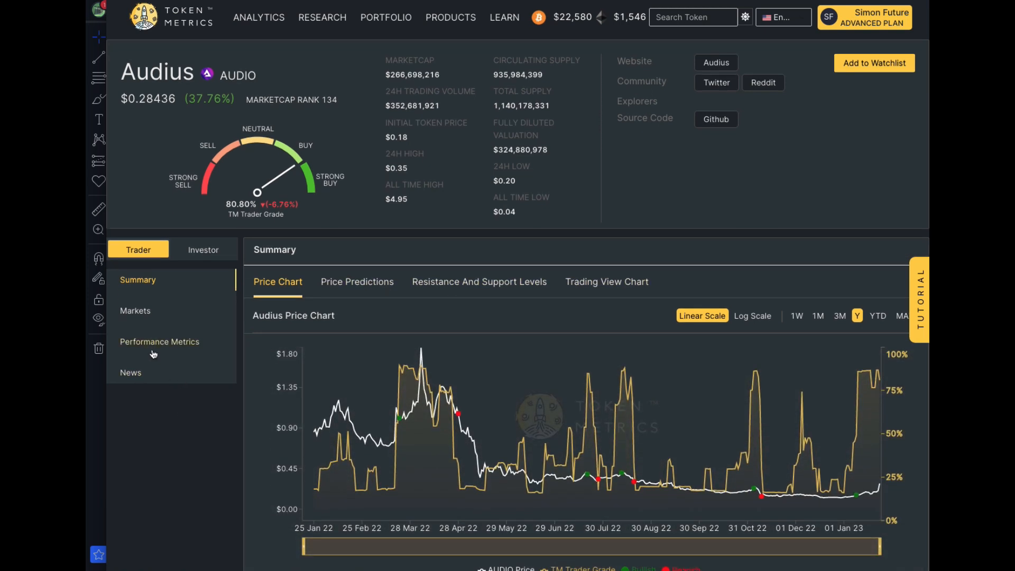
pyautogui.click(159, 342)
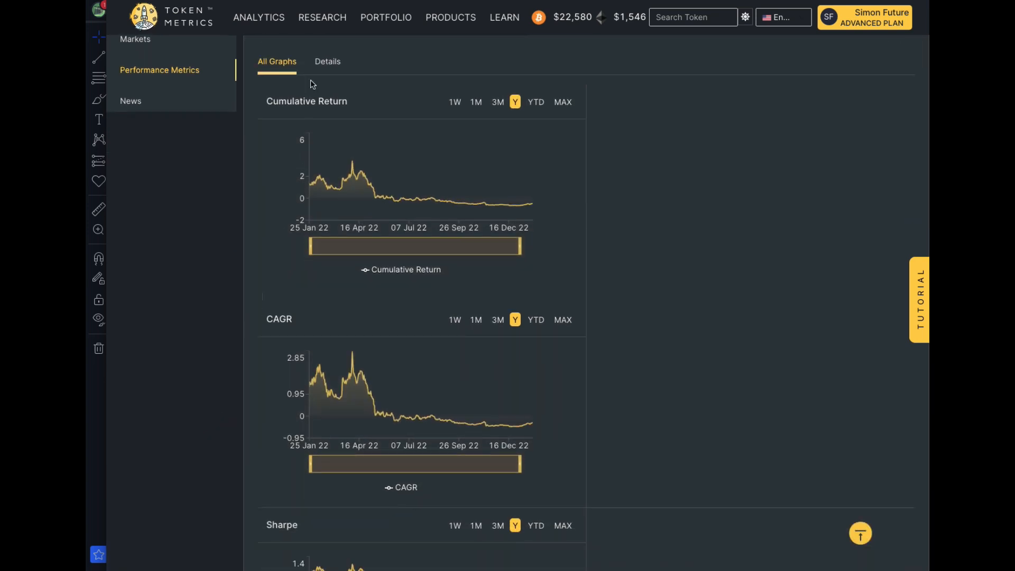
pyautogui.click(328, 61)
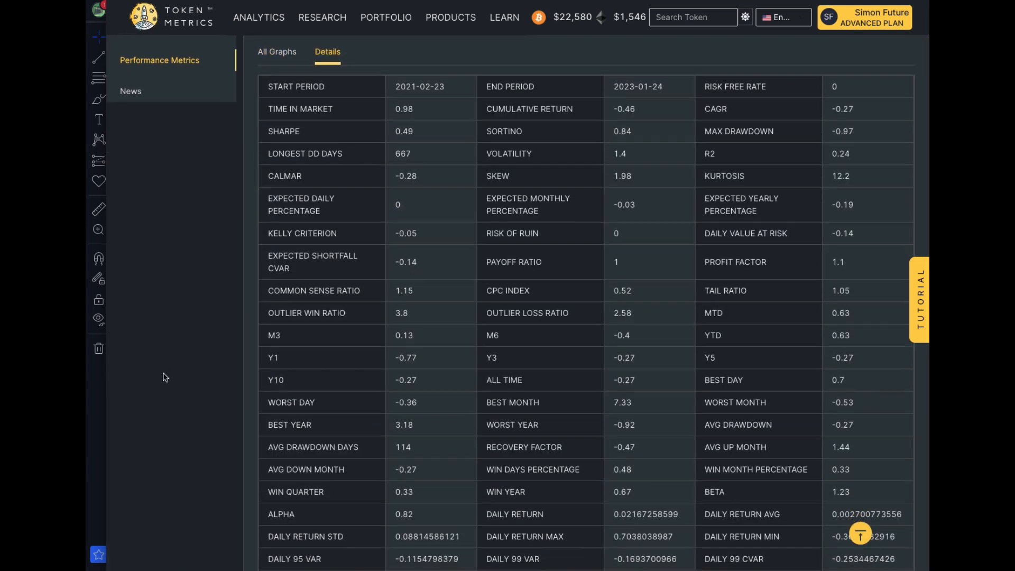
pyautogui.scroll(-3)
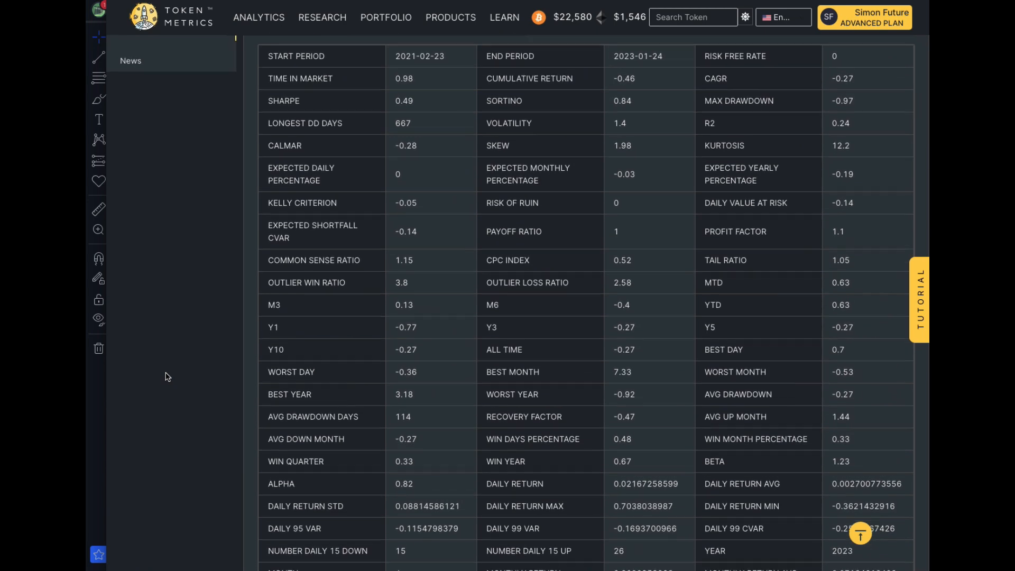
pyautogui.scroll(3)
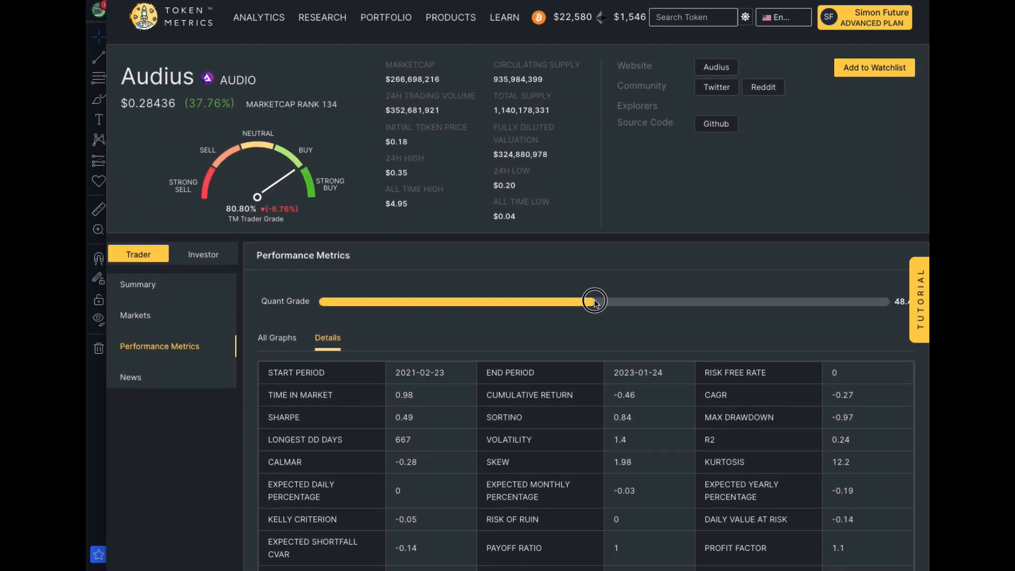
pyautogui.click(130, 378)
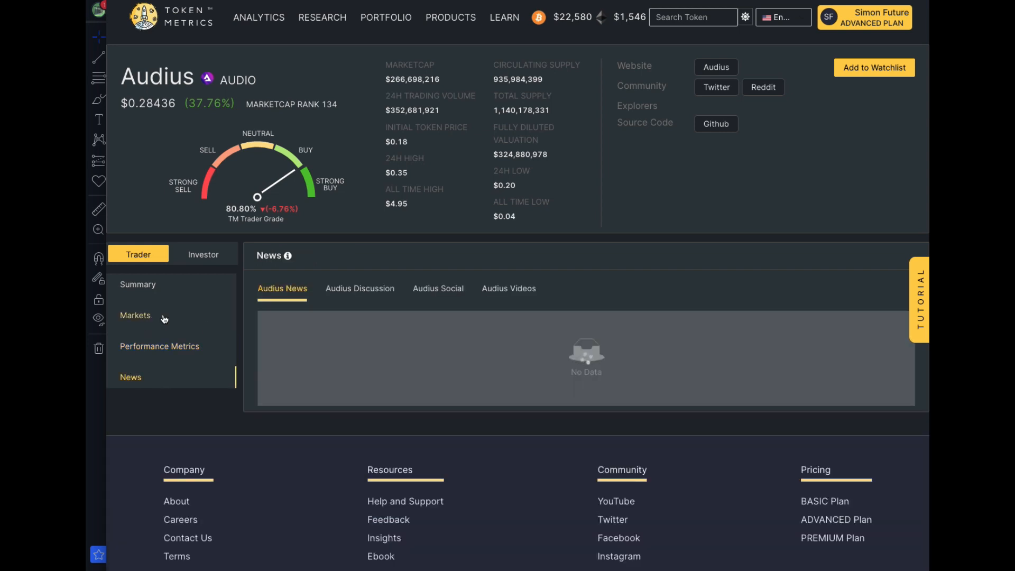
pyautogui.click(135, 315)
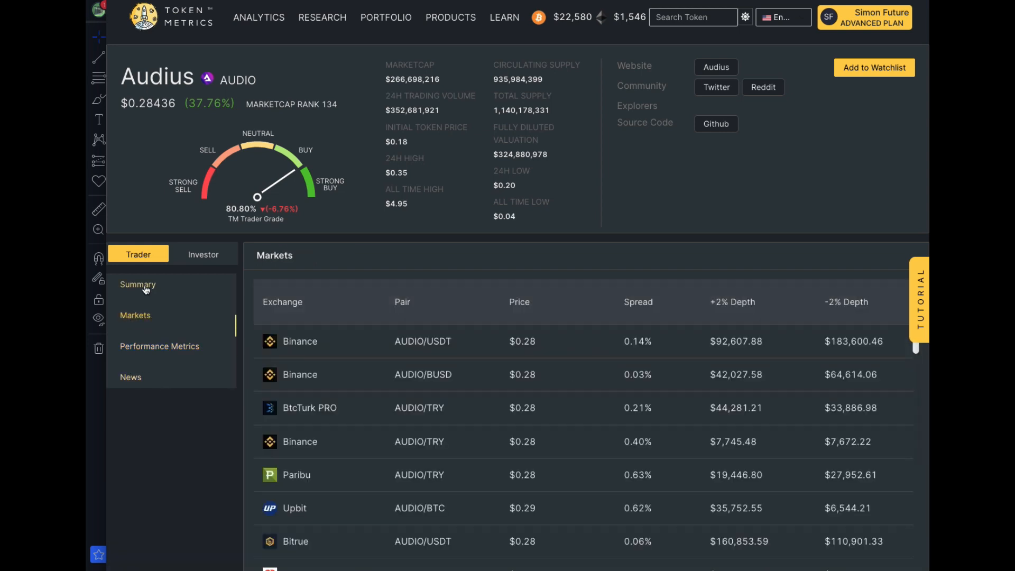
# Switch the Audius Summary price chart to Log Scale and right-click the chart
pyautogui.scroll(-3)
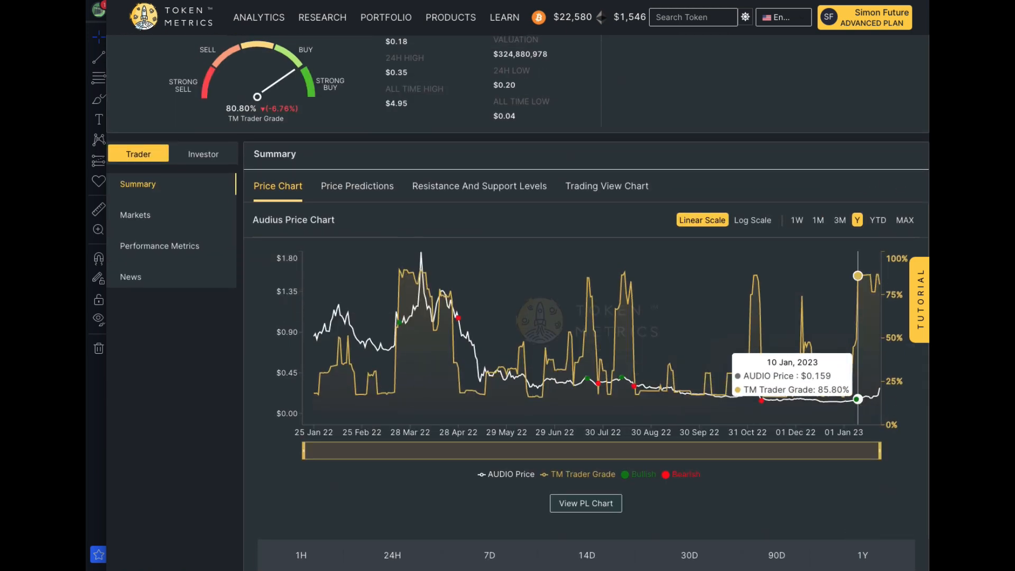
pyautogui.moveTo(889, 434)
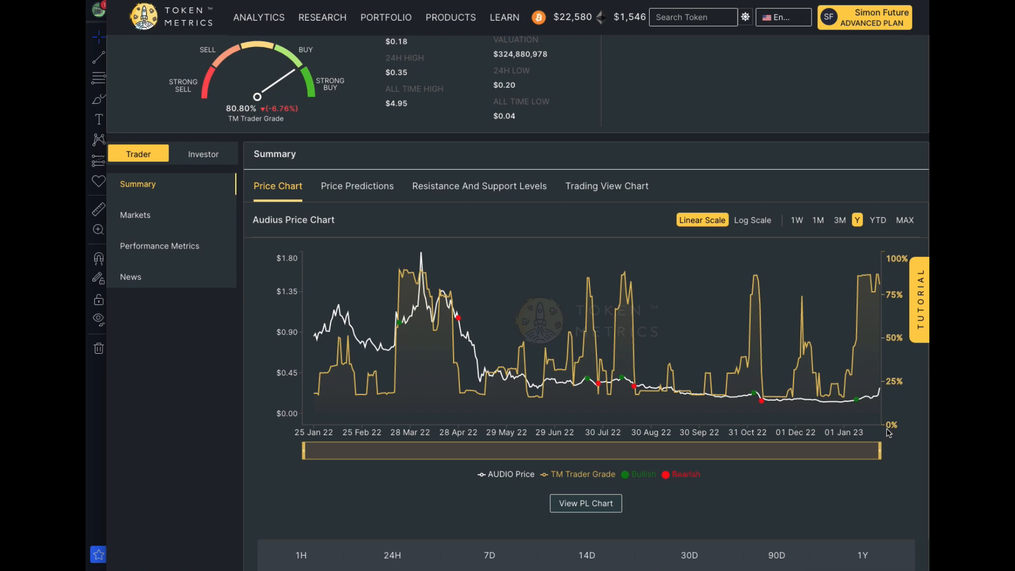
pyautogui.moveTo(860, 405)
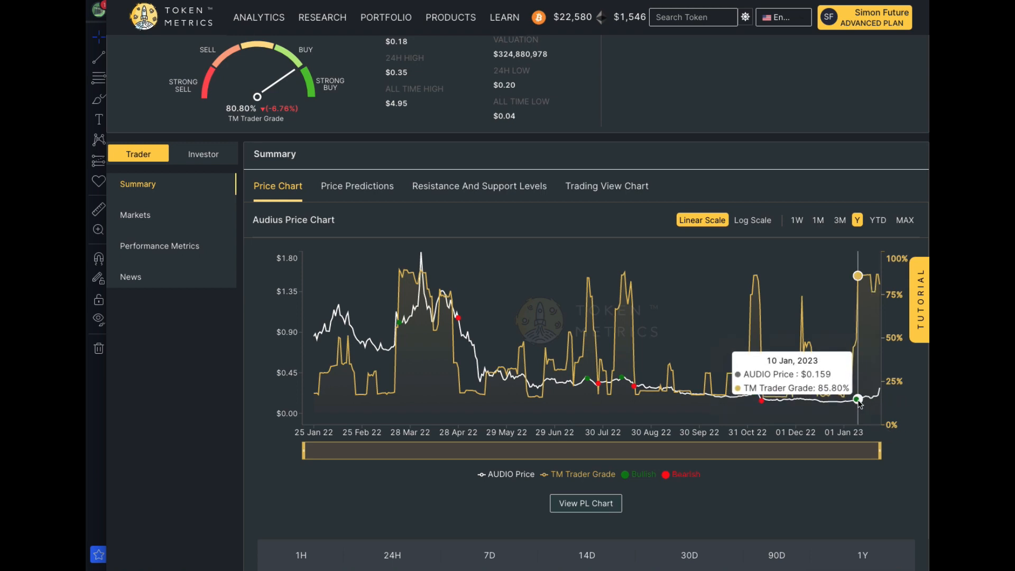
pyautogui.moveTo(857, 403)
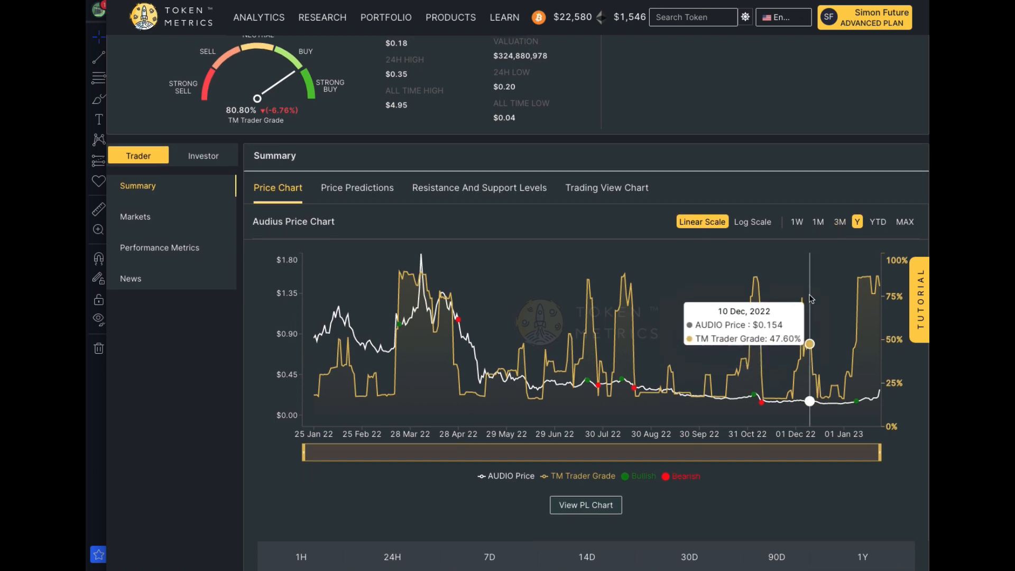
pyautogui.click(752, 222)
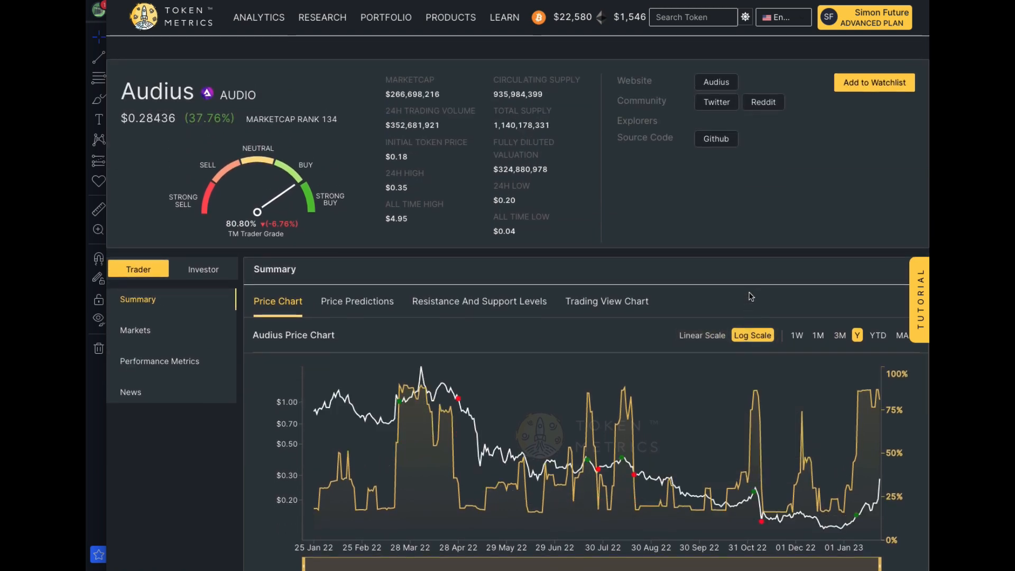
pyautogui.scroll(-3)
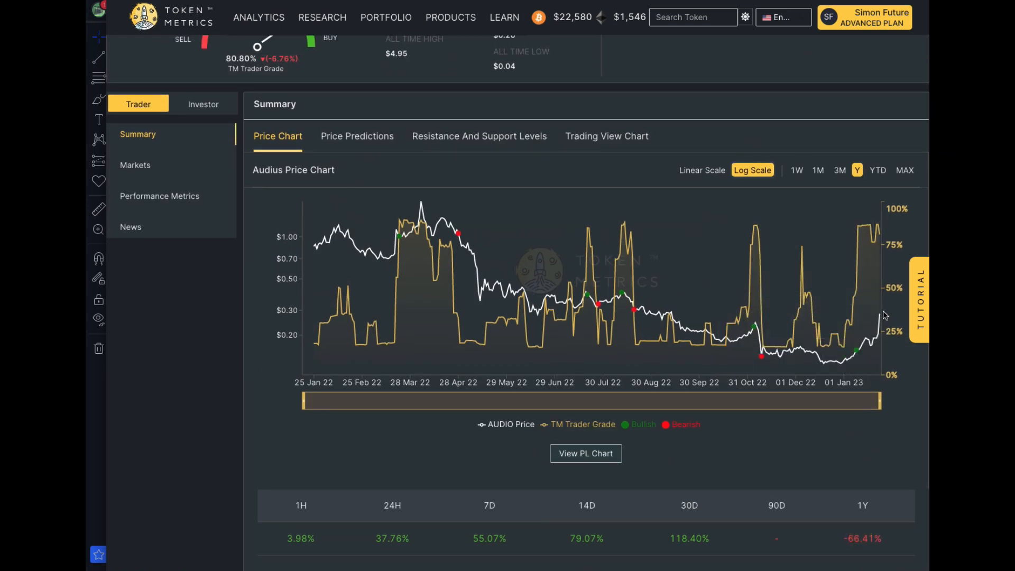
pyautogui.moveTo(876, 311)
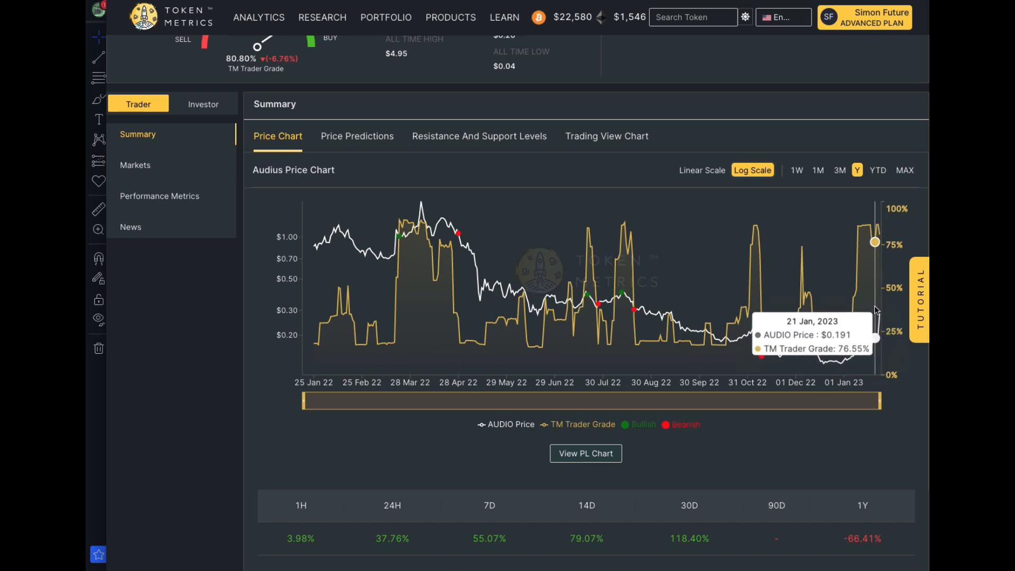
pyautogui.moveTo(880, 322)
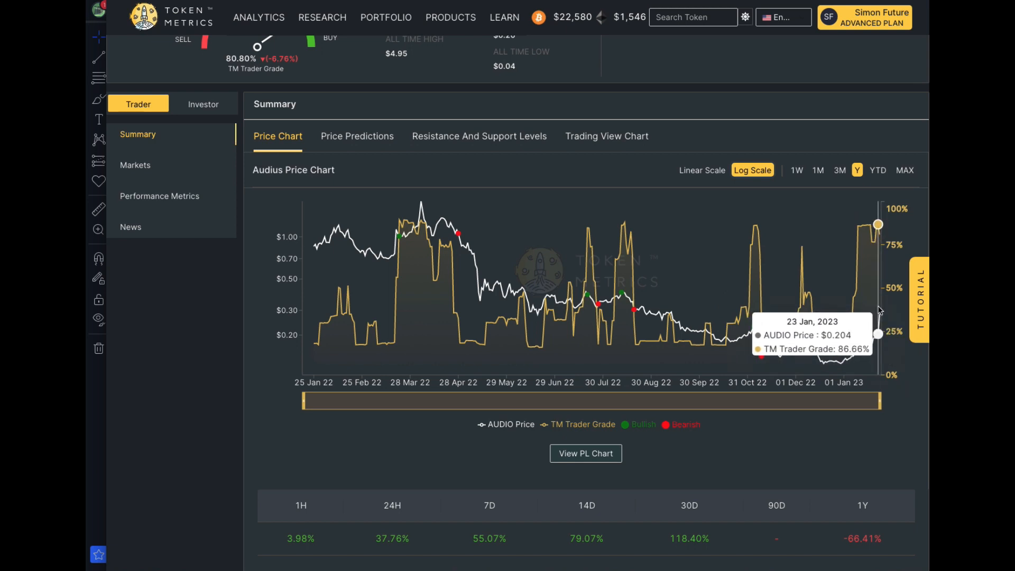
pyautogui.moveTo(877, 309)
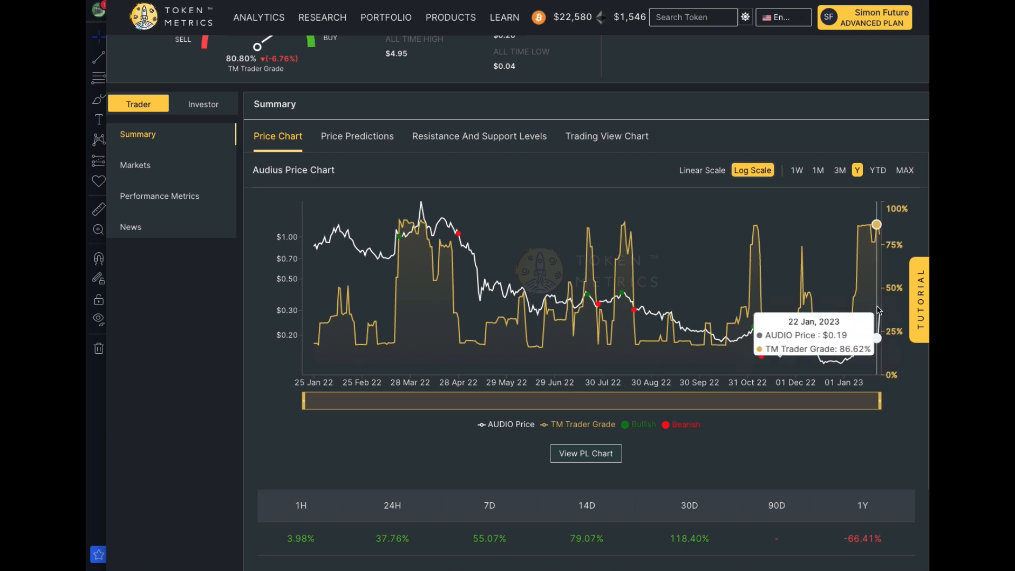
pyautogui.moveTo(877, 241)
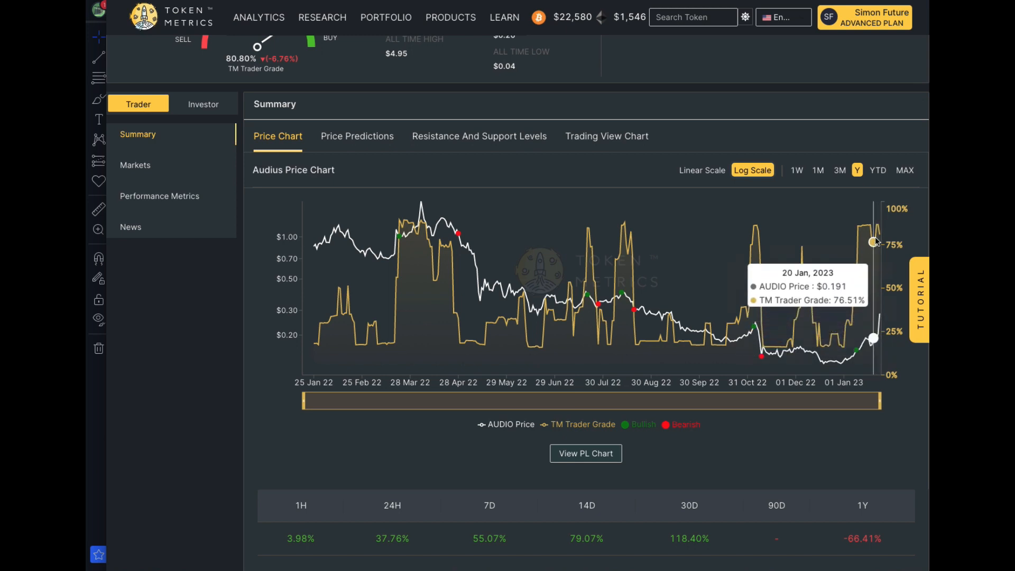
pyautogui.moveTo(880, 328)
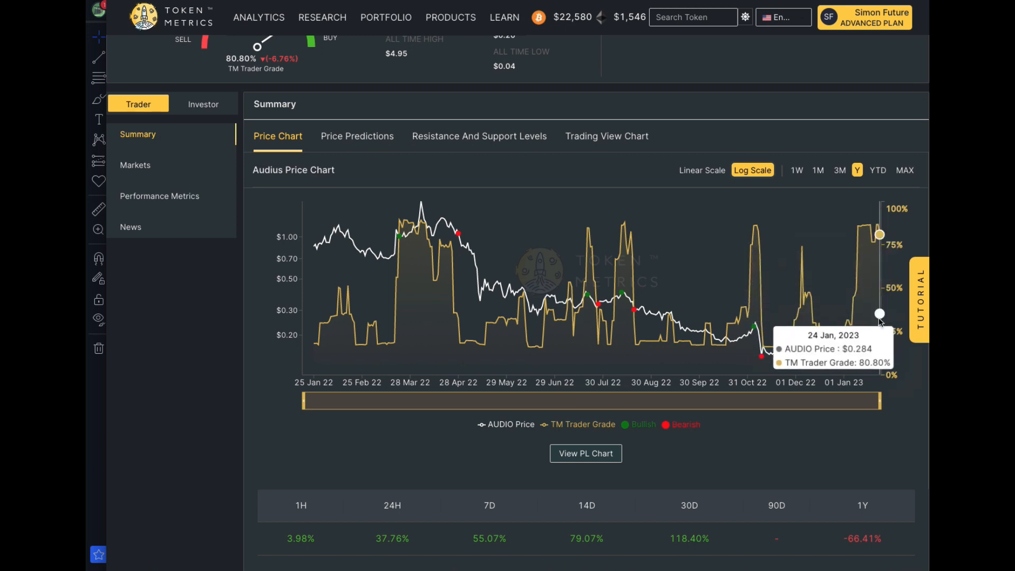
pyautogui.moveTo(881, 330)
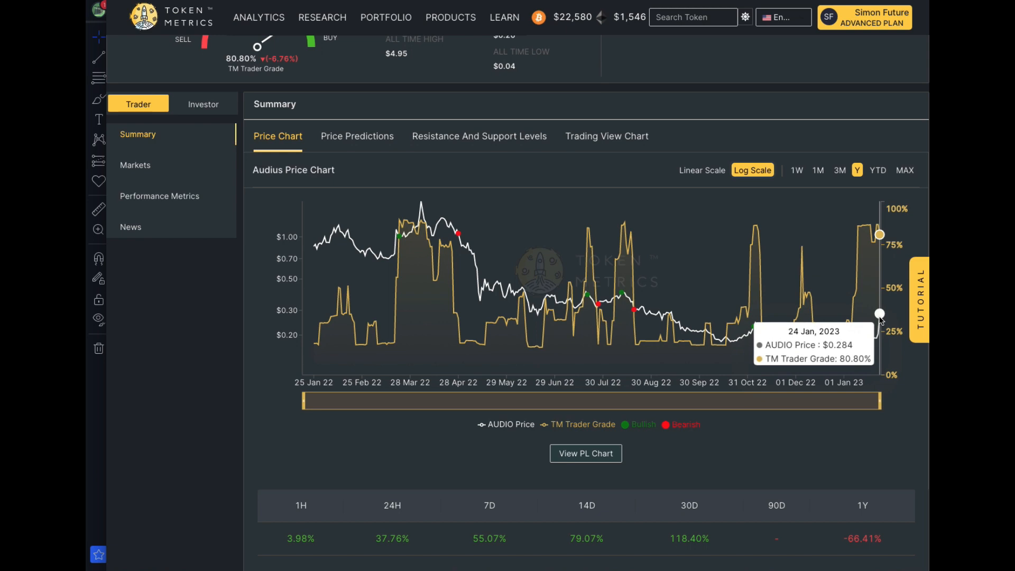
pyautogui.rightClick(878, 325)
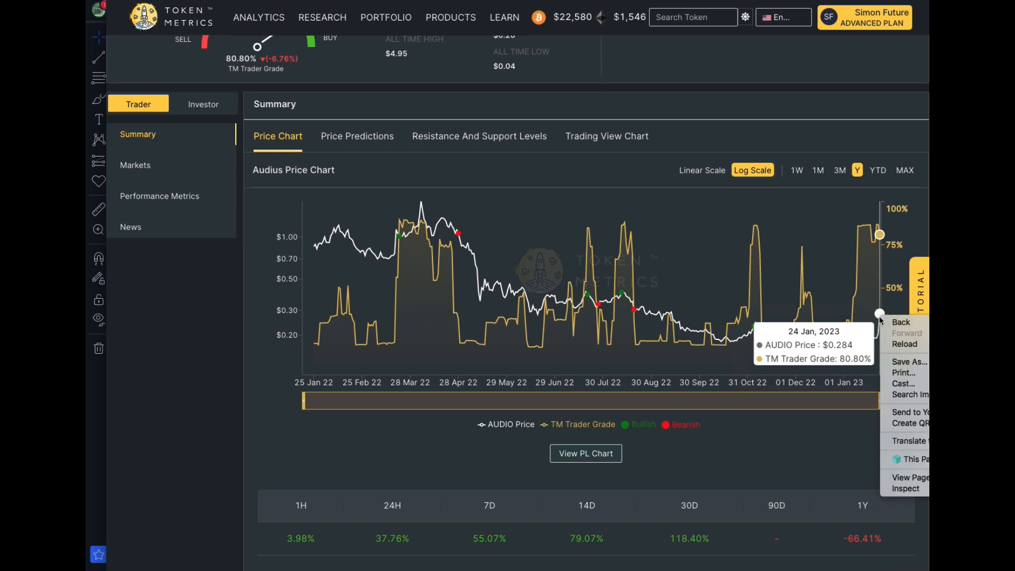
pyautogui.moveTo(900, 296)
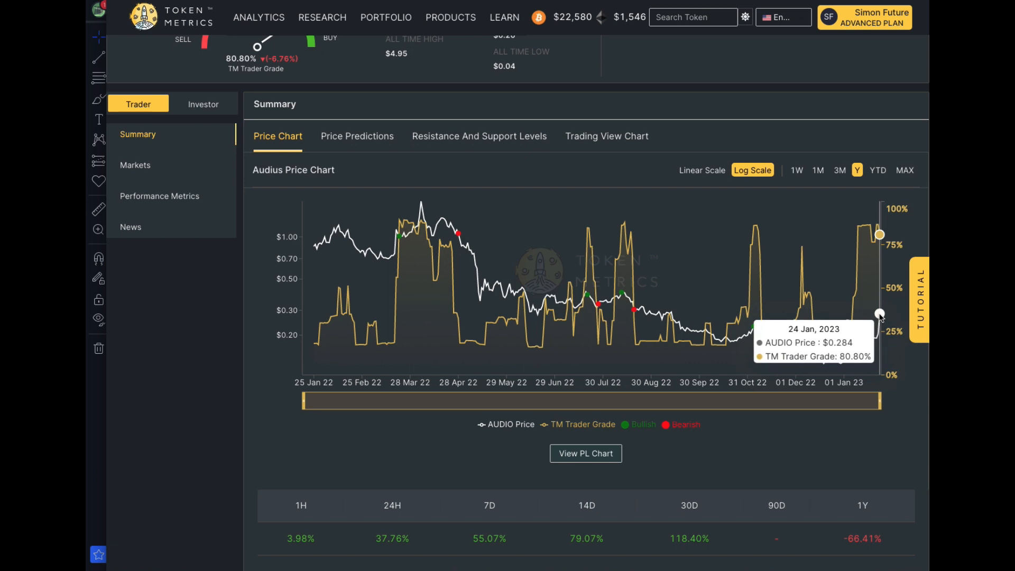
pyautogui.moveTo(794, 256)
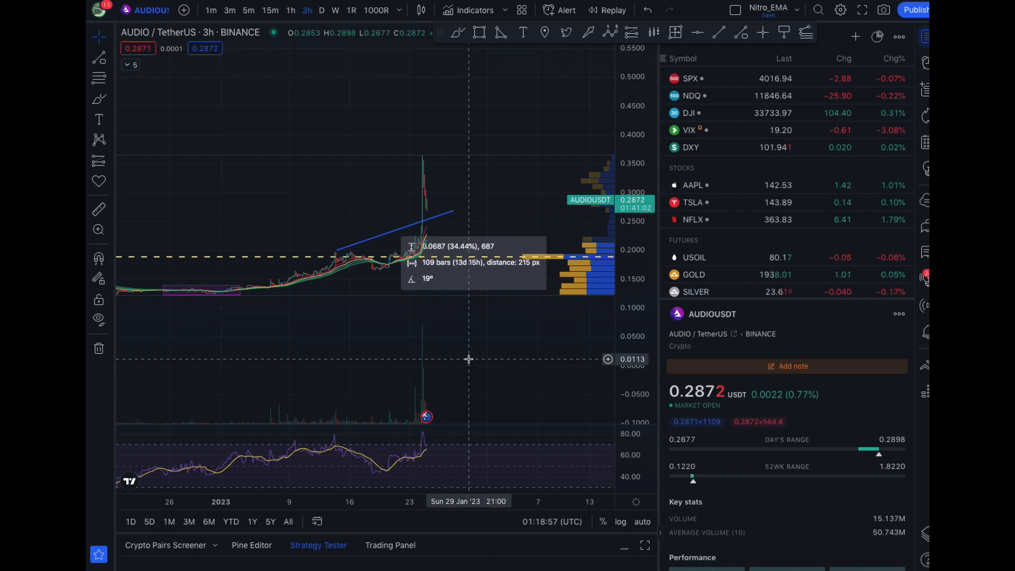
pyautogui.moveTo(267, 295)
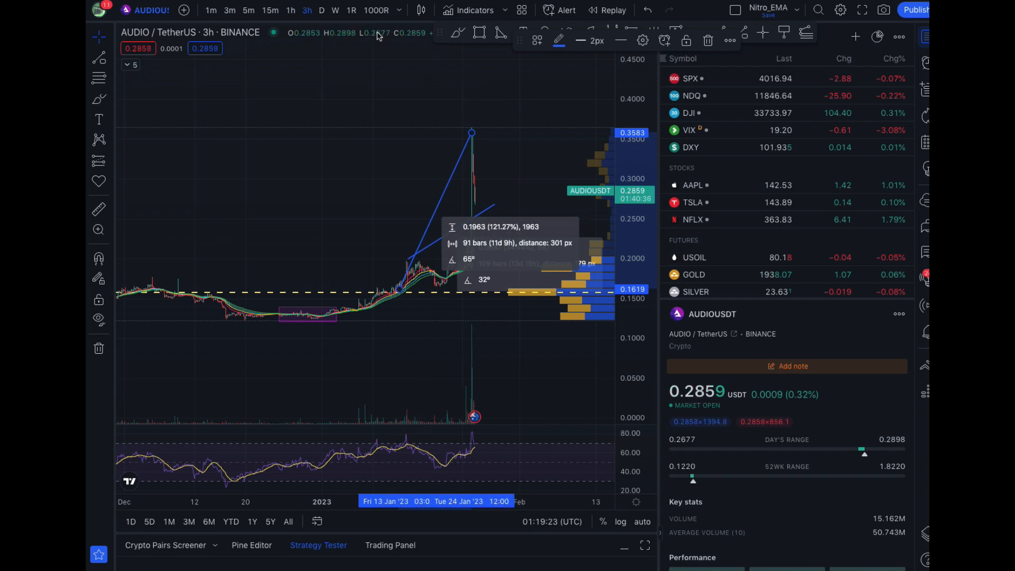
pyautogui.moveTo(409, 289)
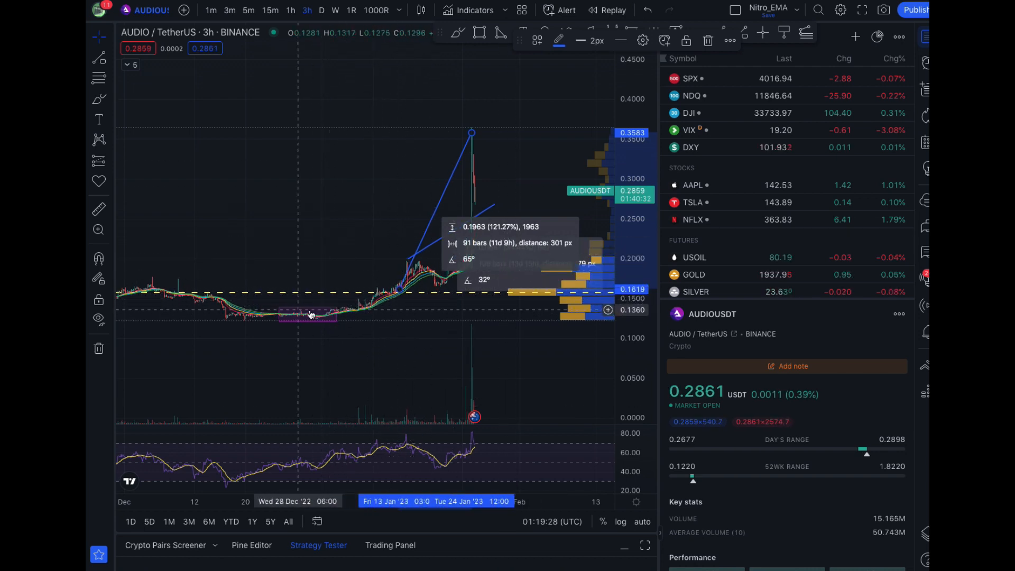
pyautogui.moveTo(449, 341)
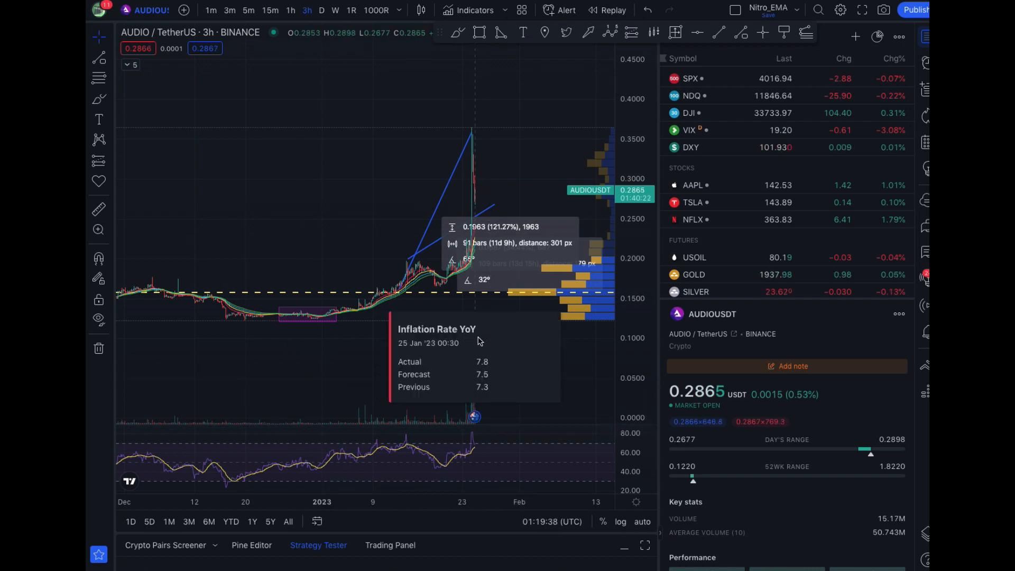
pyautogui.moveTo(486, 372)
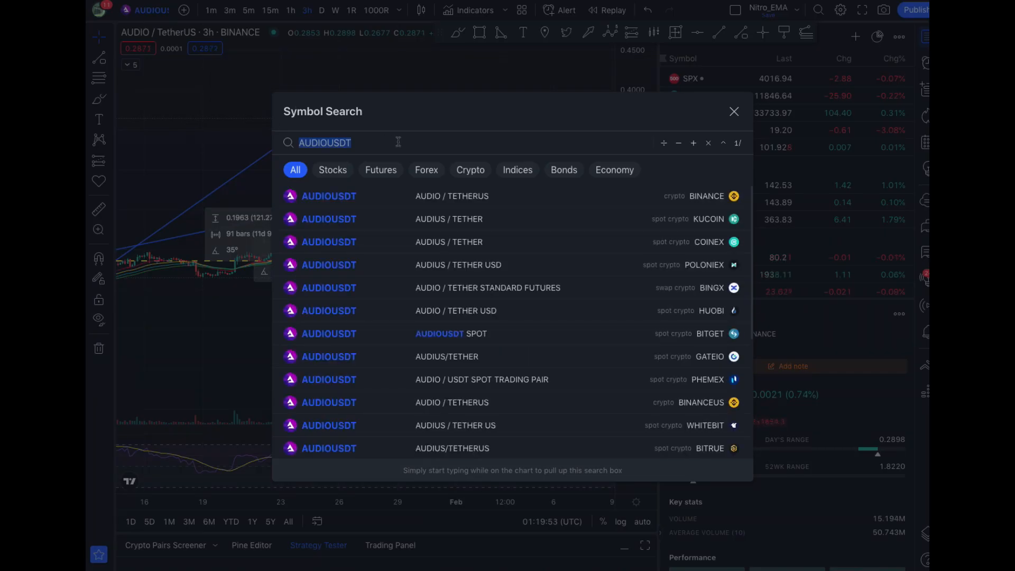
# Search LITECOIN and load the Litecoin / TetherUS Binance chart
pyautogui.write('LITECOIN')
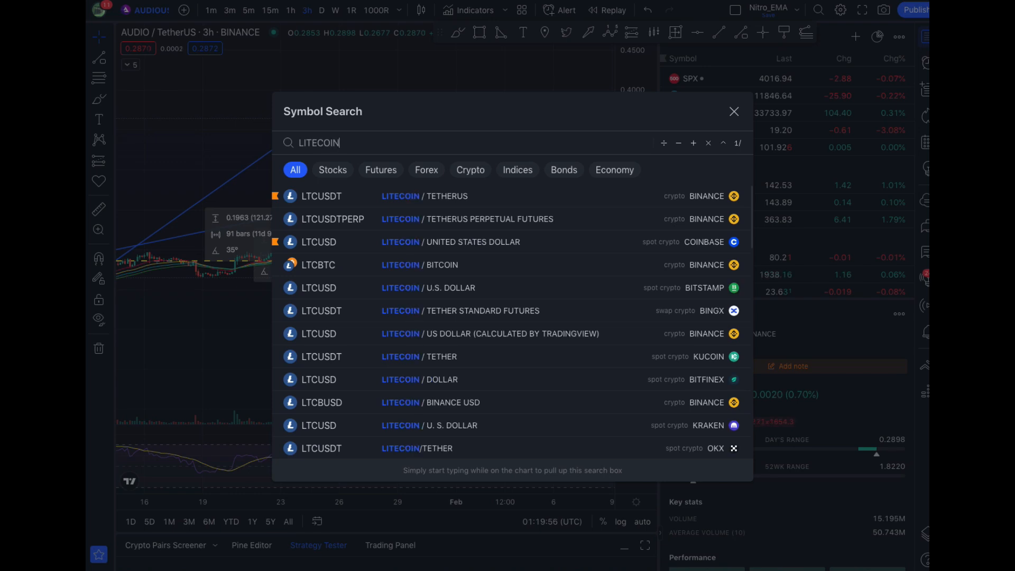
pyautogui.click(318, 196)
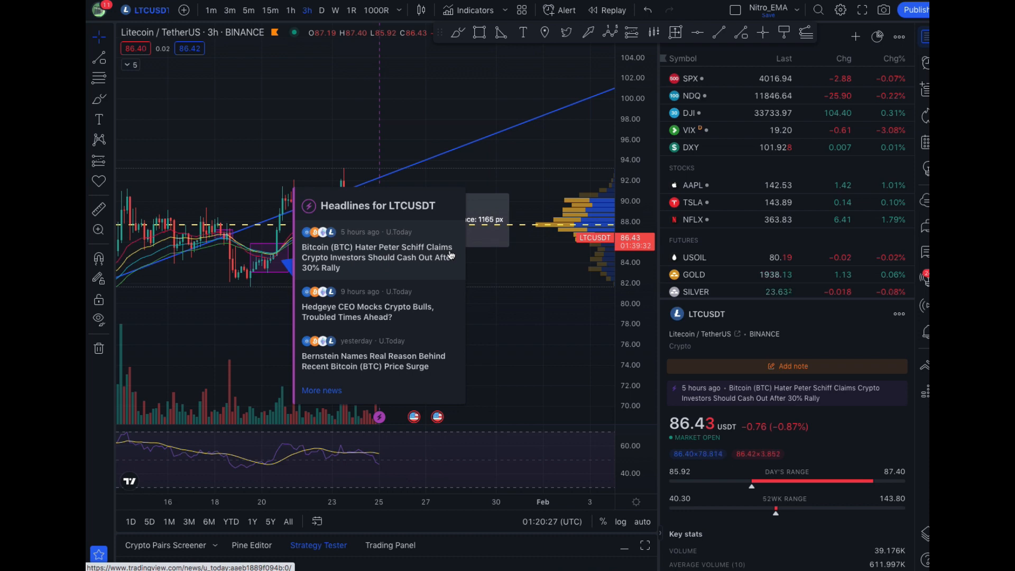
pyautogui.moveTo(456, 269)
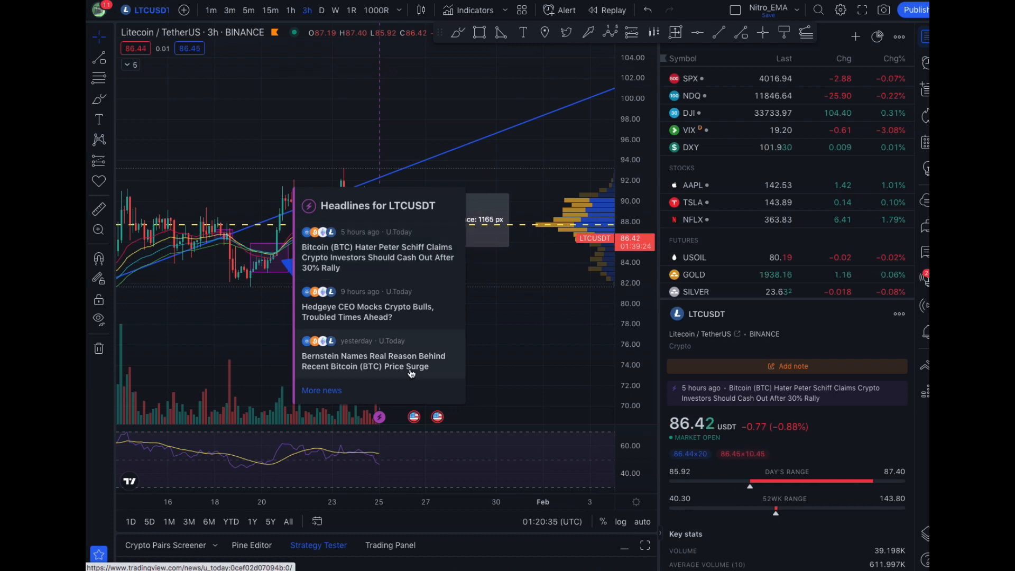
pyautogui.moveTo(452, 350)
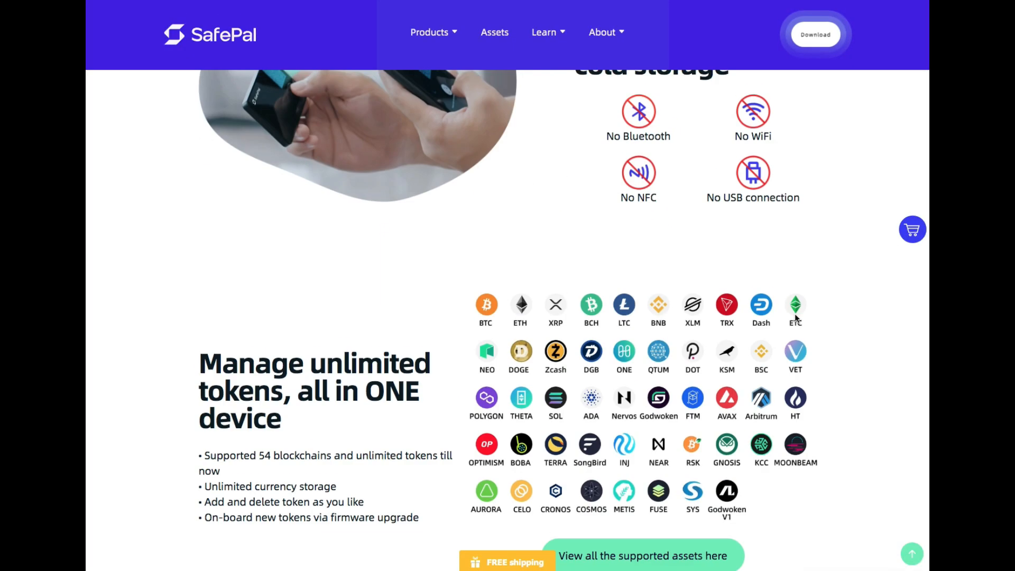
# Scroll the SafePal hardware wallet page down to the Recommend bundles section
pyautogui.scroll(-3)
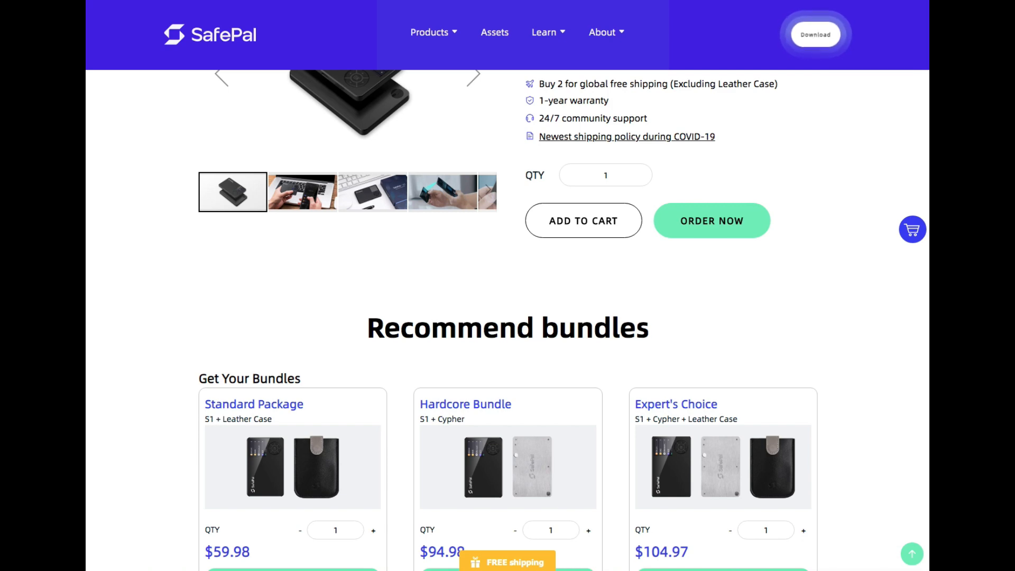
pyautogui.scroll(-3)
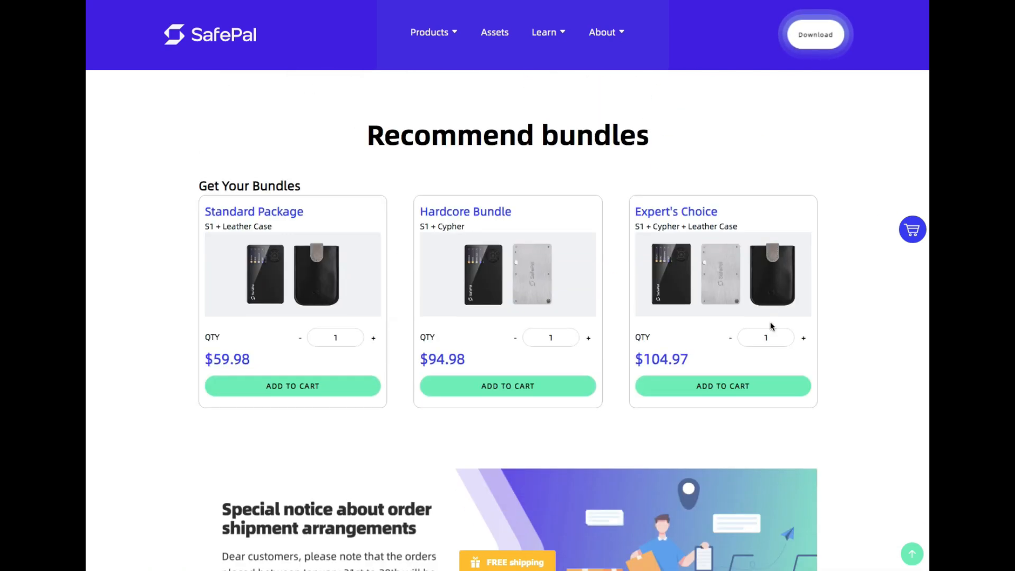